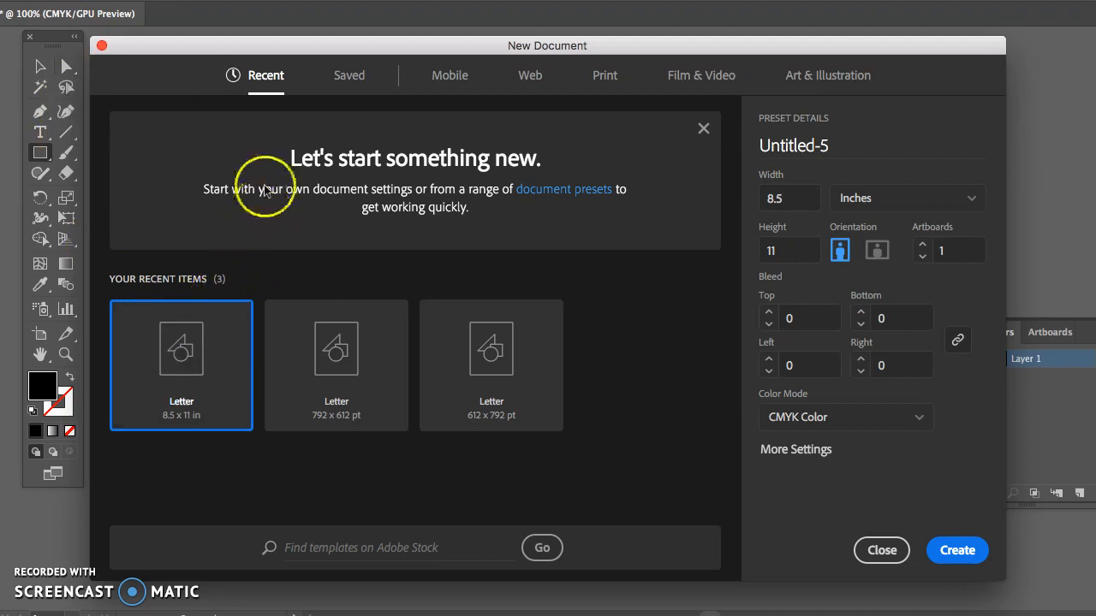
mouse_move(335, 216)
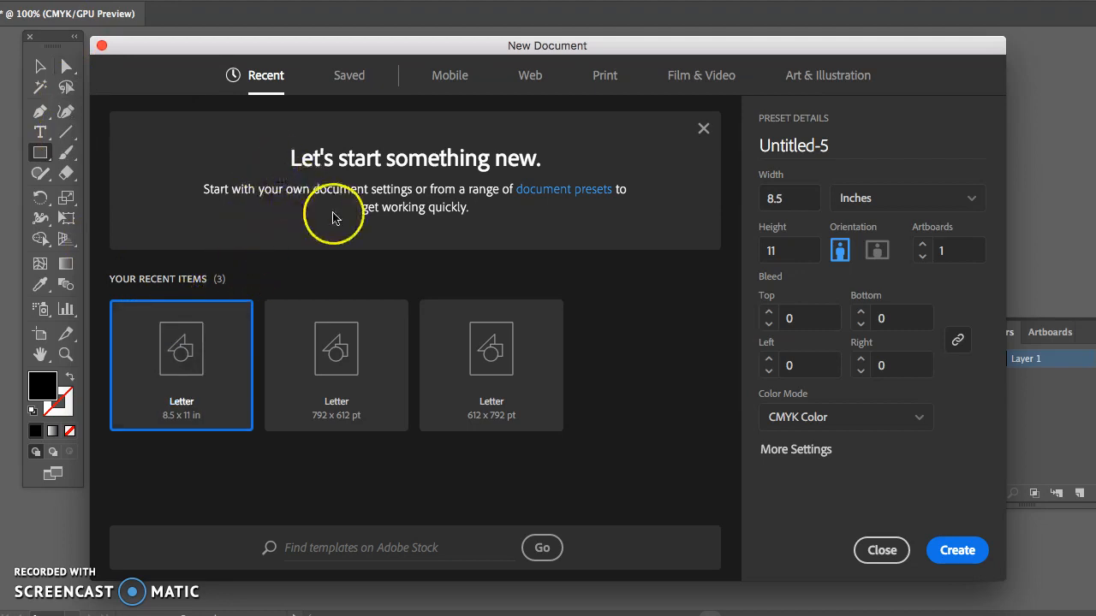
mouse_move(385, 118)
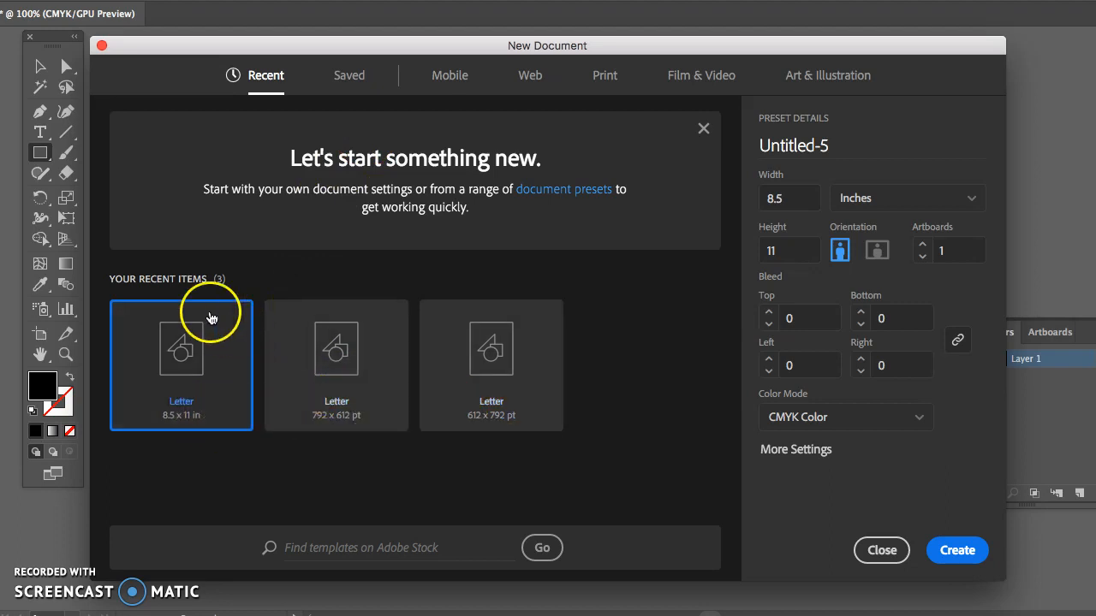
mouse_move(180, 295)
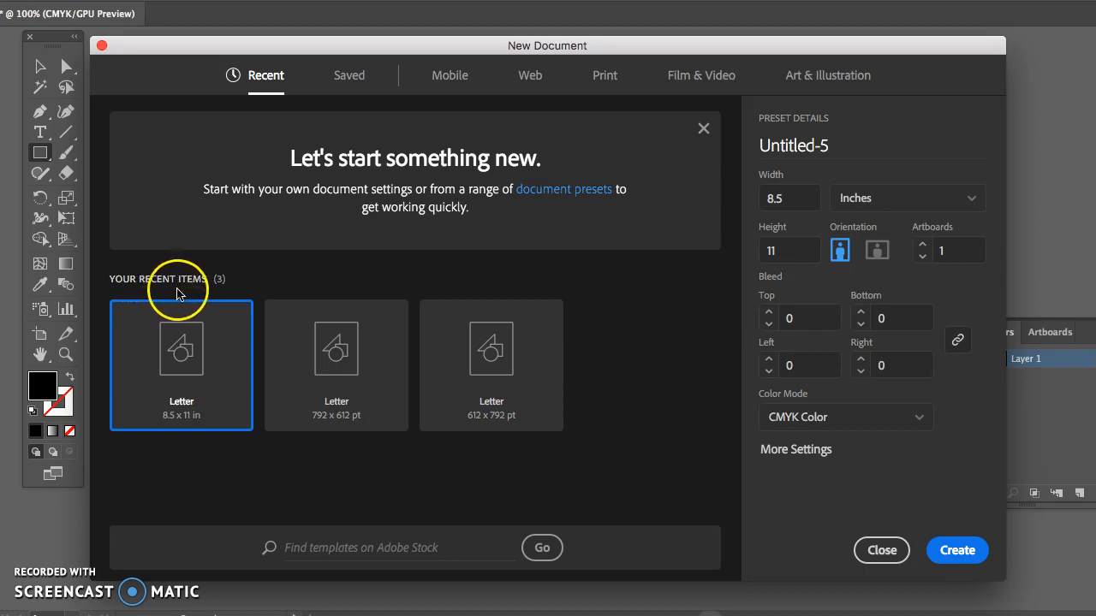
mouse_move(210, 311)
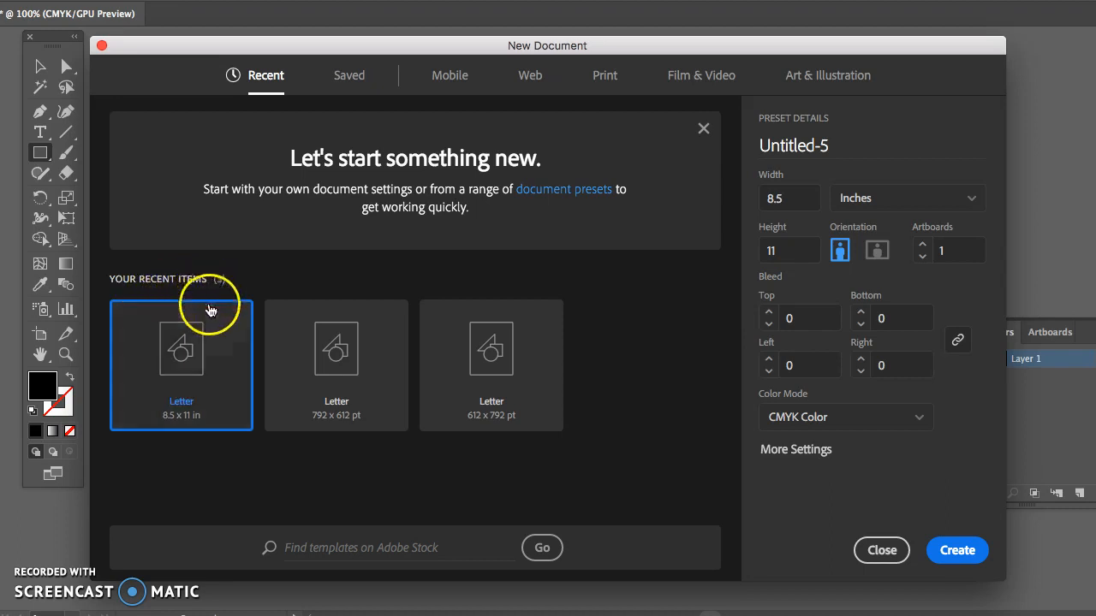
mouse_move(210, 381)
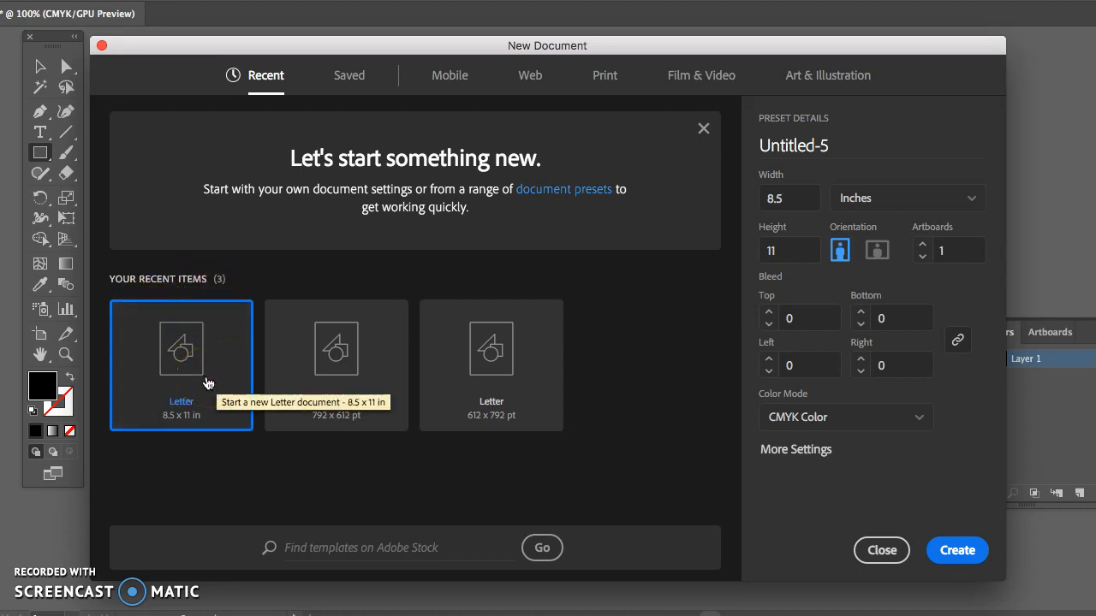
mouse_move(657, 266)
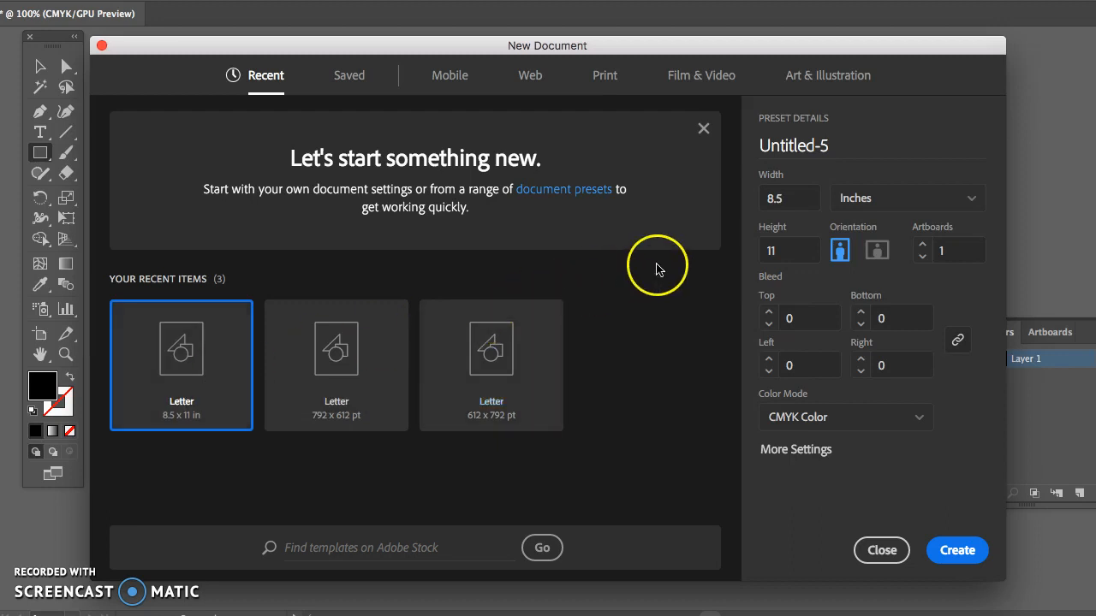
Step: Create a new portrait Letter (8.5 x 11 in) document, leaving the units unchanged
click(786, 198)
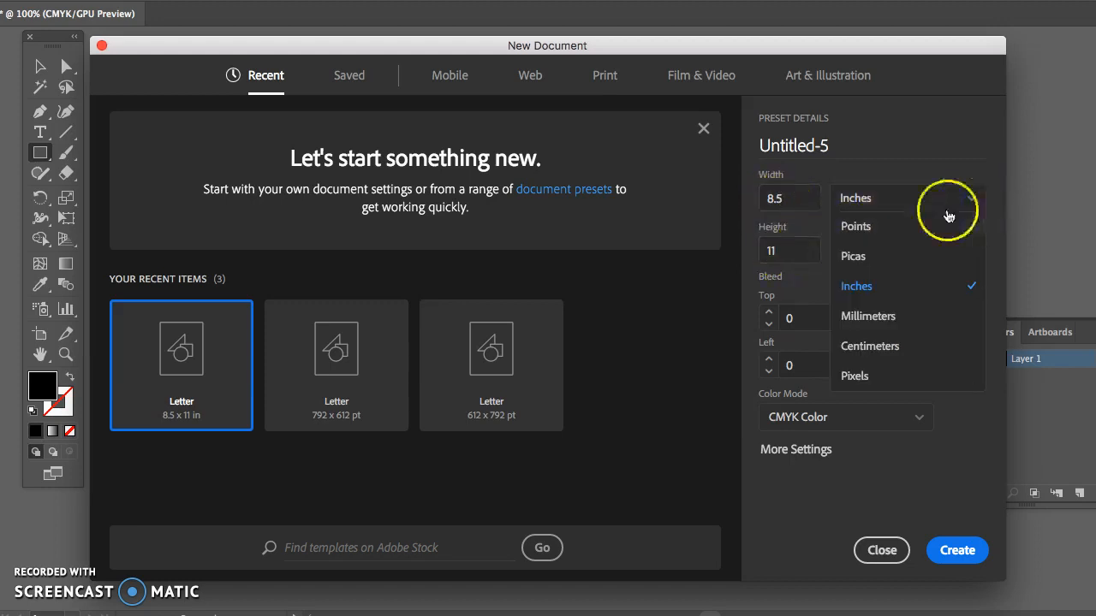
mouse_move(903, 229)
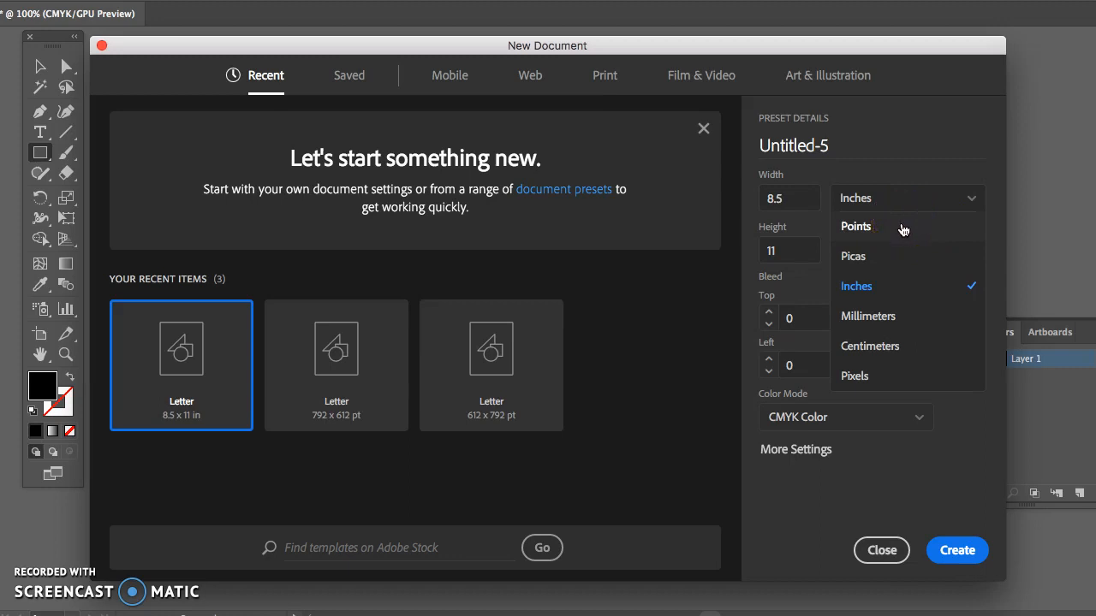
mouse_move(881, 286)
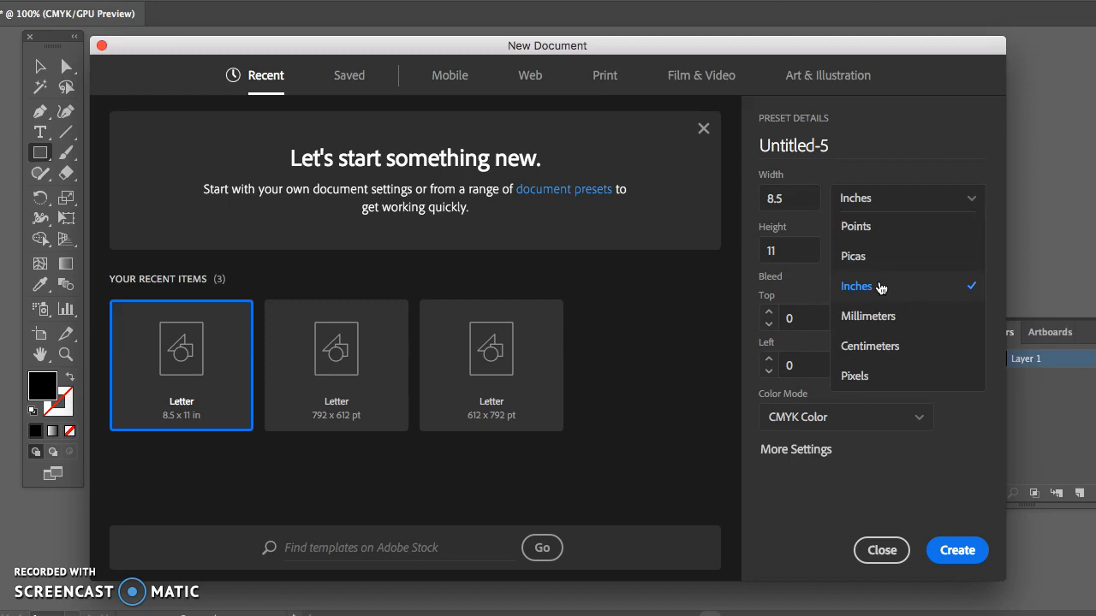
mouse_move(820, 282)
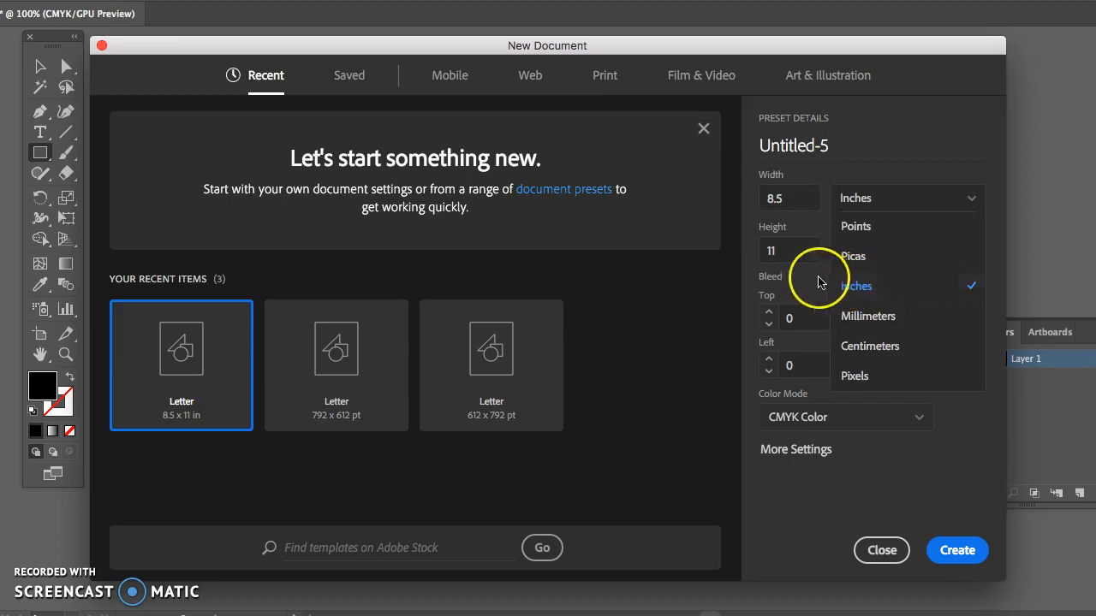
click(856, 285)
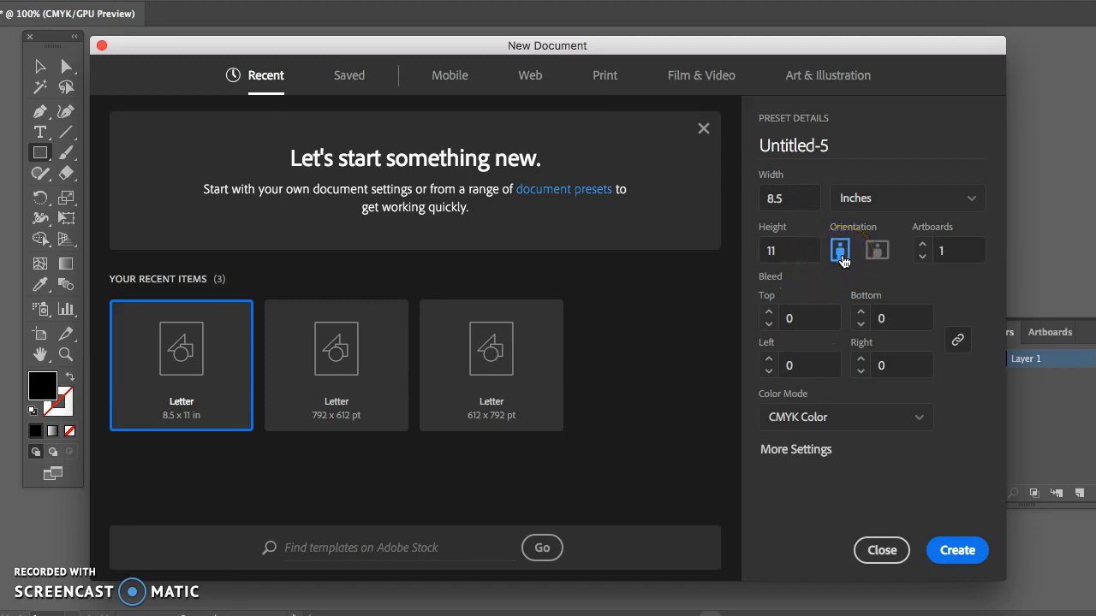
click(877, 250)
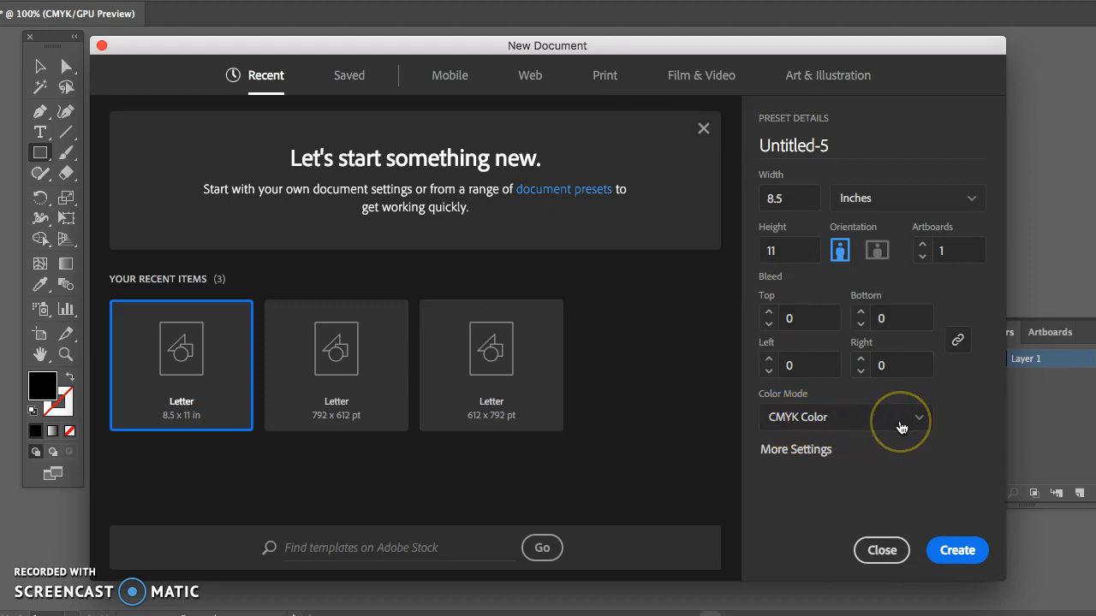
mouse_move(957, 550)
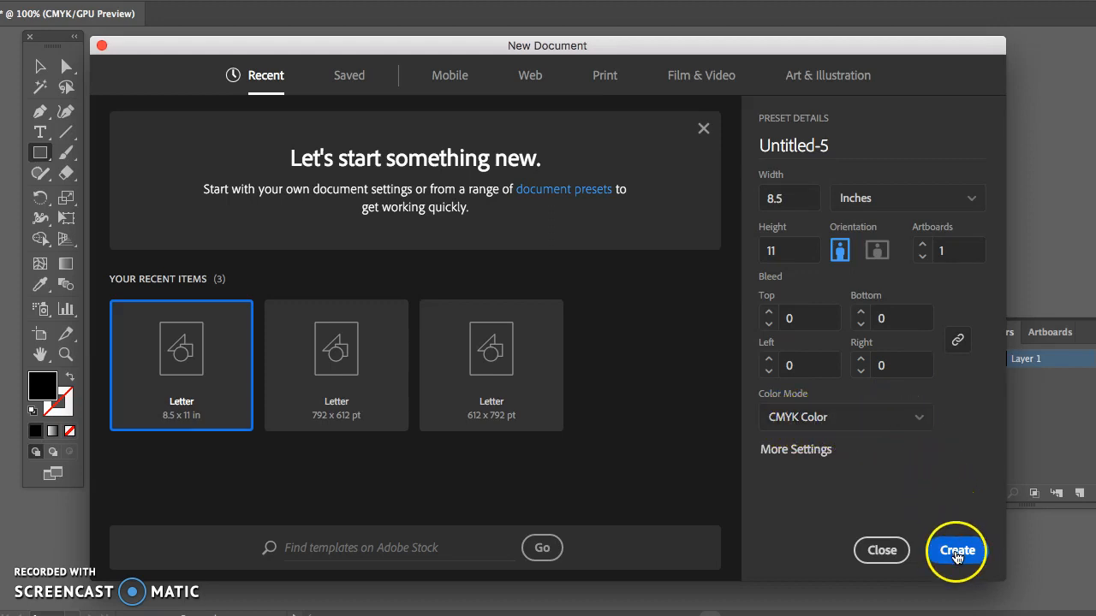
click(956, 550)
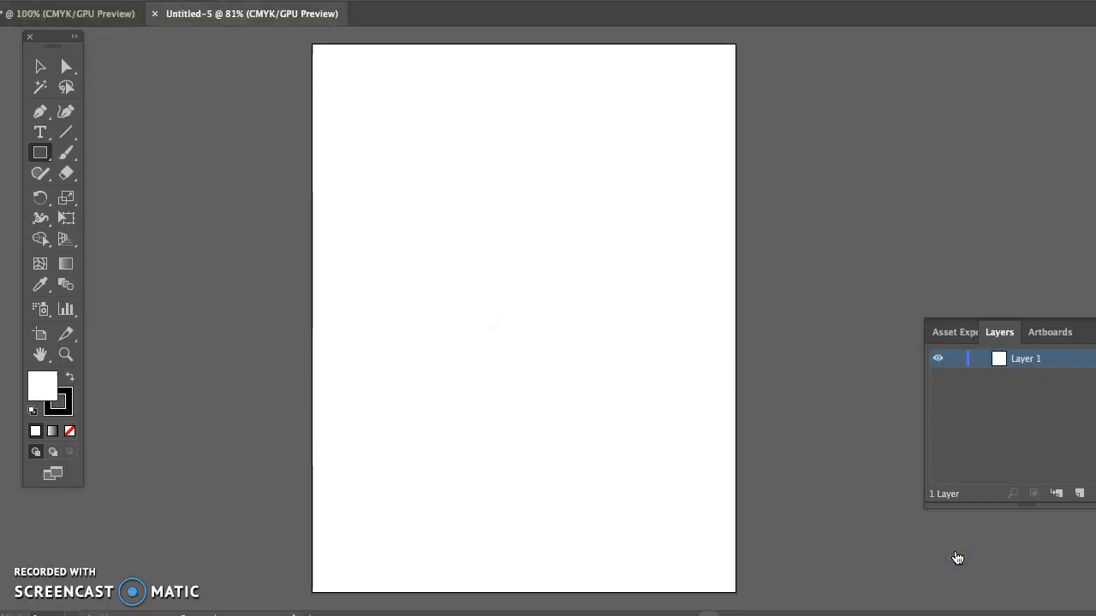
mouse_move(847, 240)
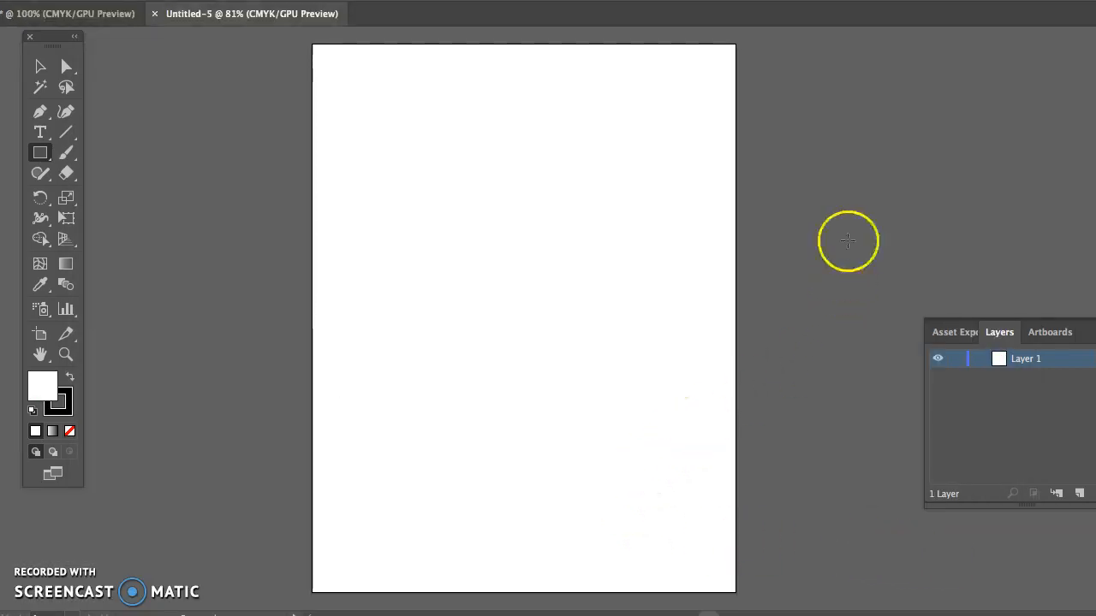
mouse_move(743, 88)
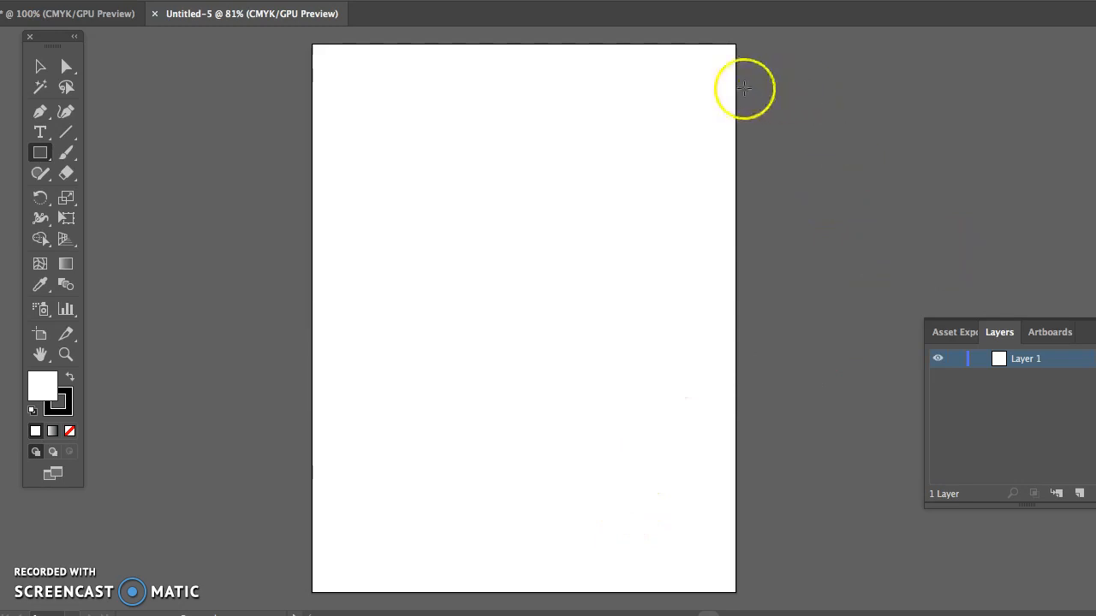
mouse_move(194, 248)
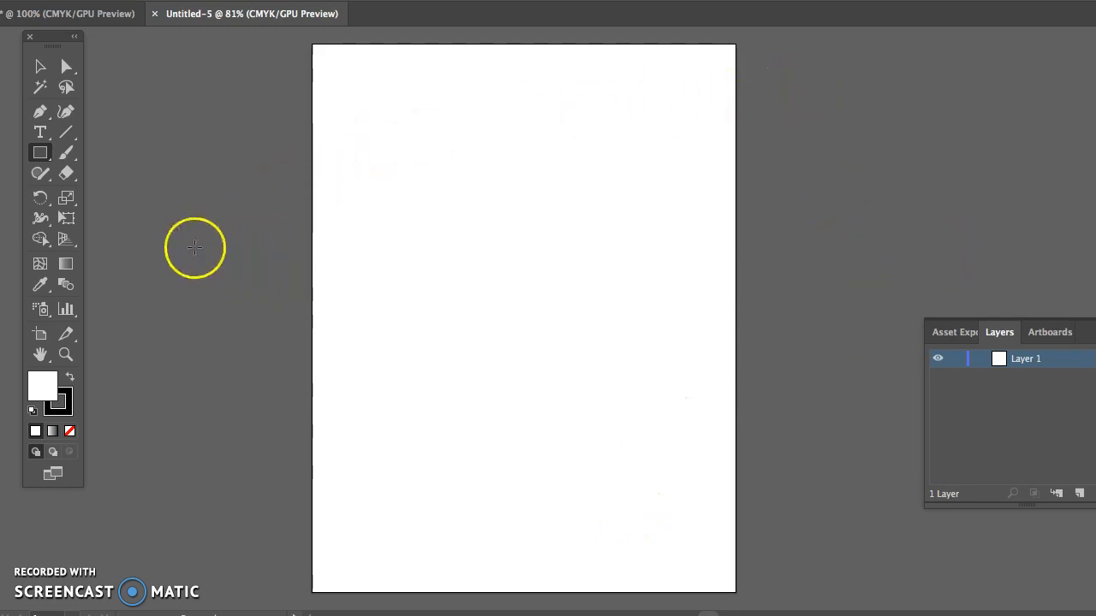
mouse_move(282, 272)
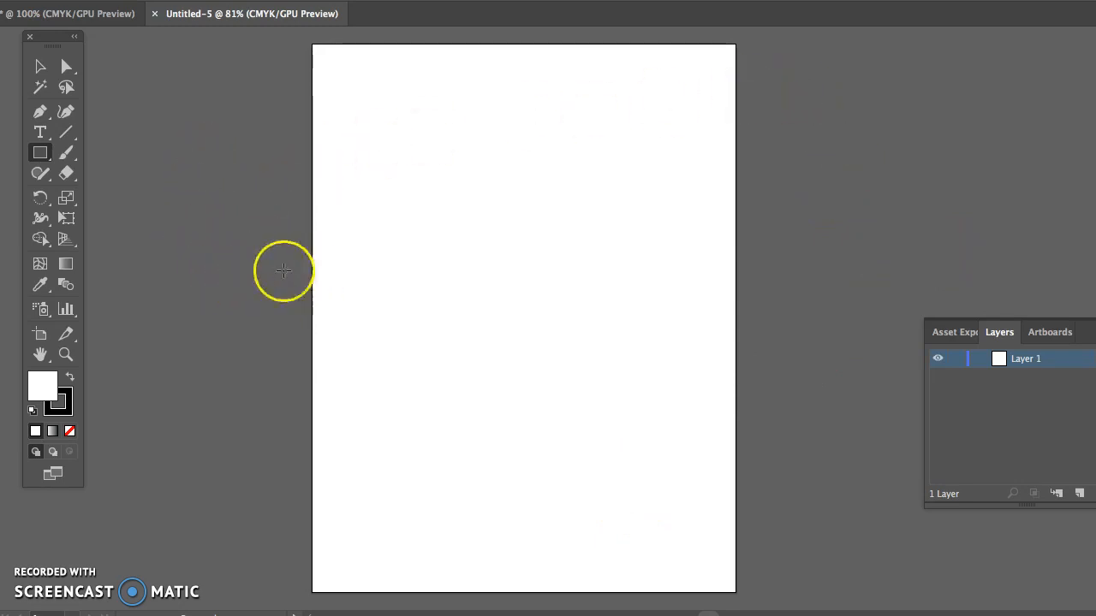
mouse_move(408, 236)
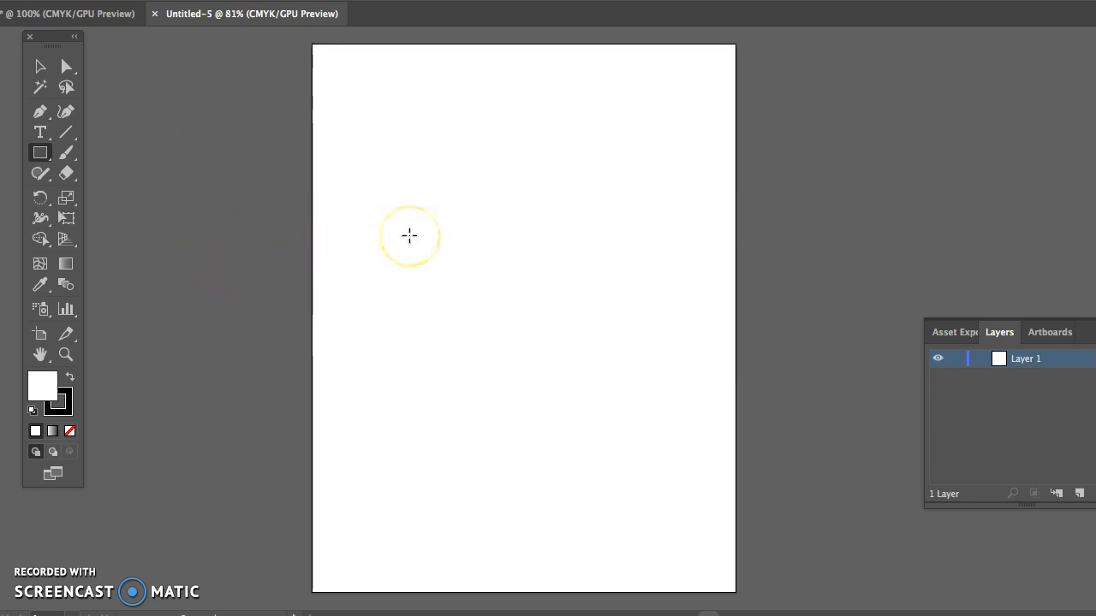
mouse_move(90, 210)
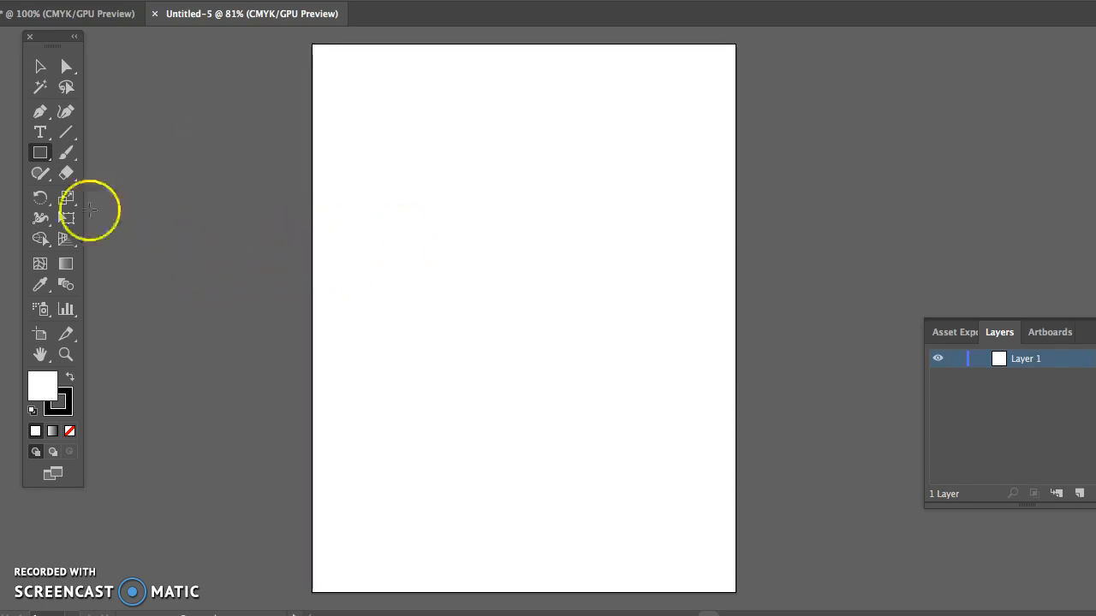
mouse_move(40, 131)
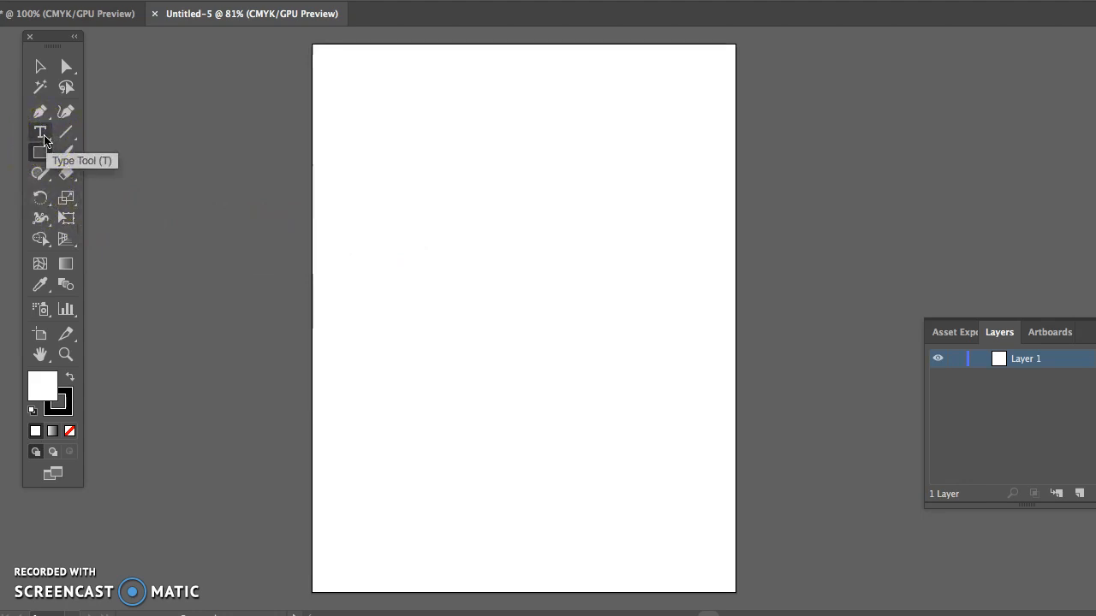
Step: With the Type tool, add 'The quick brown fox jumped over the lazy dog.' after 'Lorem ipsum', fixing a typo
click(41, 132)
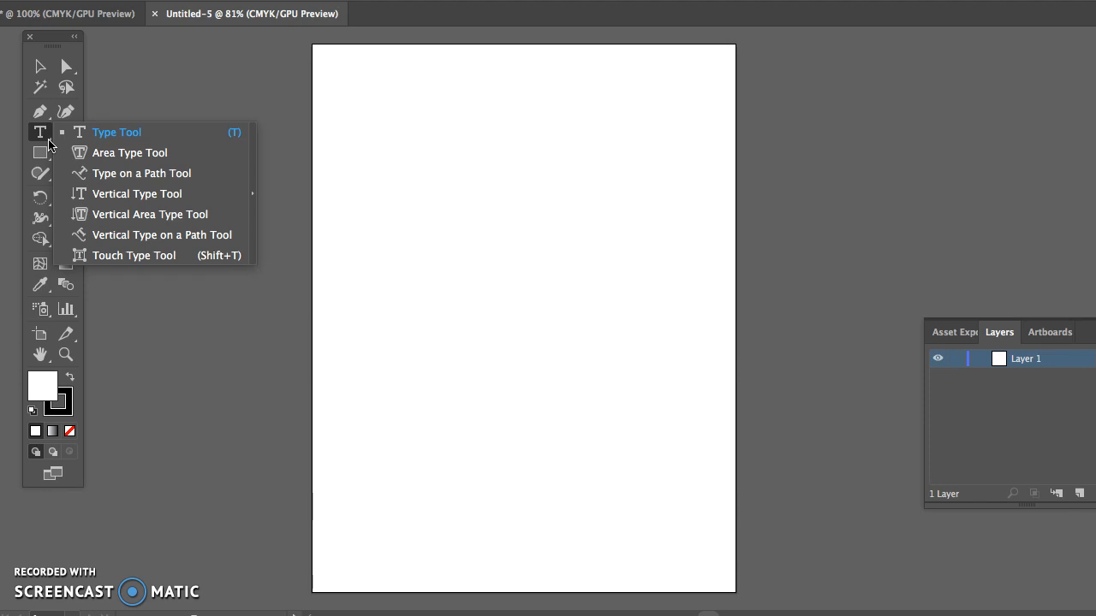
mouse_move(109, 131)
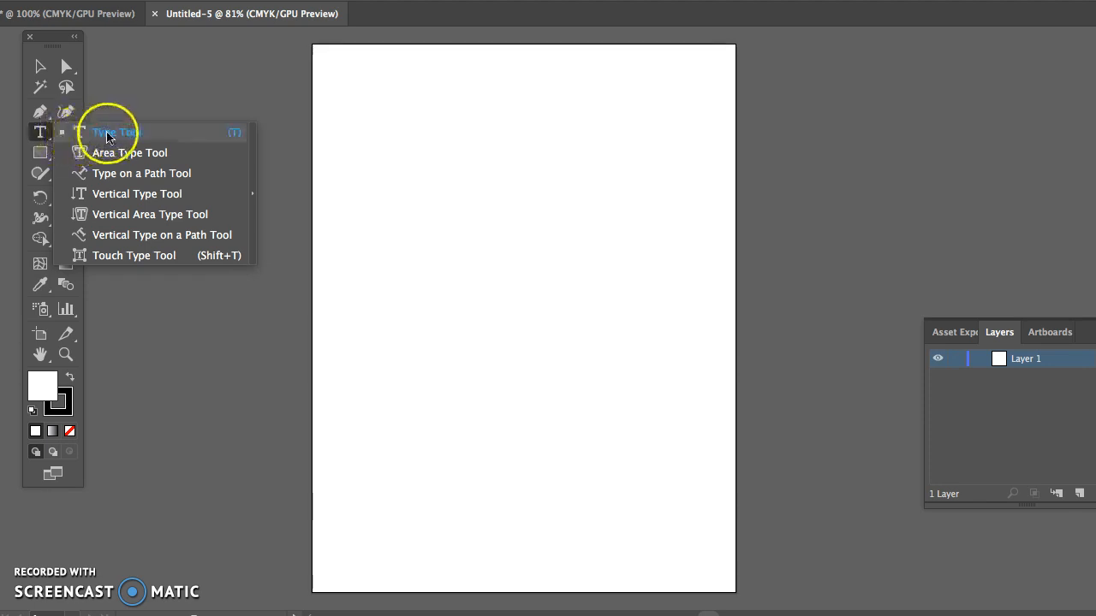
click(111, 131)
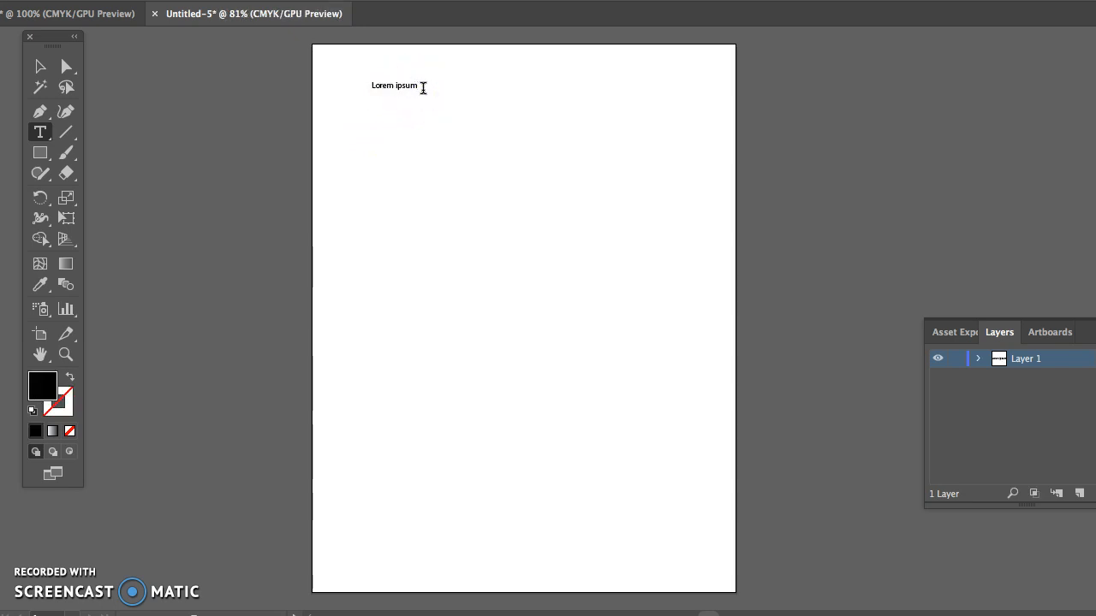
text(The qu)
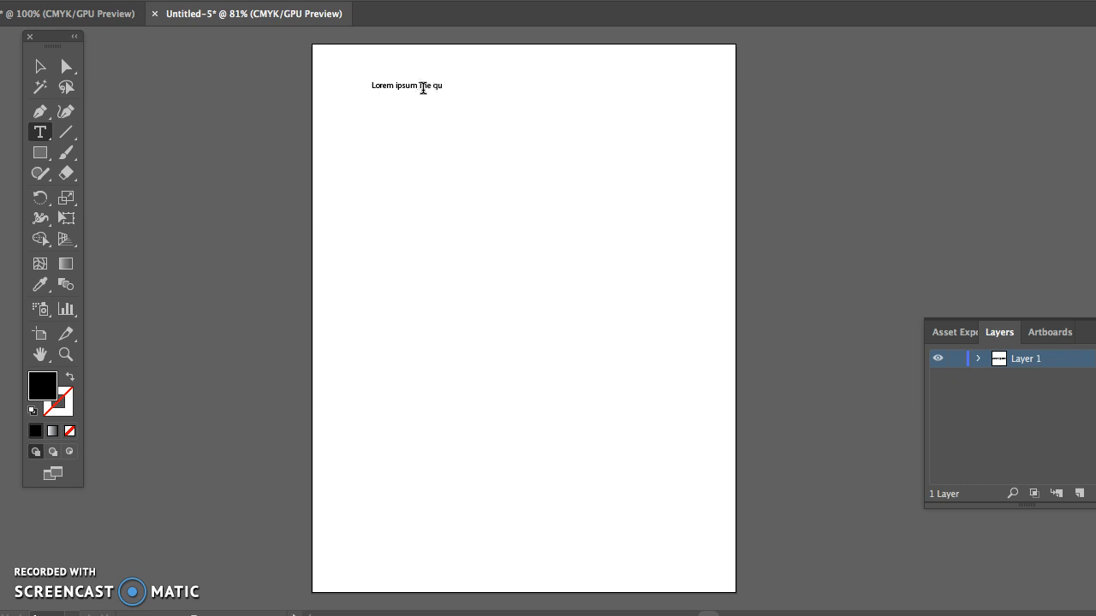
text(ick)
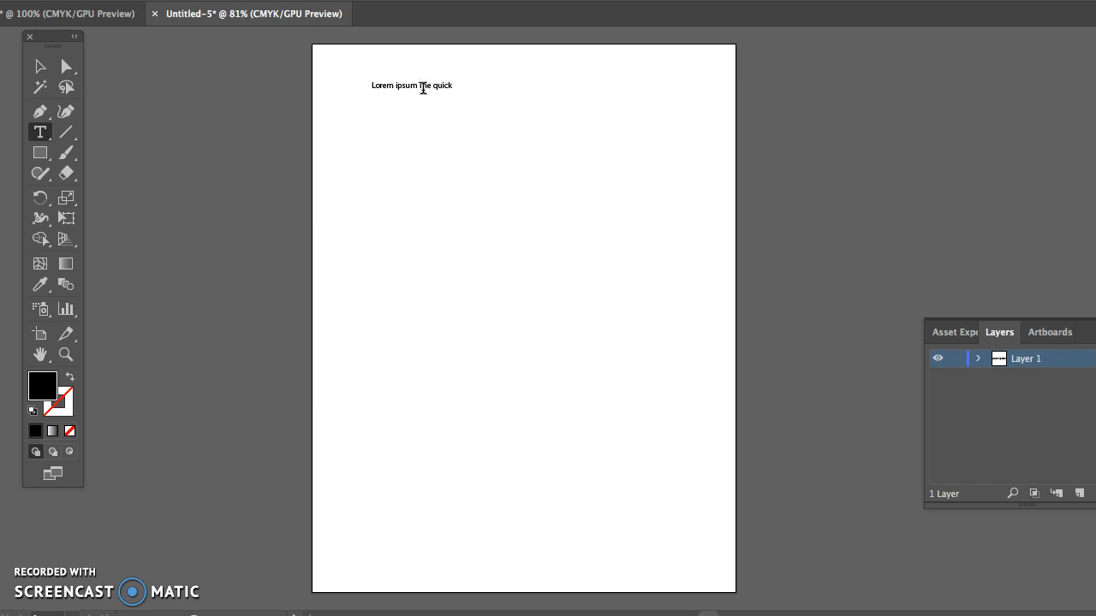
text(brown)
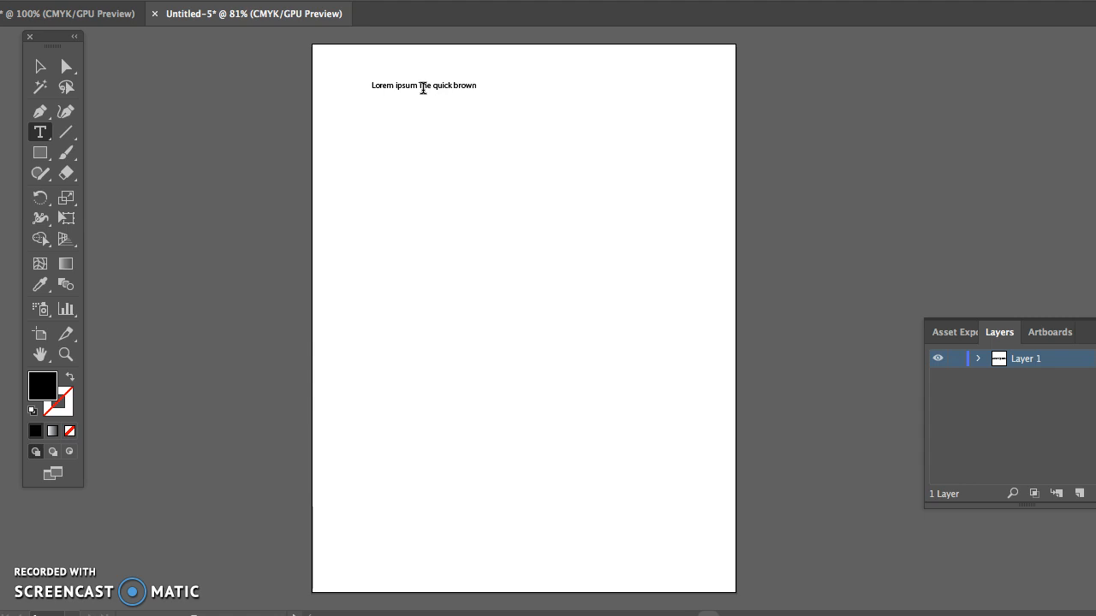
text(fox jump)
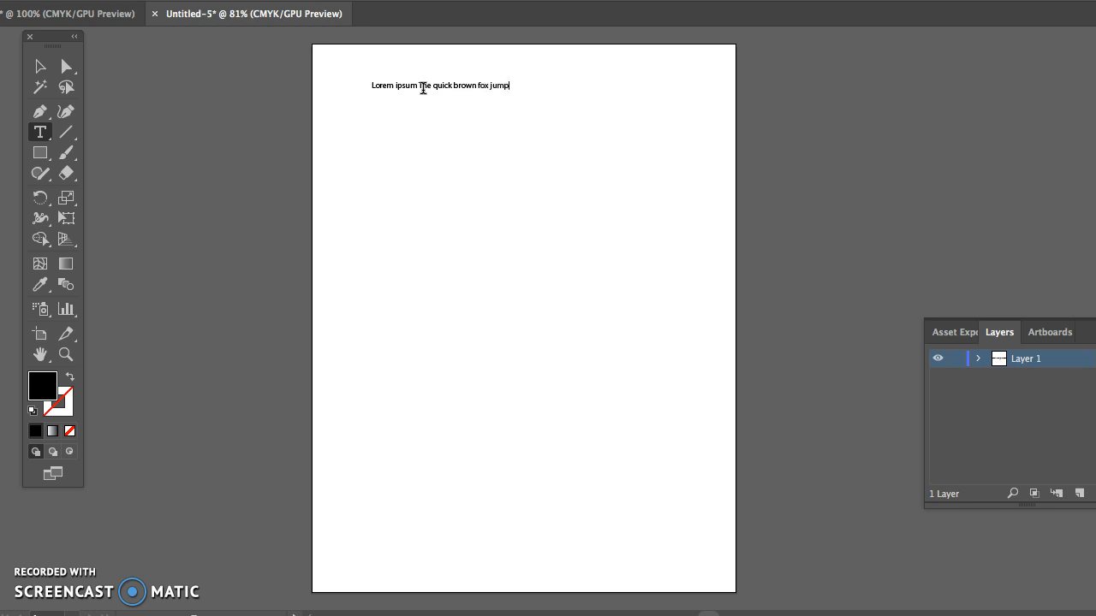
text(ed of)
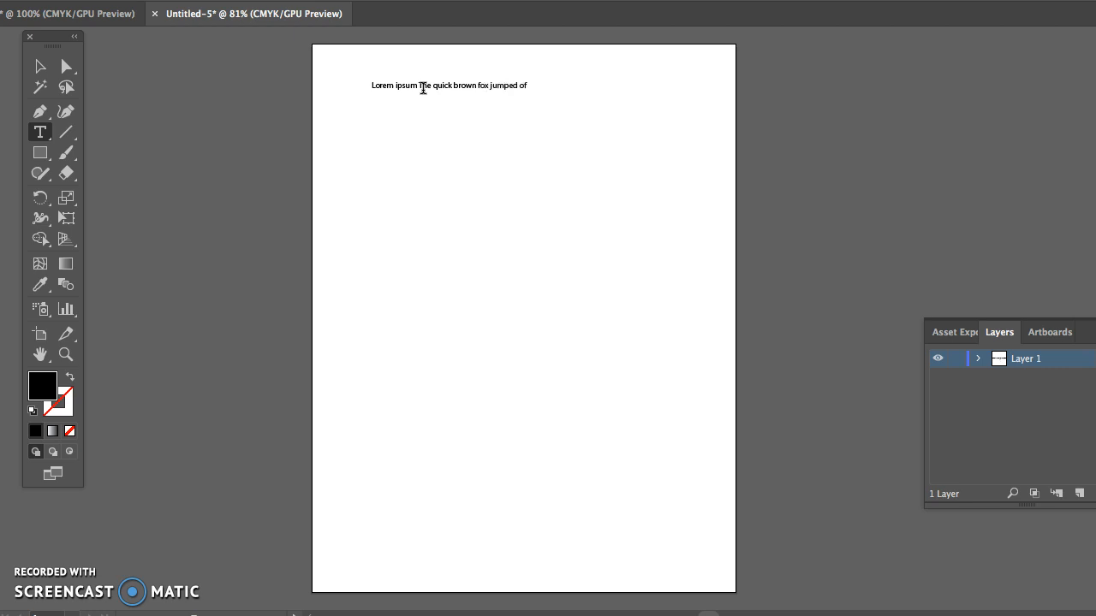
key(Backspace)
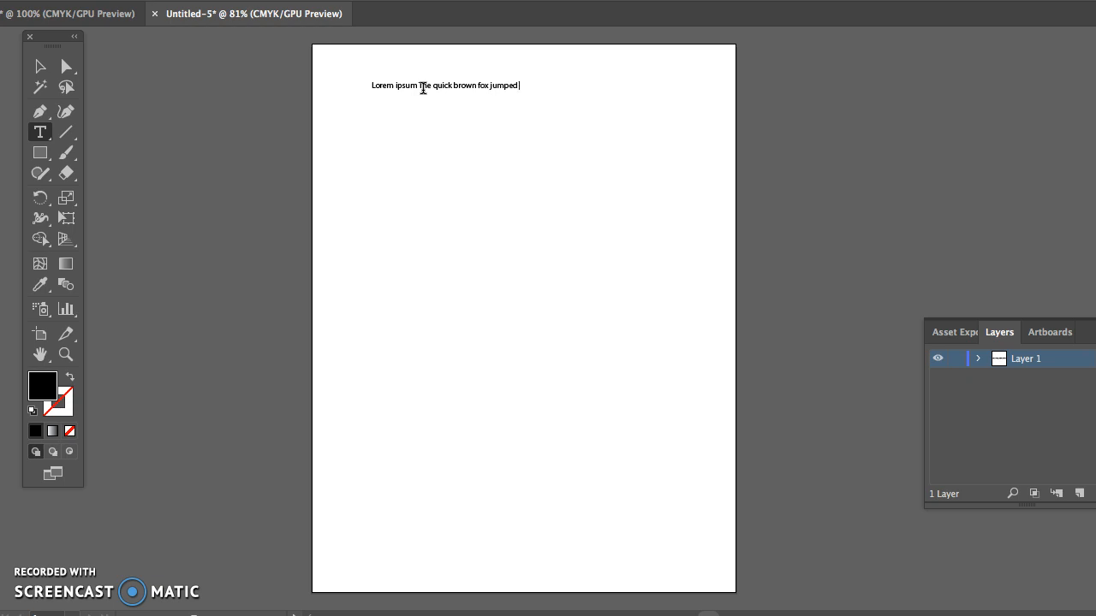
text(over the d)
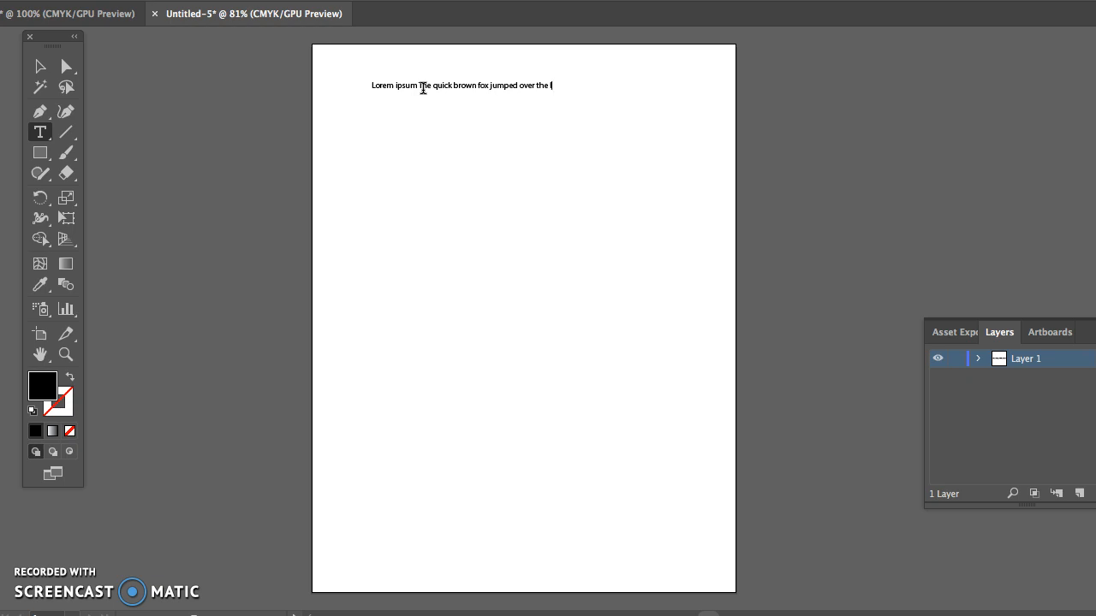
text(lazy do)
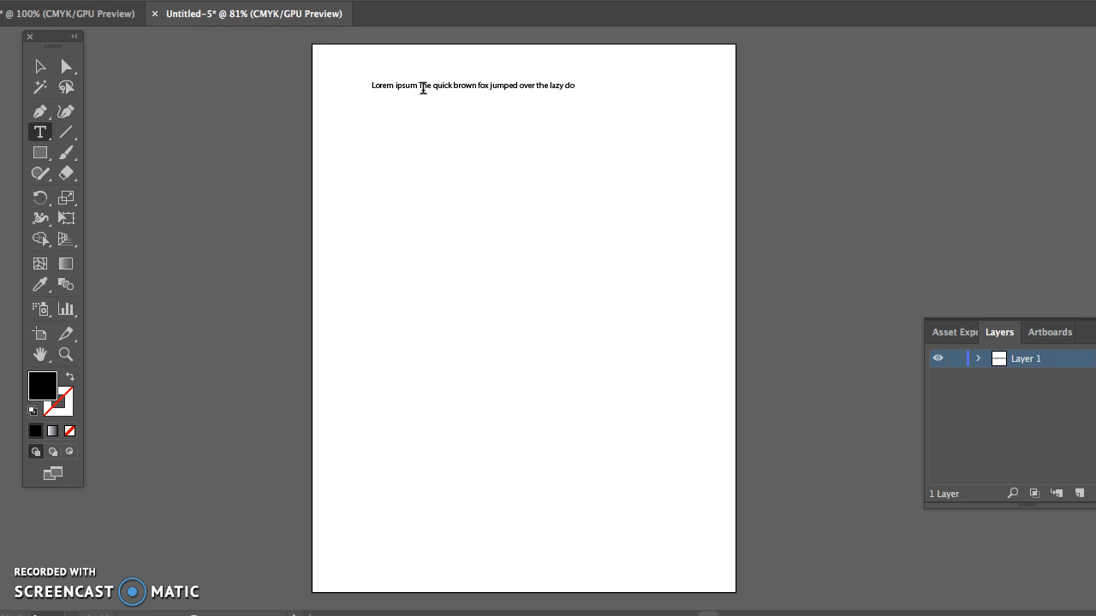
text(g.)
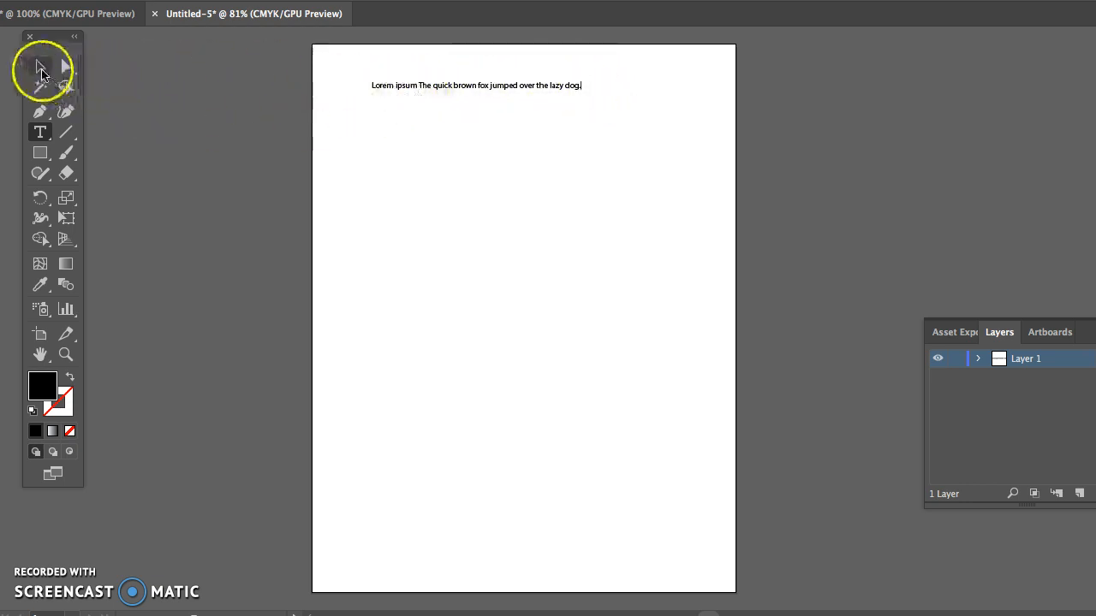
Step: Drag the sentence's bounding-box corners to scale it across most of the artboard width
click(40, 66)
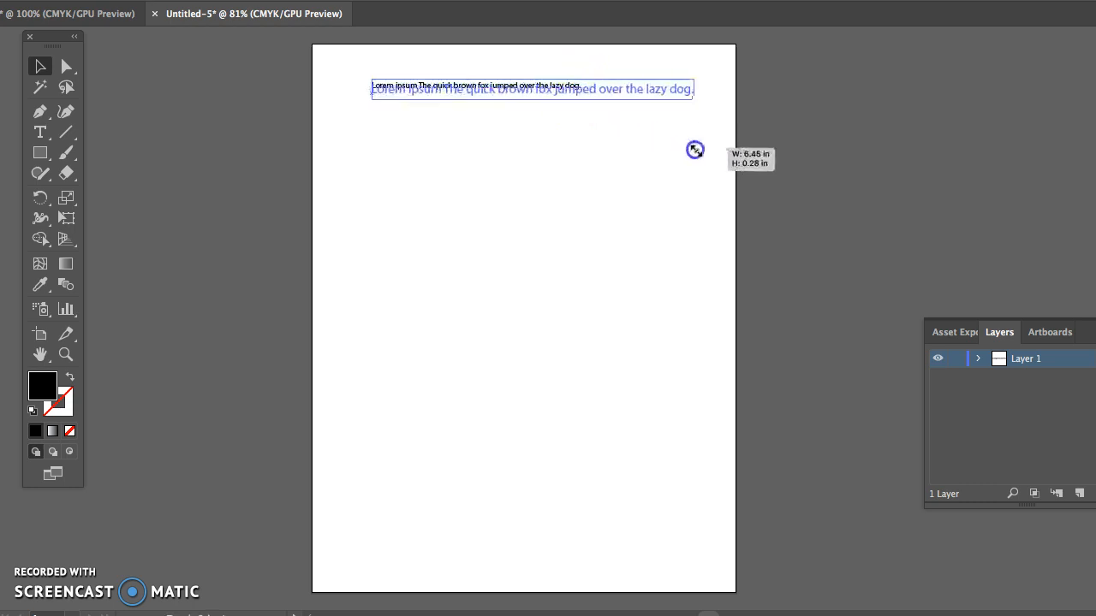
drag(695, 150, 714, 157)
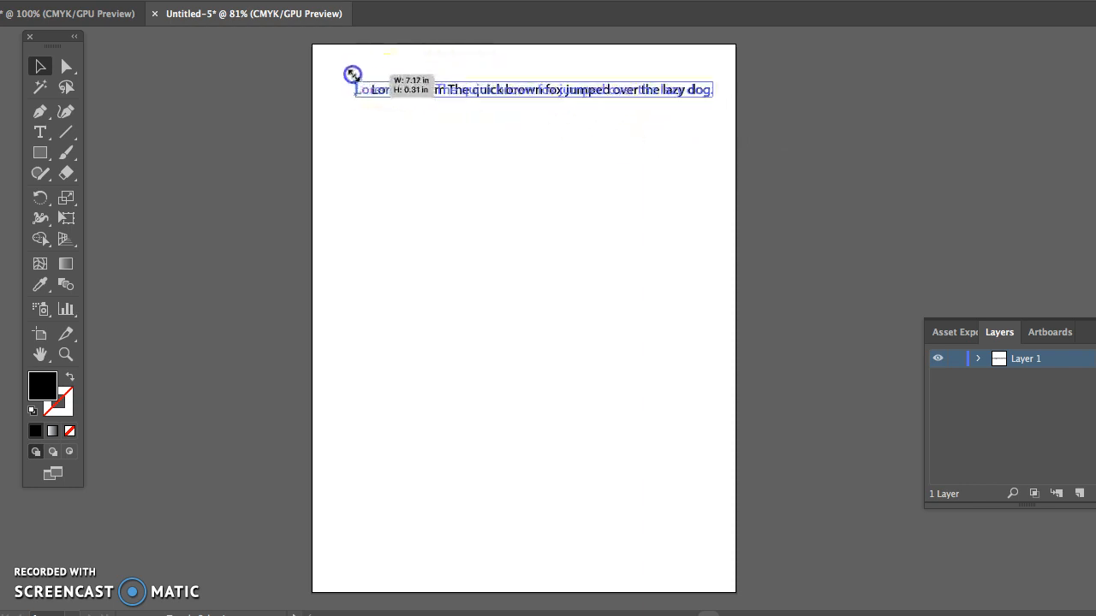
drag(352, 74, 335, 69)
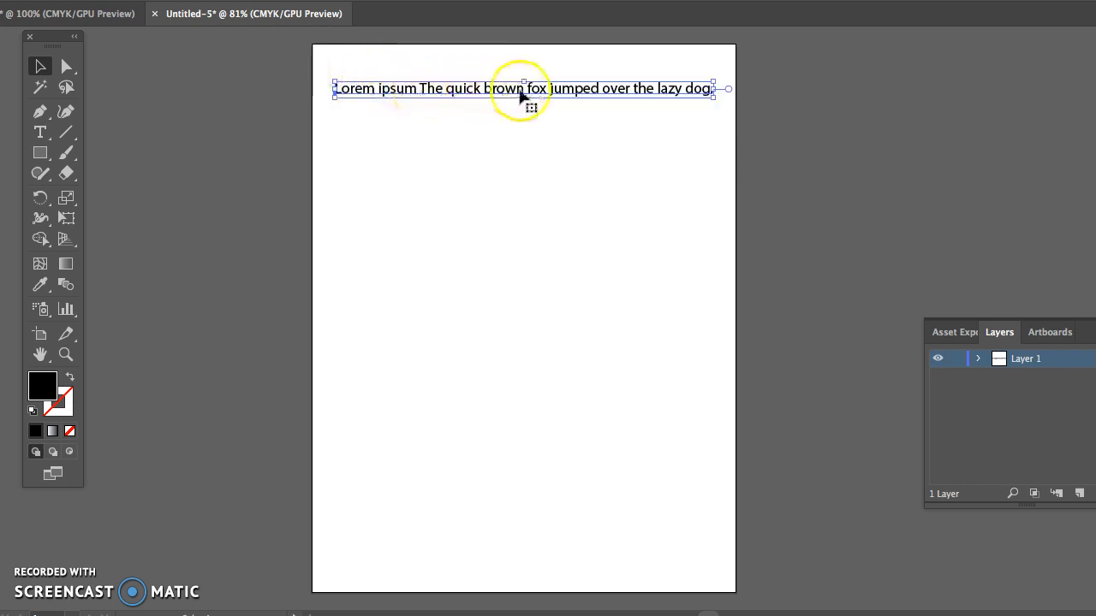
mouse_move(681, 90)
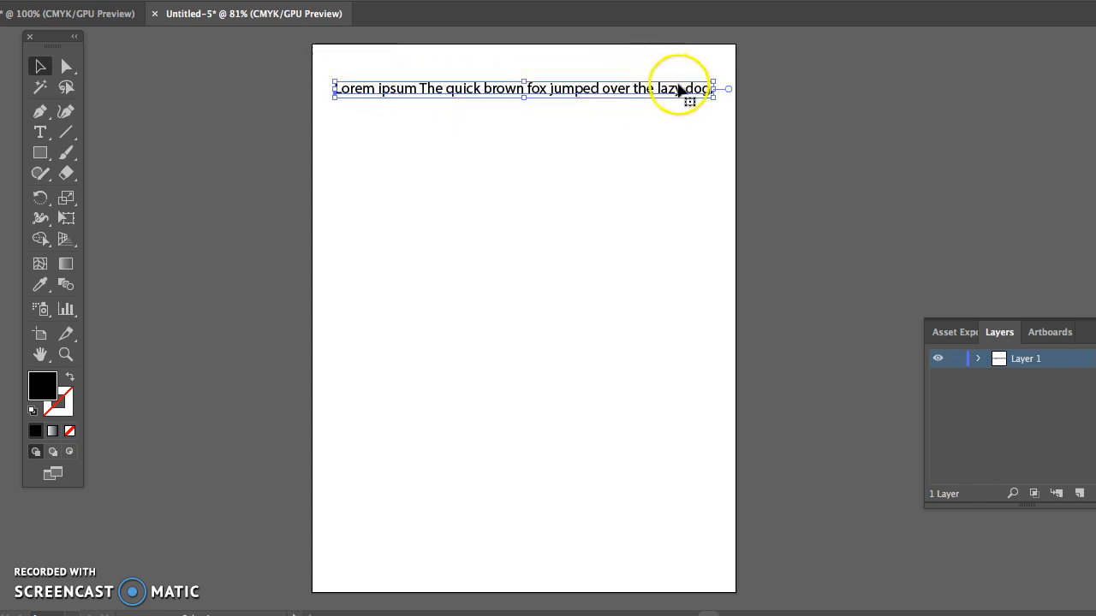
mouse_move(787, 30)
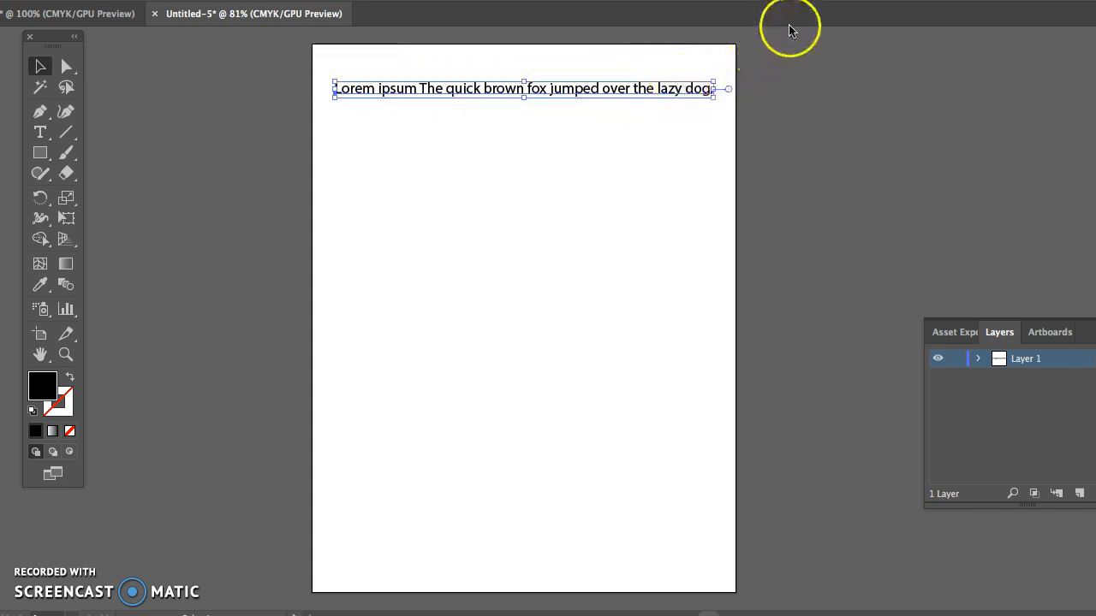
mouse_move(786, 13)
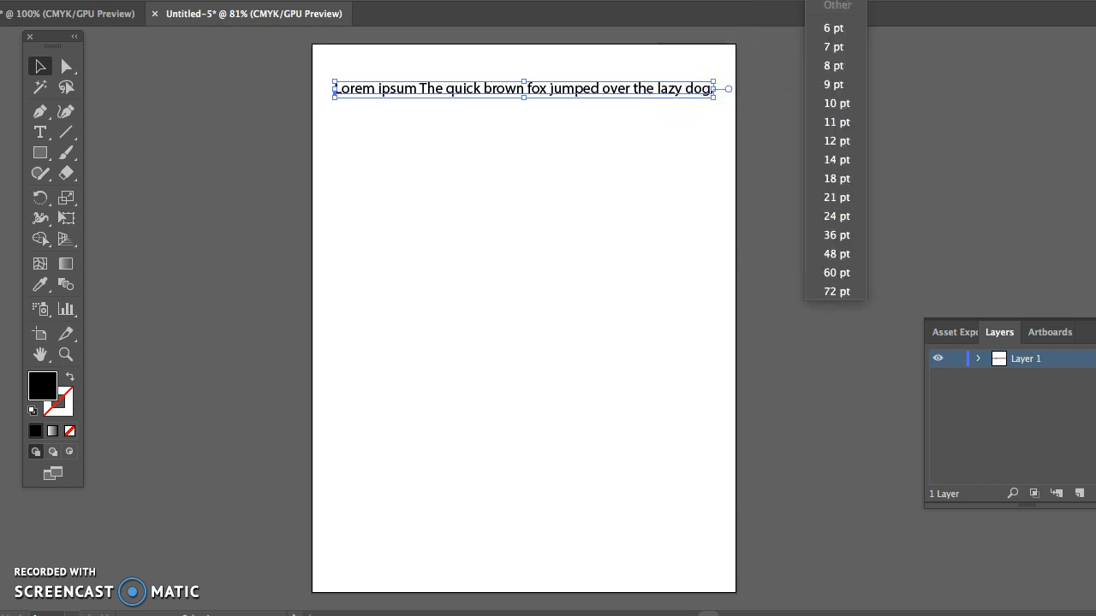
Step: Choose a smaller preset font size and resize the serif sentence to fit inside the artboard
click(841, 203)
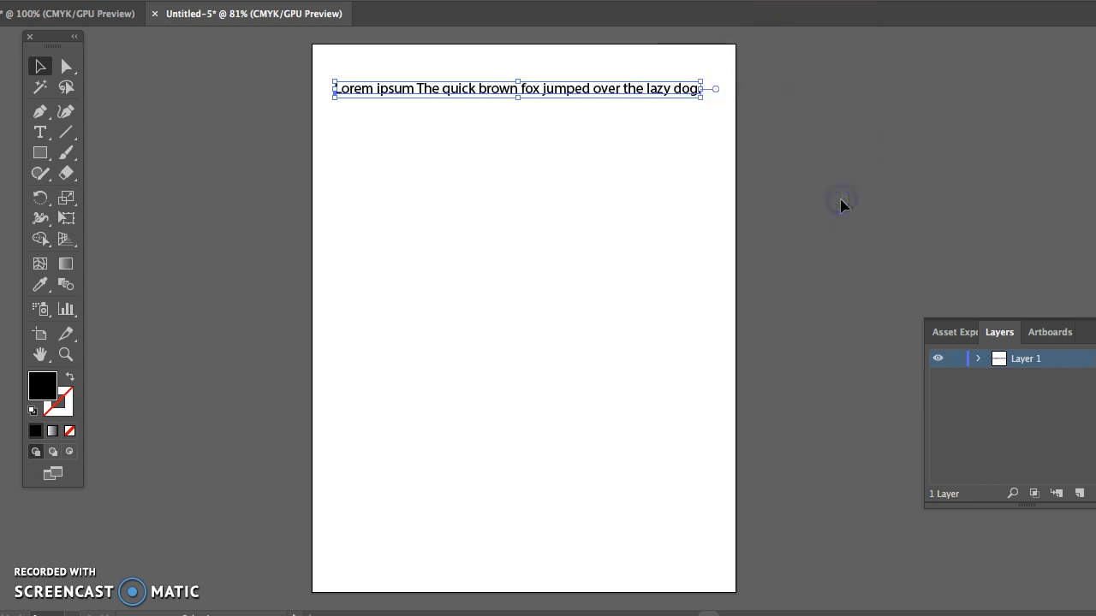
click(834, 13)
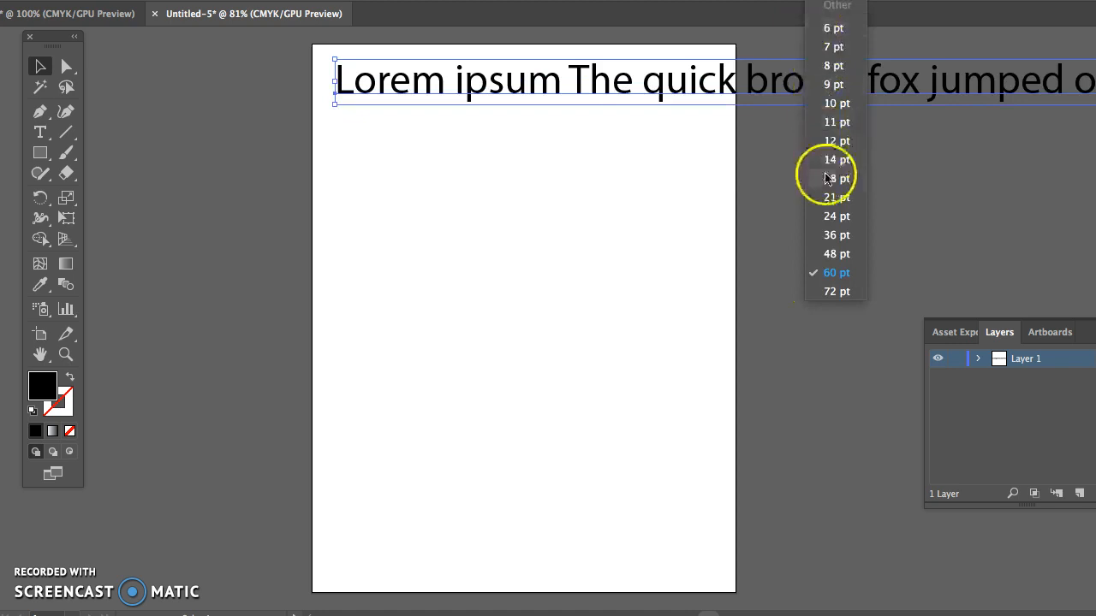
click(837, 178)
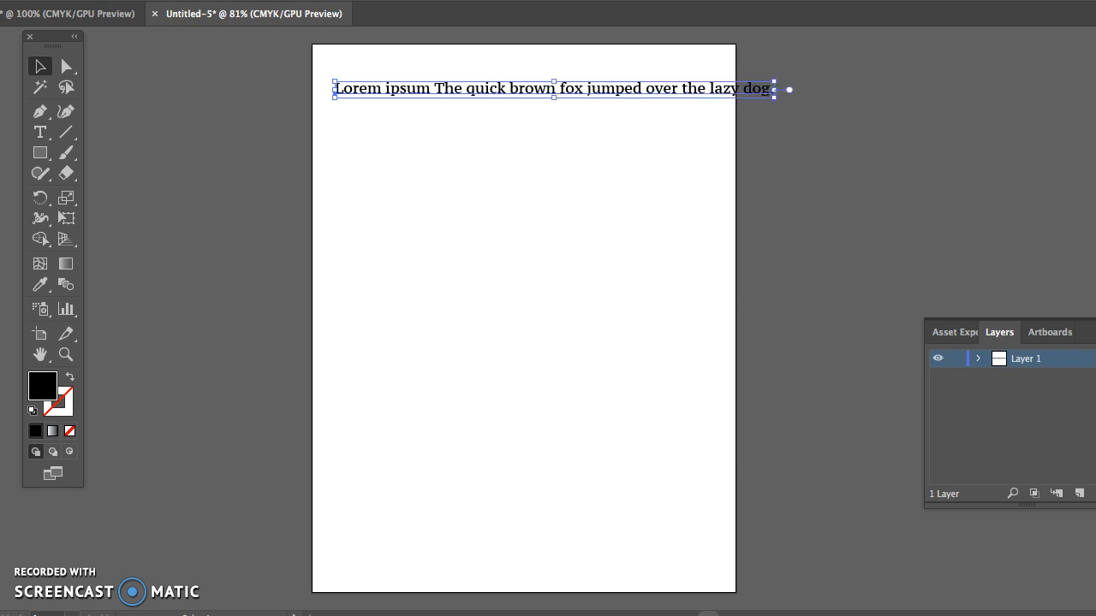
drag(773, 89, 649, 89)
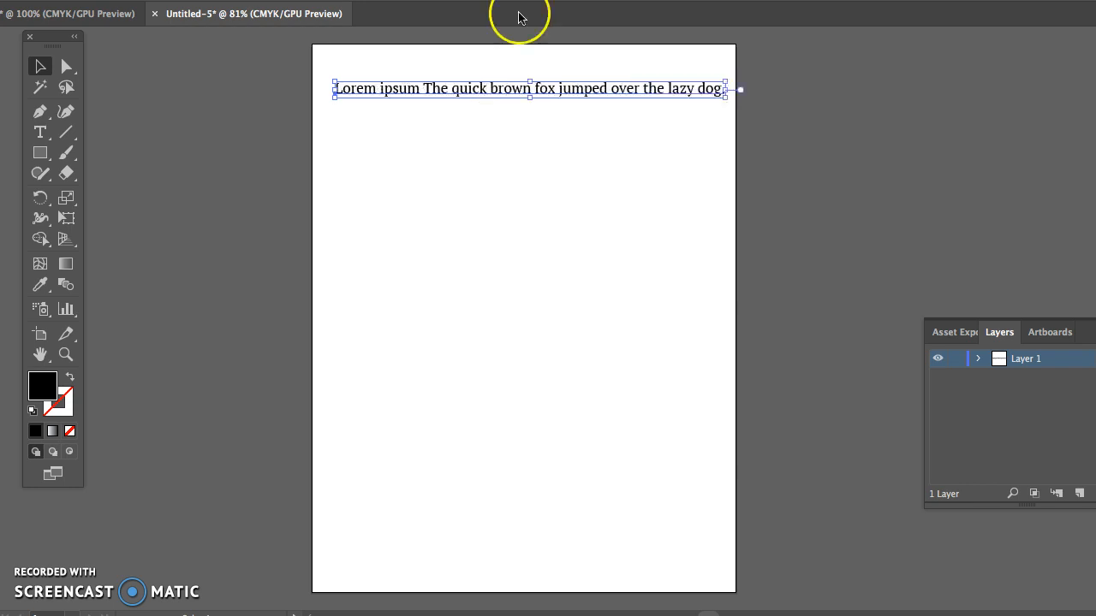
click(268, 165)
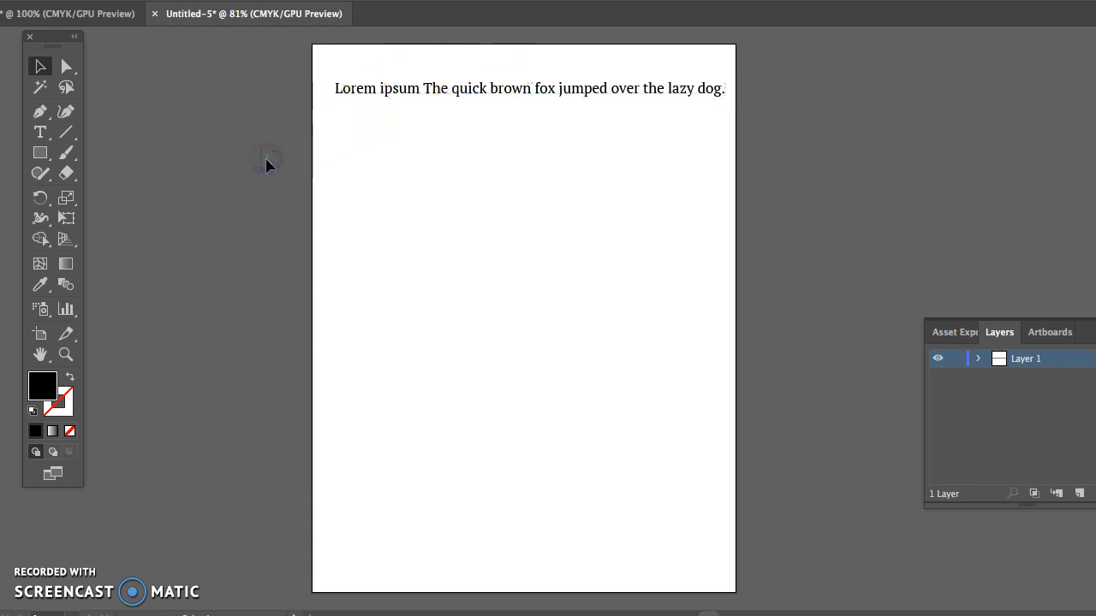
click(359, 88)
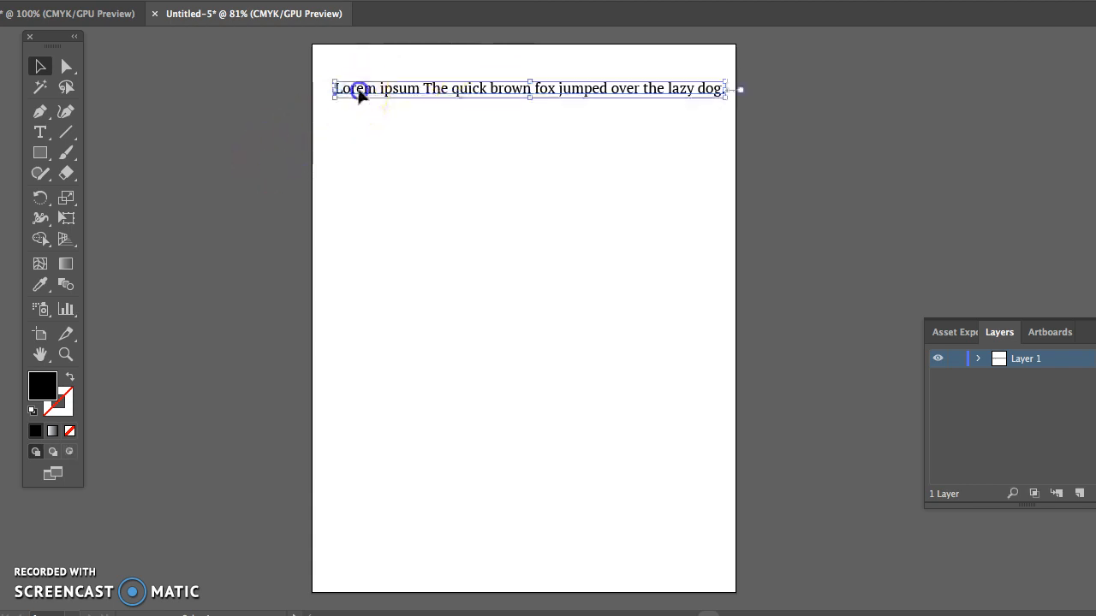
mouse_move(151, 263)
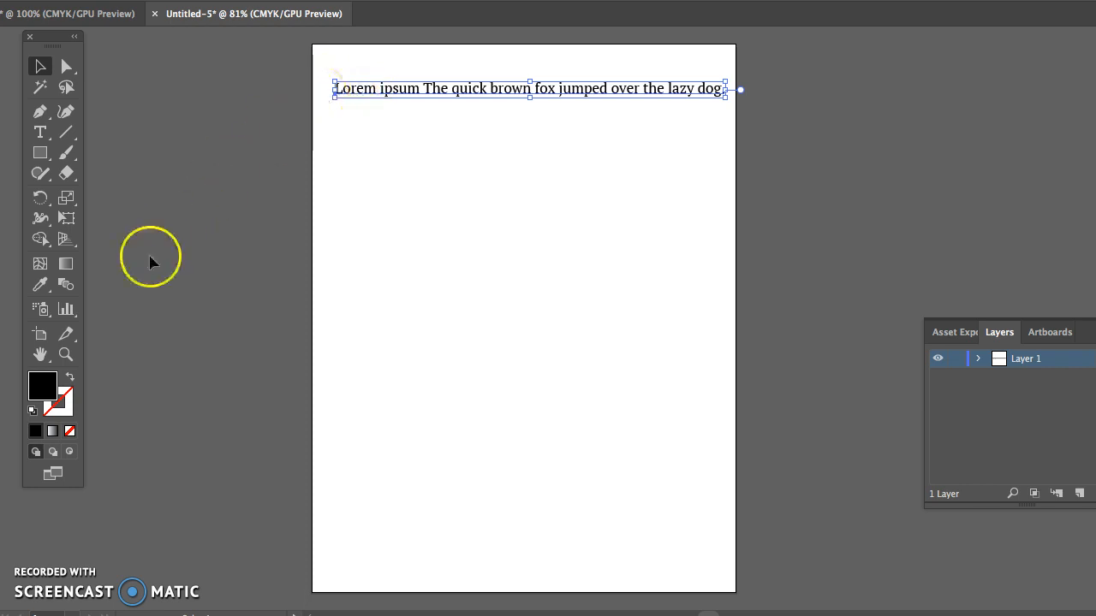
mouse_move(47, 11)
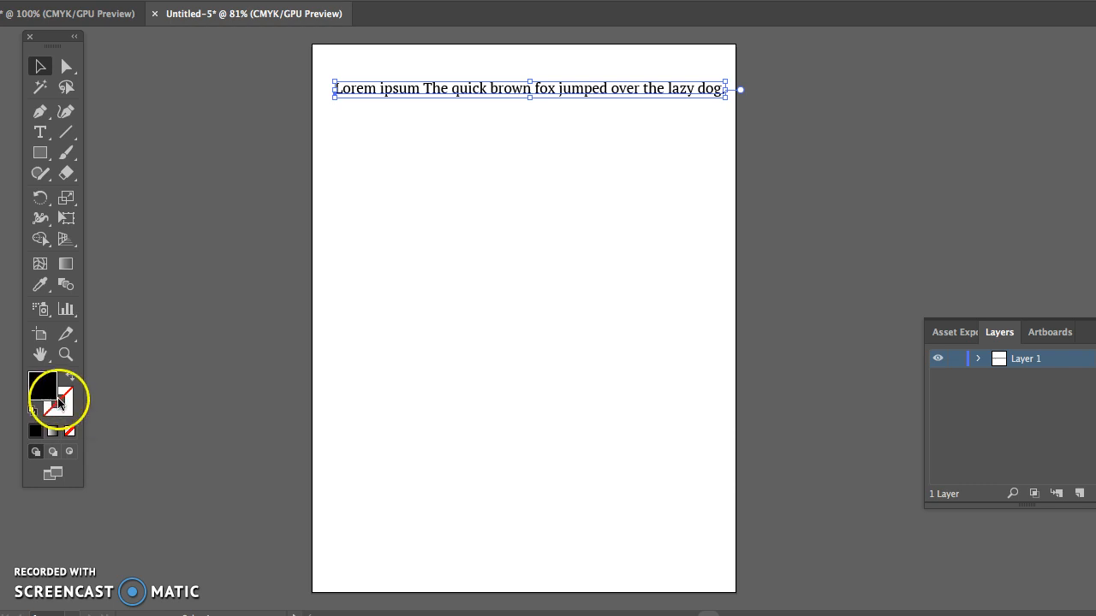
mouse_move(66, 409)
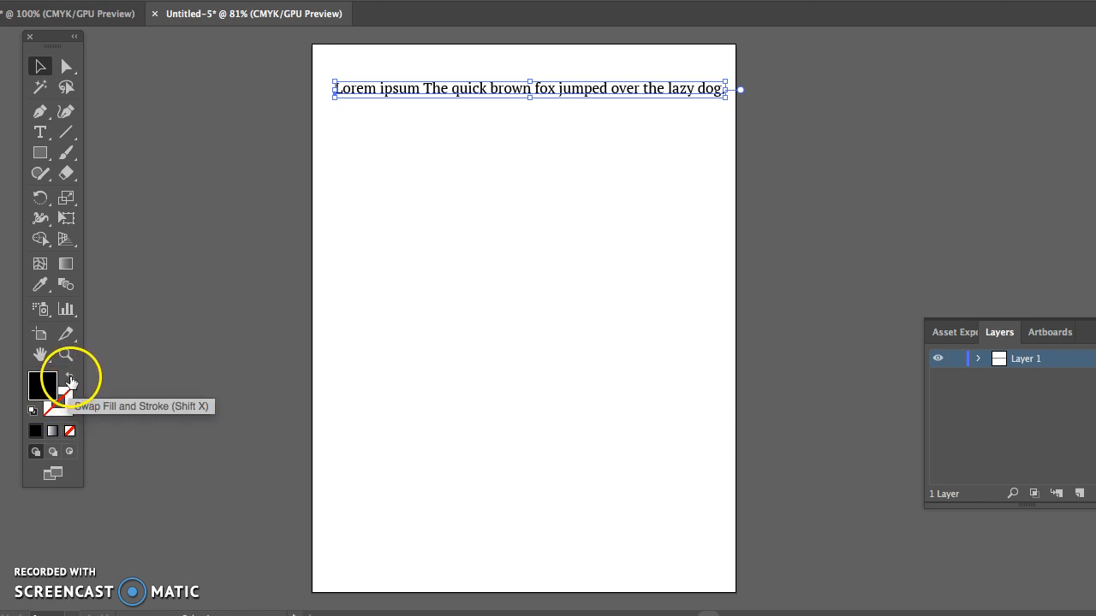
click(70, 377)
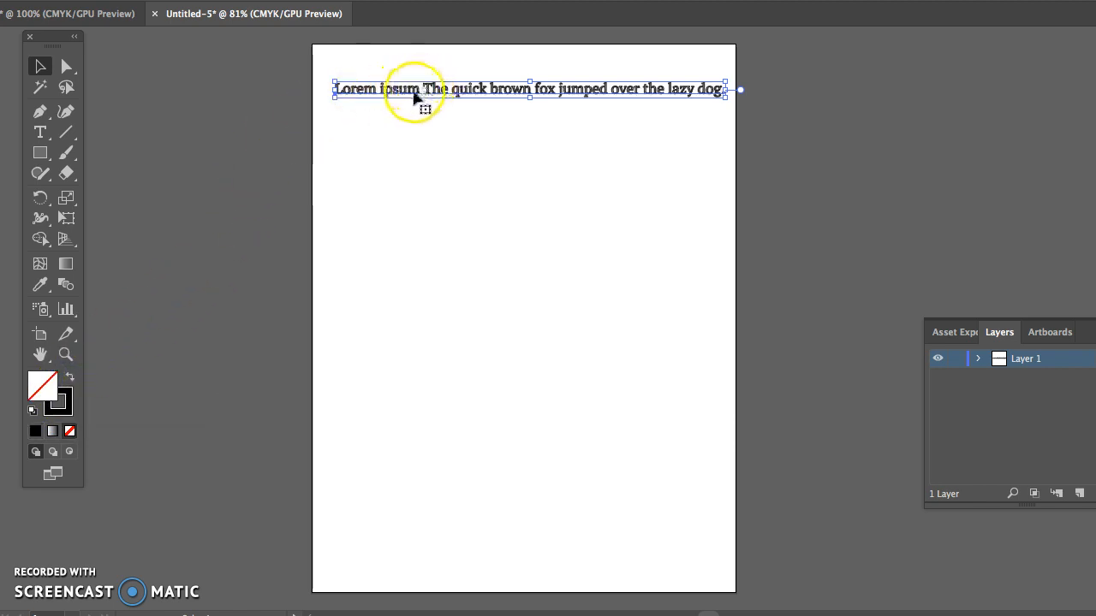
mouse_move(685, 112)
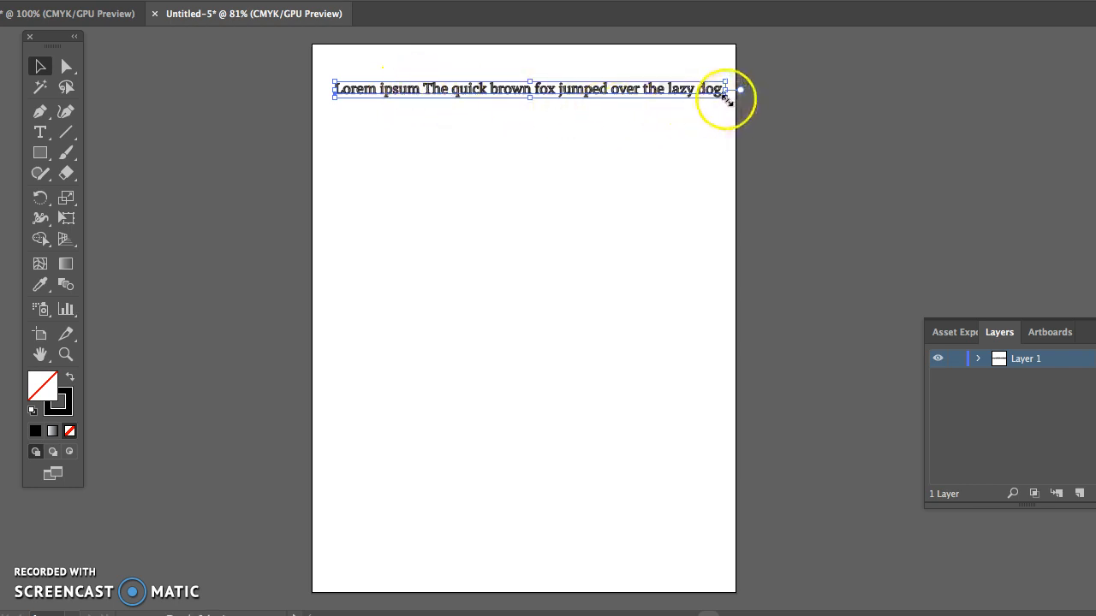
drag(723, 89, 824, 214)
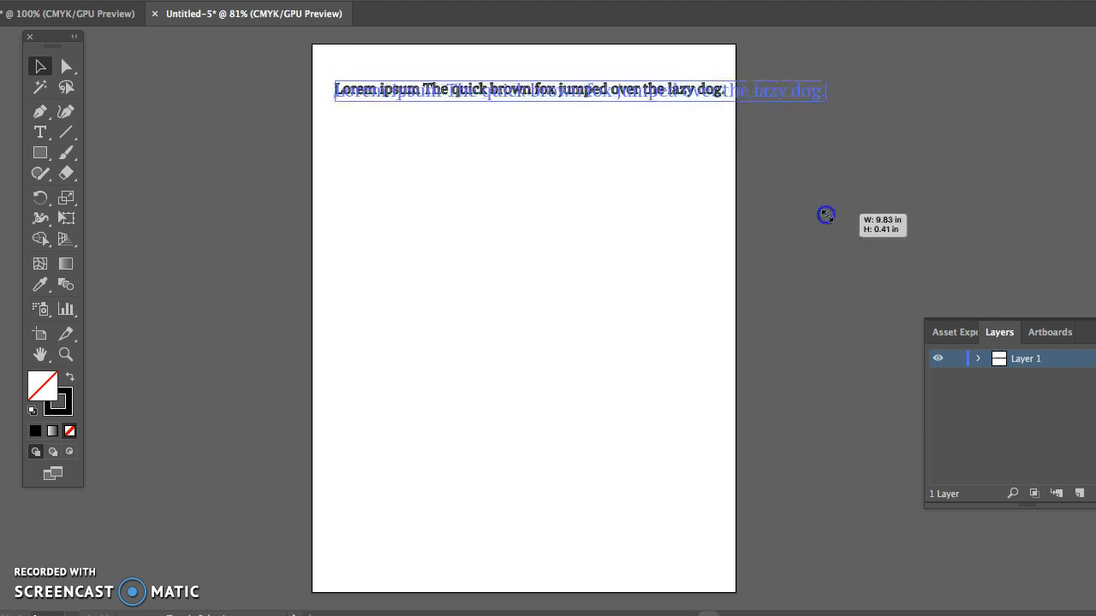
drag(826, 214, 726, 166)
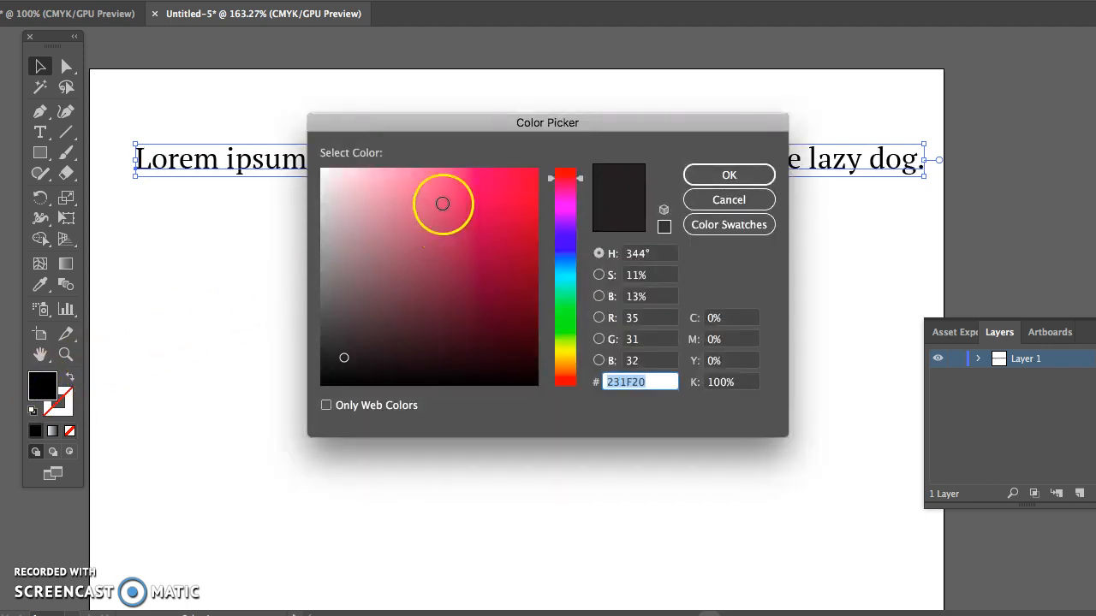
mouse_move(552, 179)
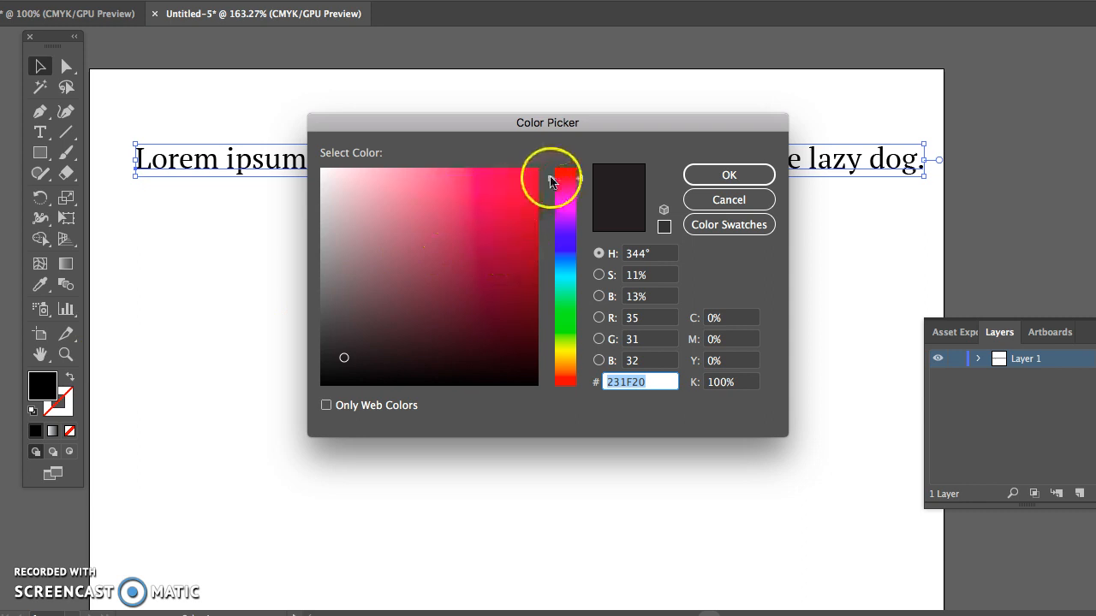
Step: Pick bright red as the headline's fill colour in the Color Picker
drag(565, 178, 557, 289)
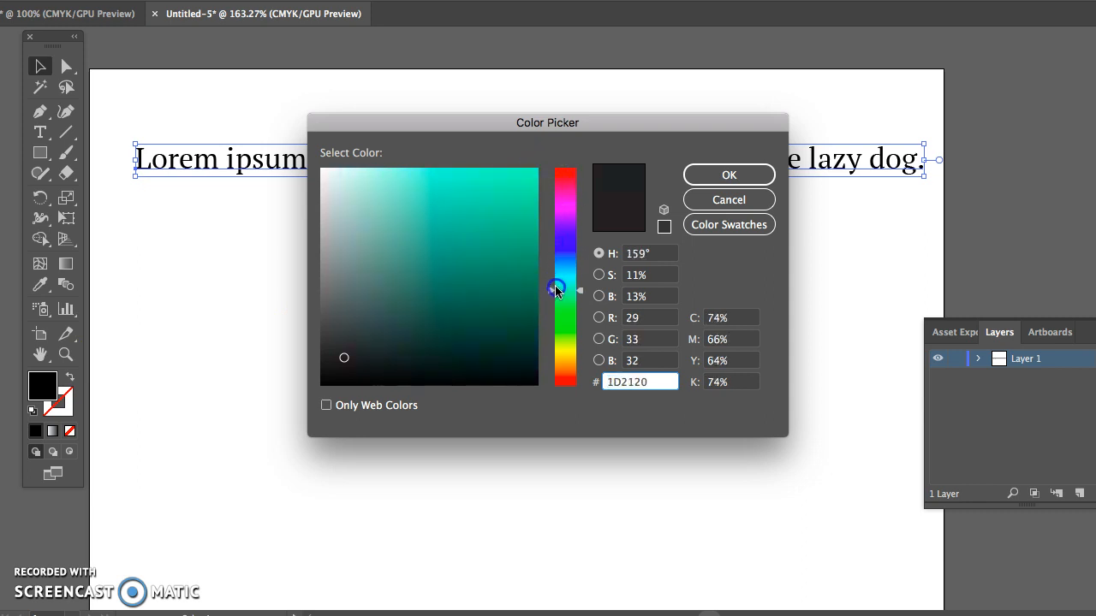
drag(557, 289, 557, 233)
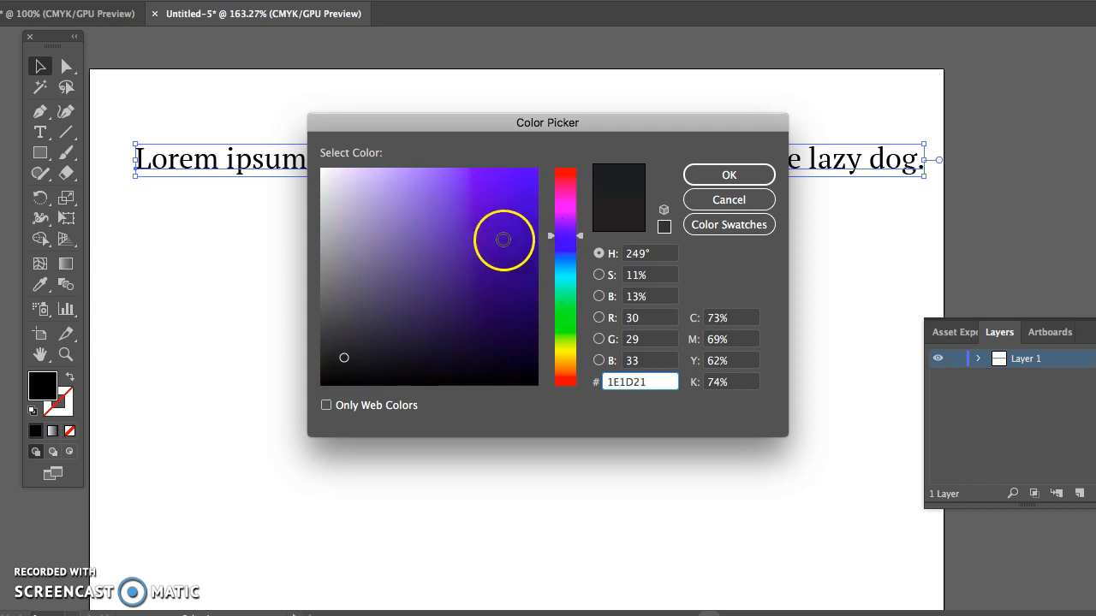
click(509, 208)
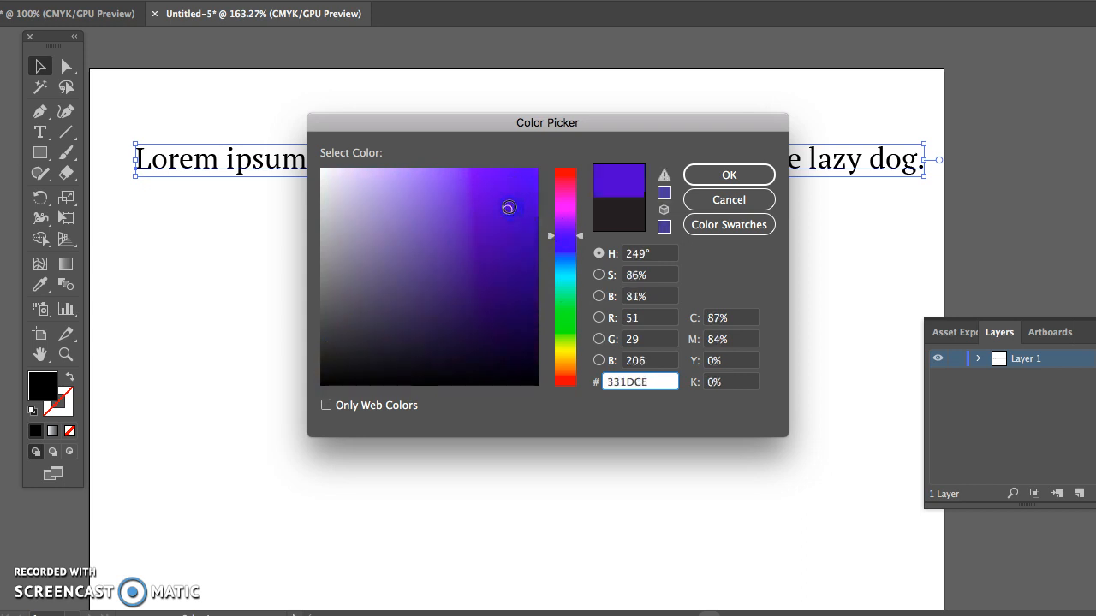
mouse_move(618, 177)
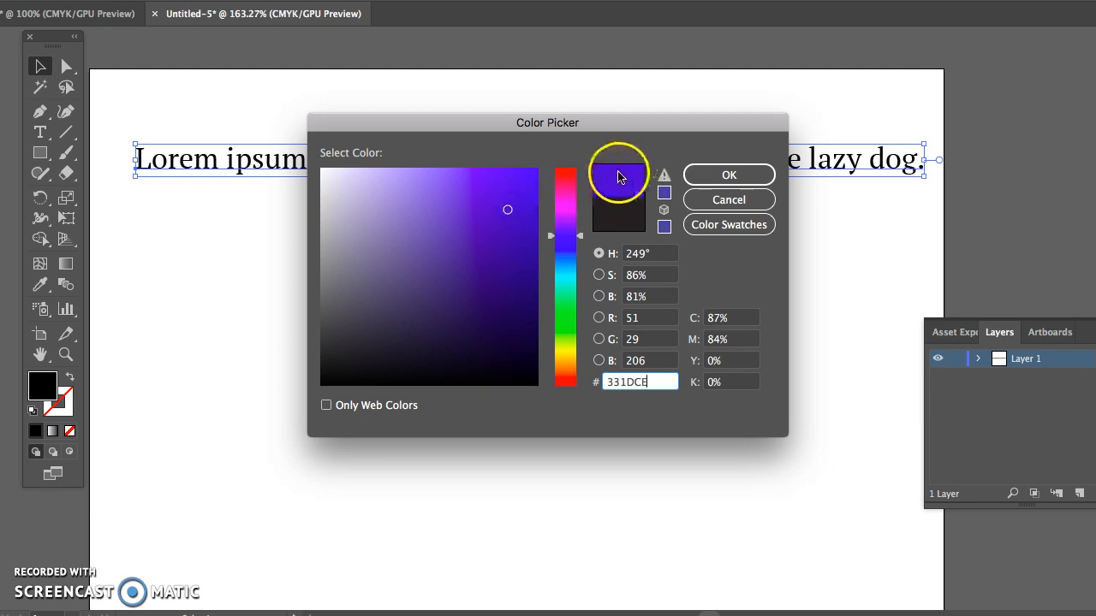
mouse_move(621, 225)
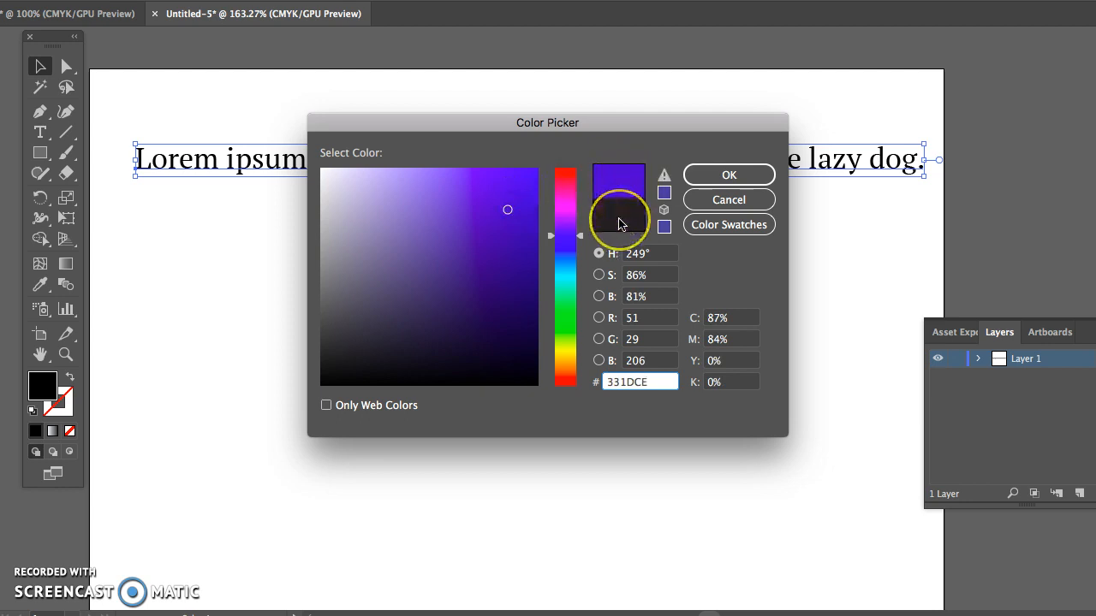
mouse_move(621, 187)
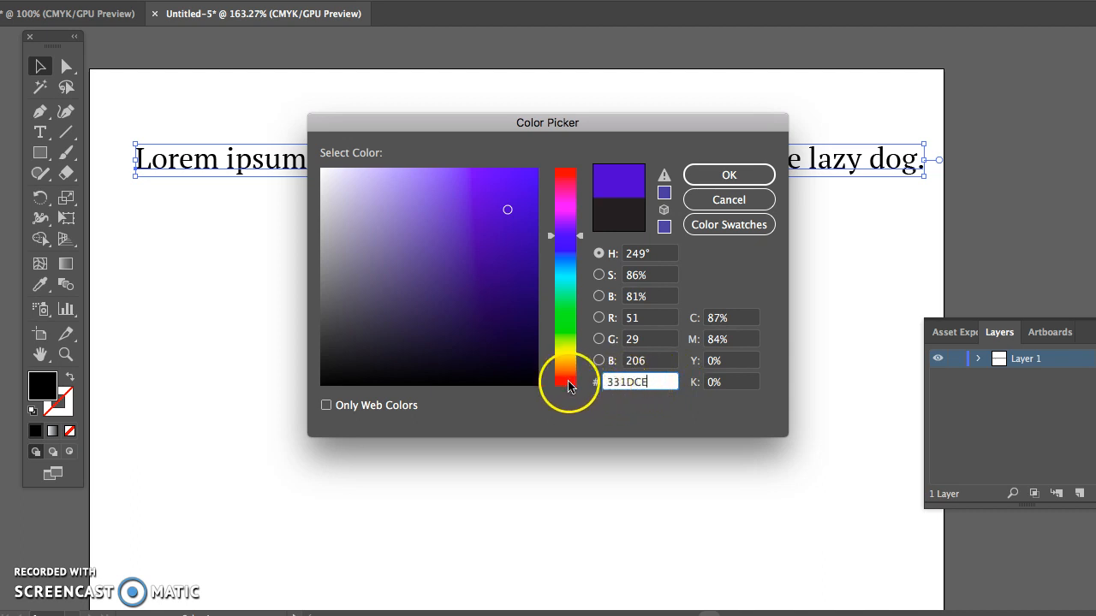
click(566, 381)
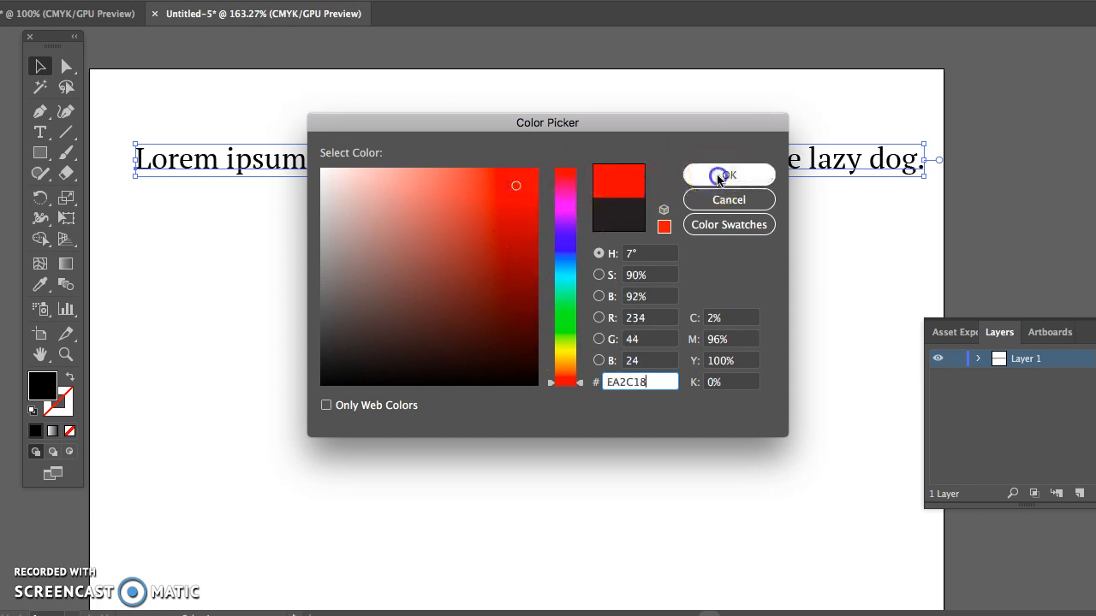
click(727, 175)
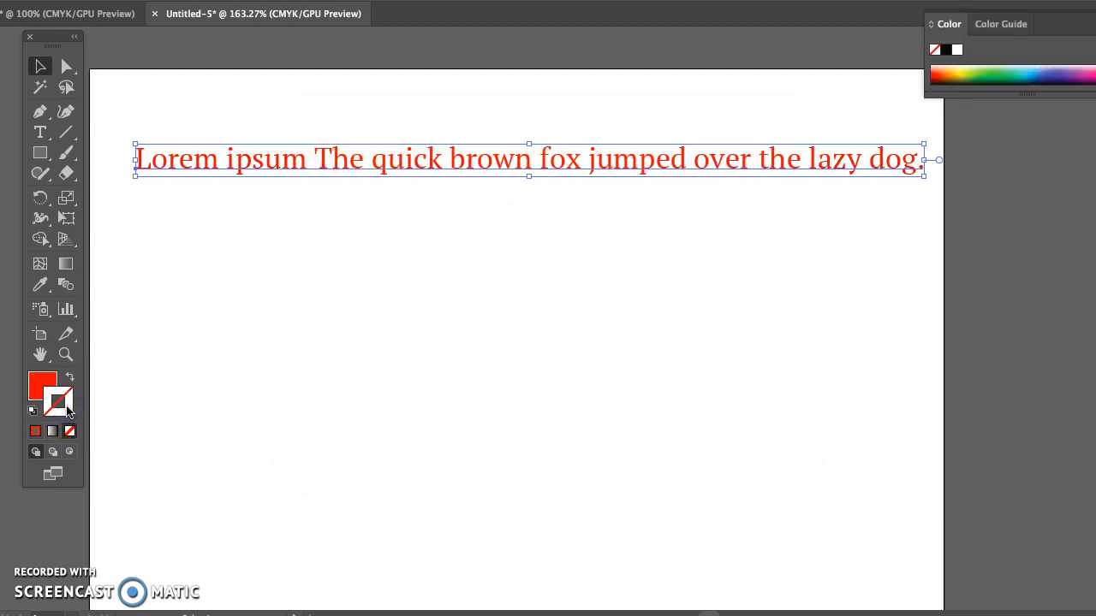
Step: Give the headline a very dark reddish-brown (28191D) stroke
double_click(43, 383)
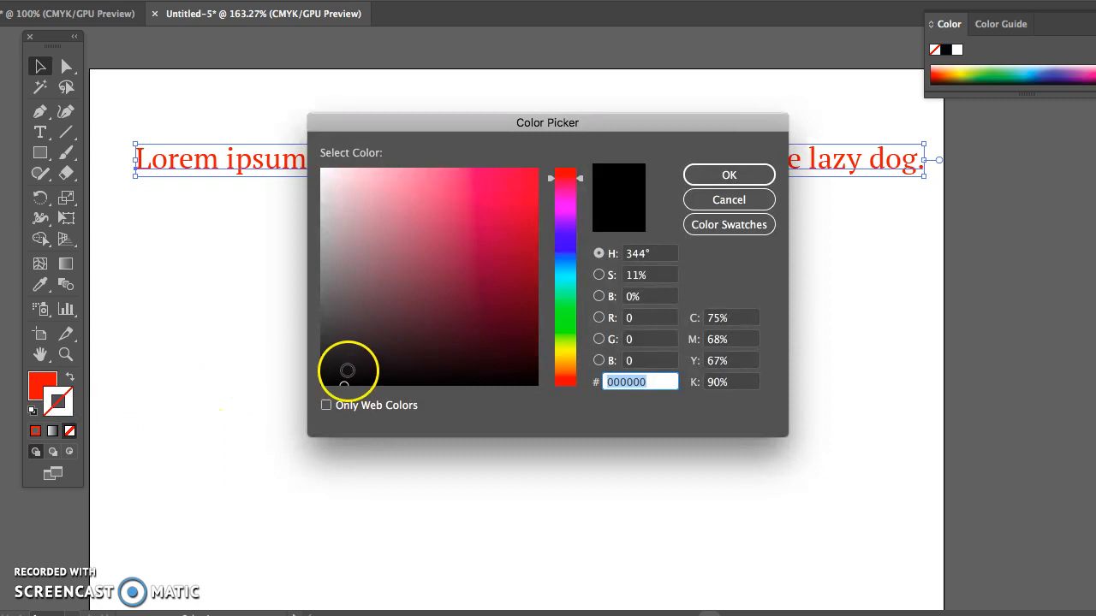
mouse_move(635, 206)
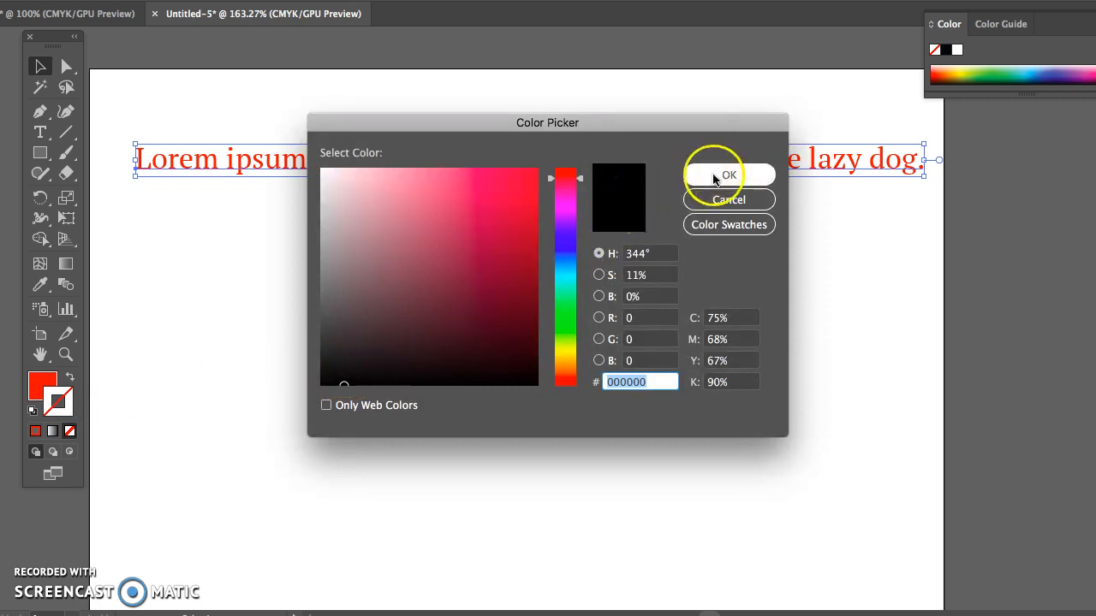
click(729, 174)
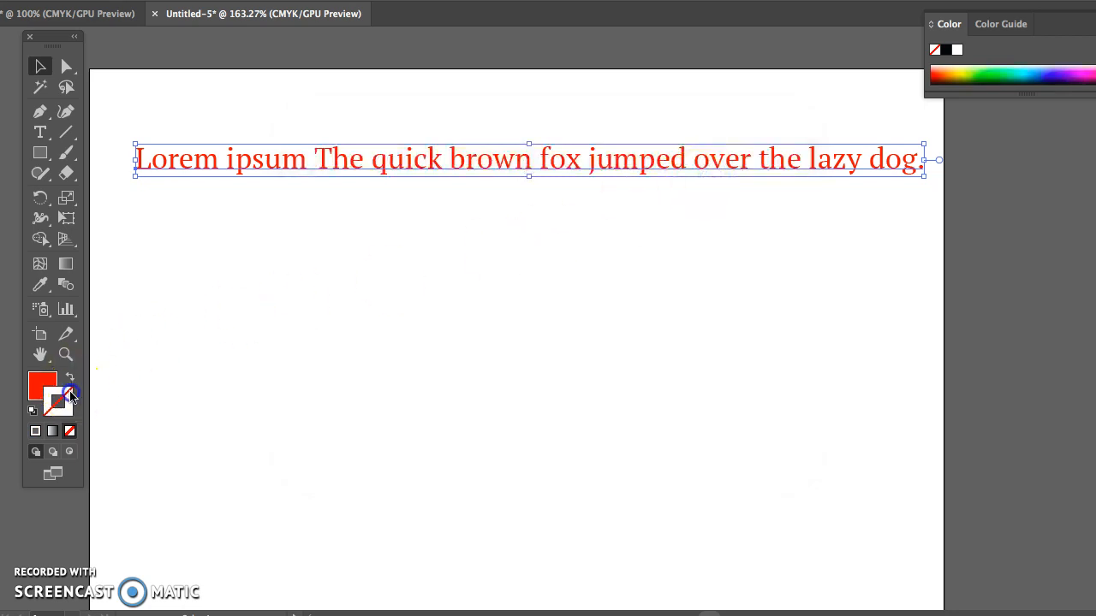
double_click(42, 385)
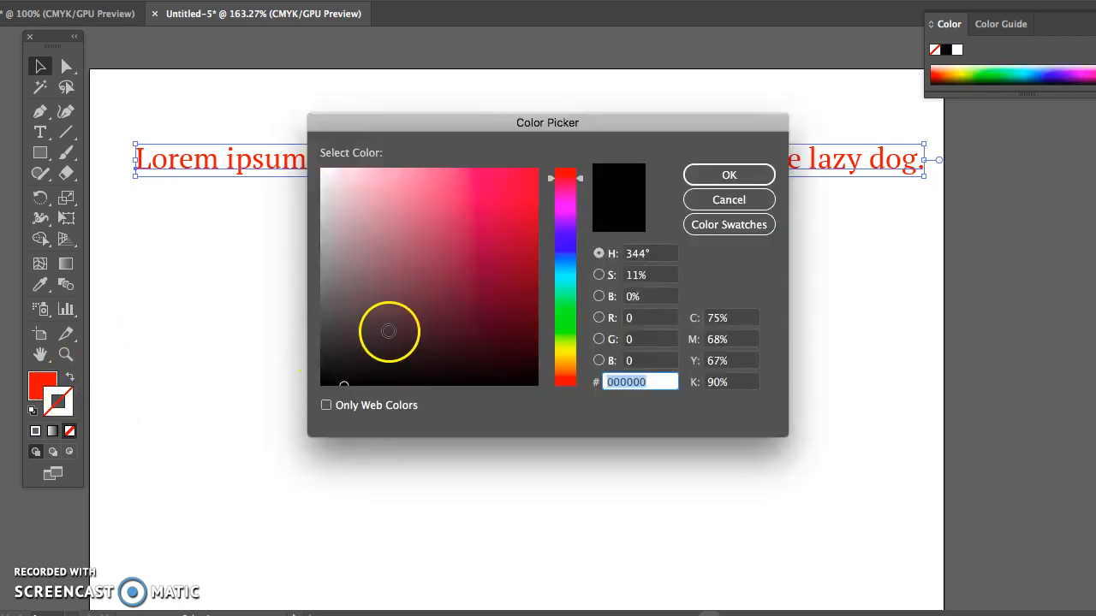
click(403, 351)
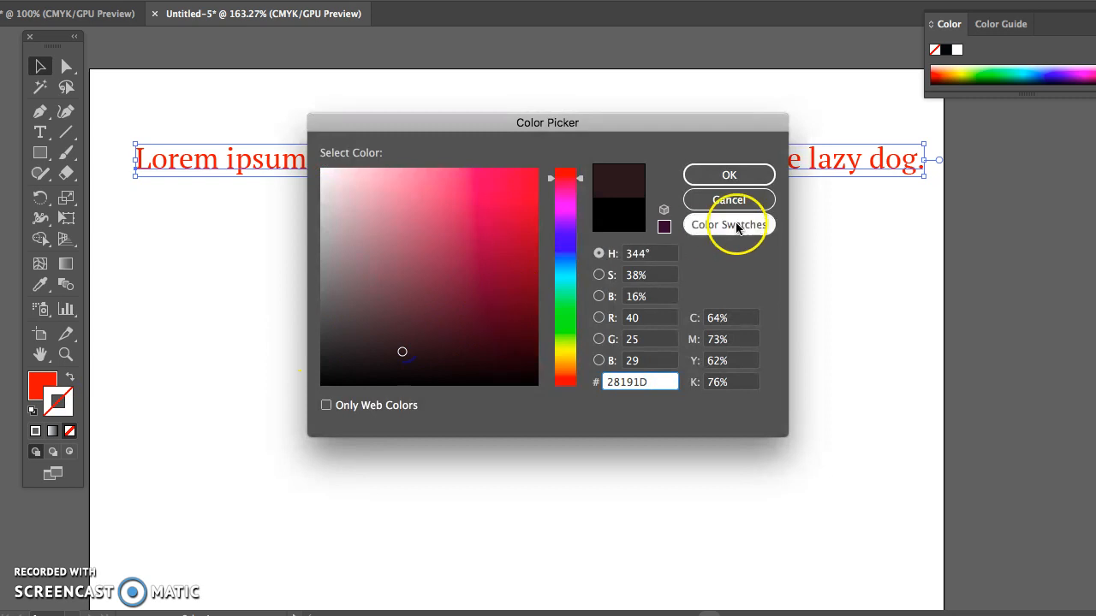
click(729, 174)
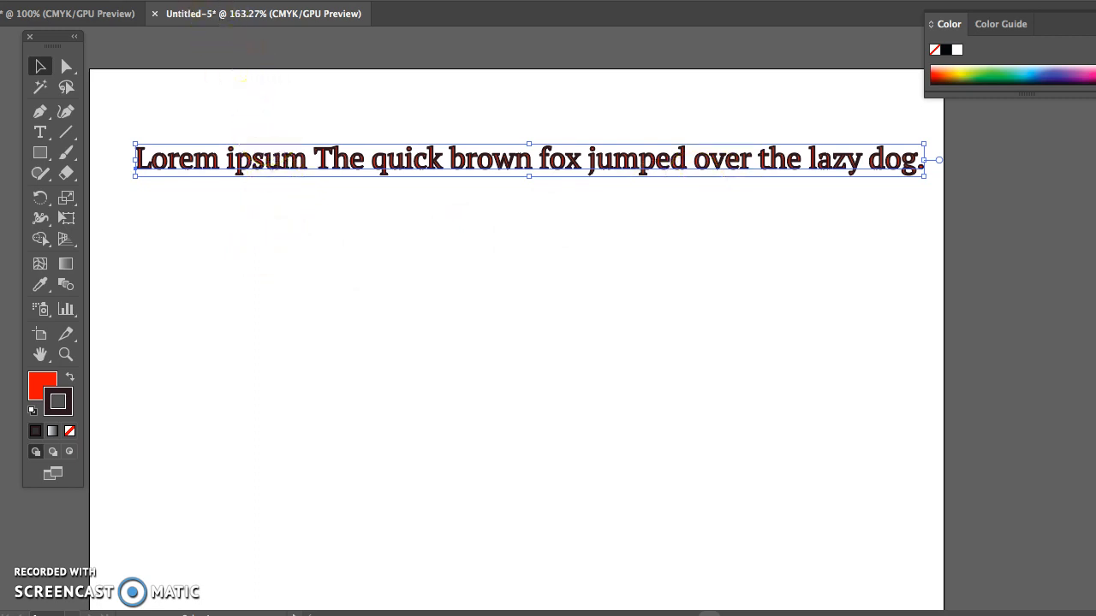
click(236, 9)
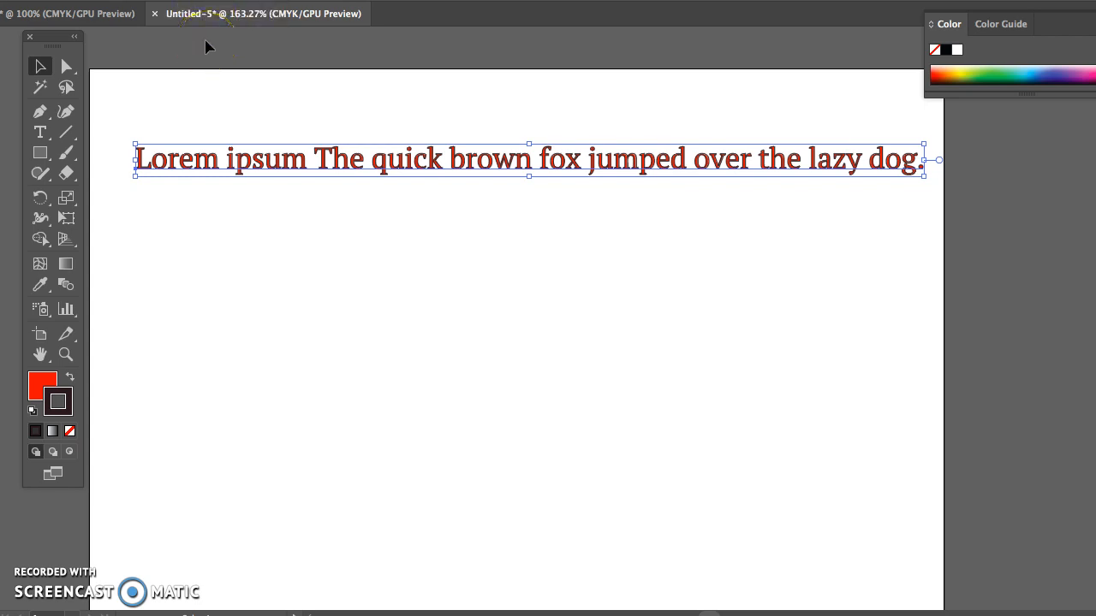
mouse_move(97, 86)
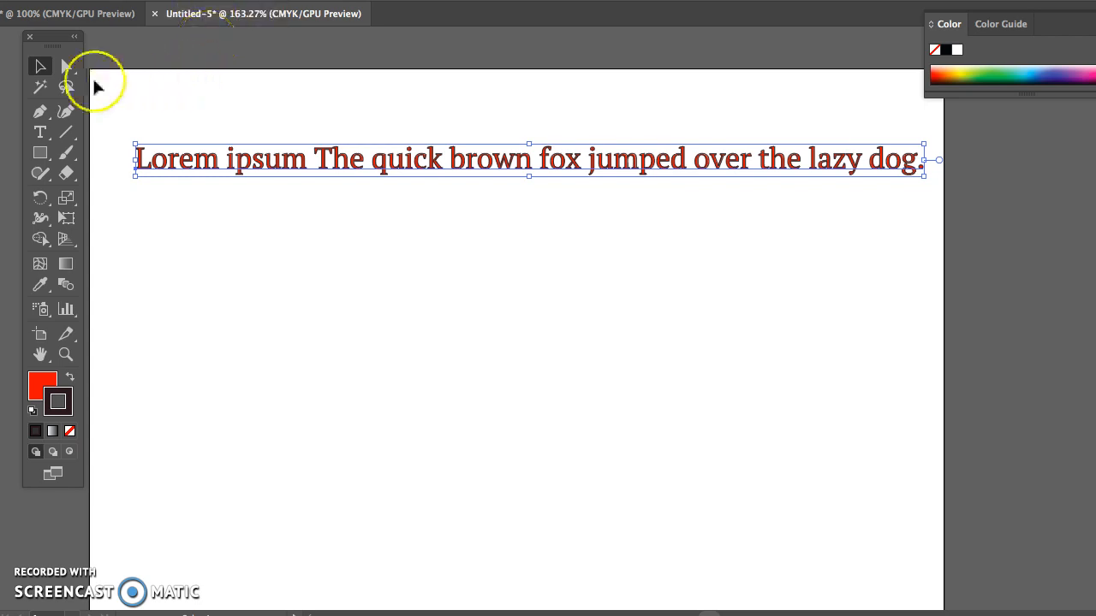
Step: Drag out an area text frame below the headline, filling it with placeholder text
click(39, 131)
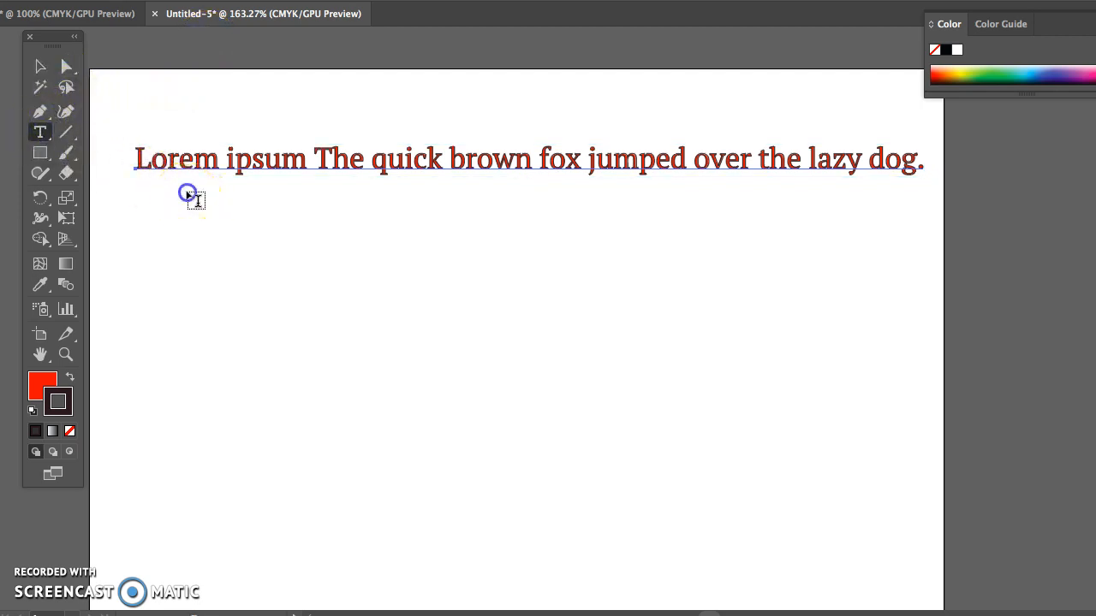
drag(187, 193, 551, 432)
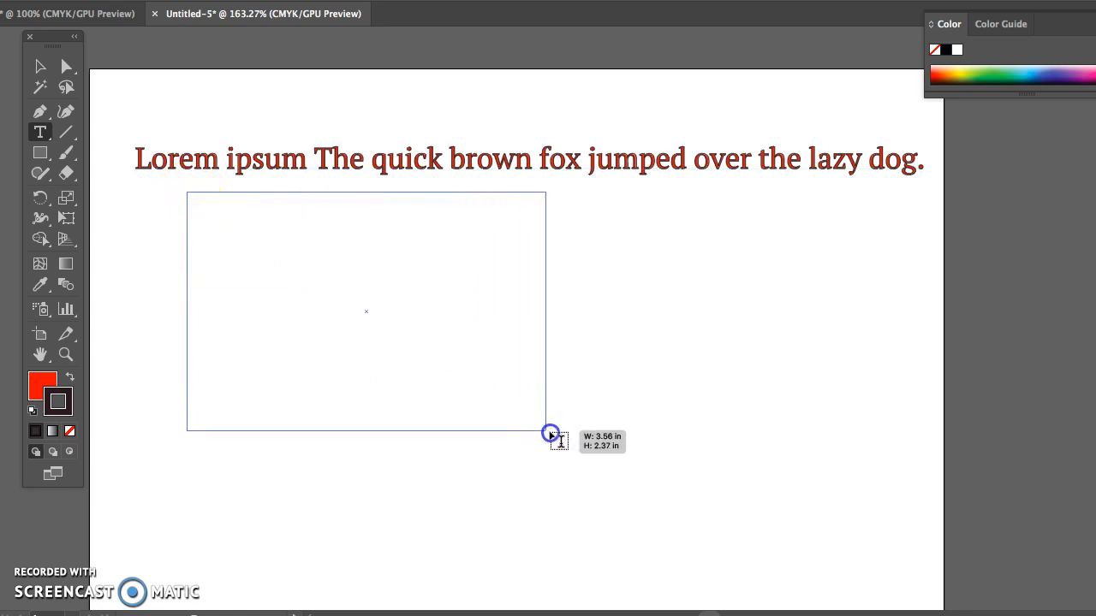
drag(187, 192, 665, 460)
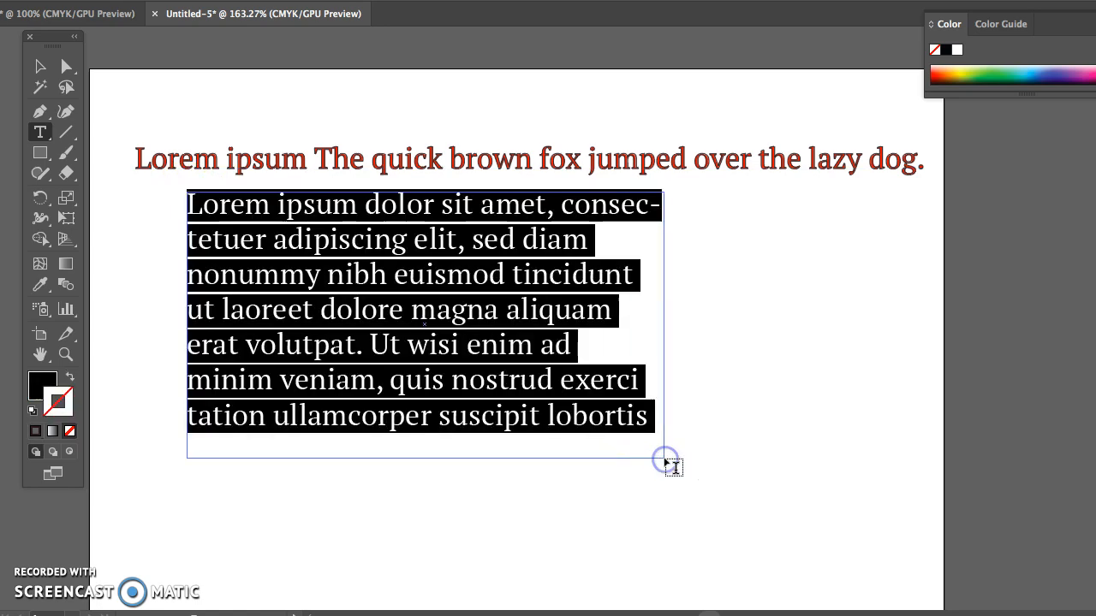
mouse_move(347, 287)
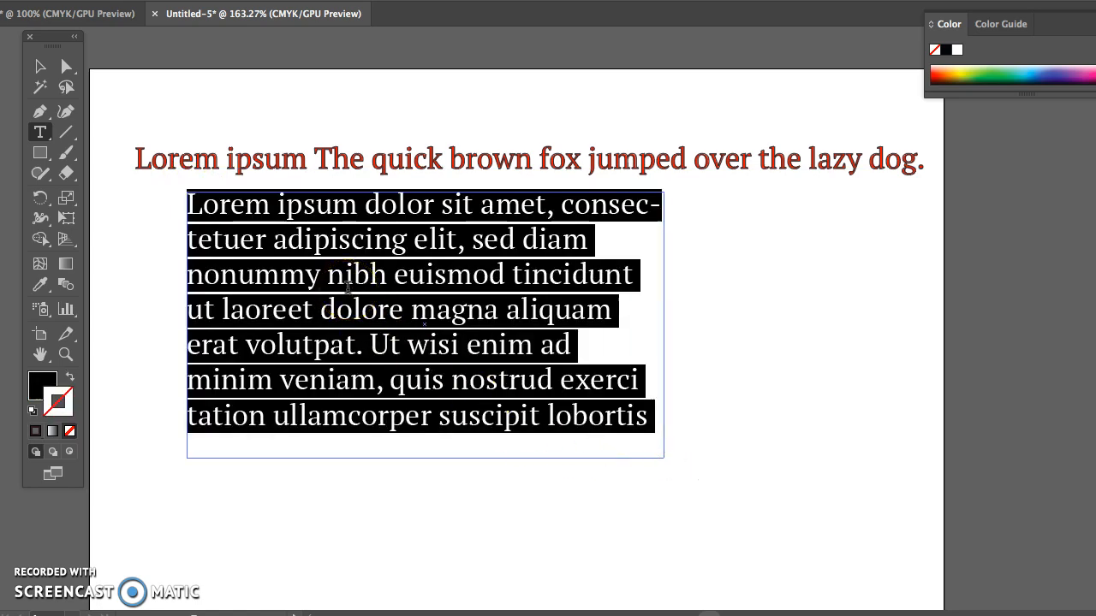
mouse_move(507, 305)
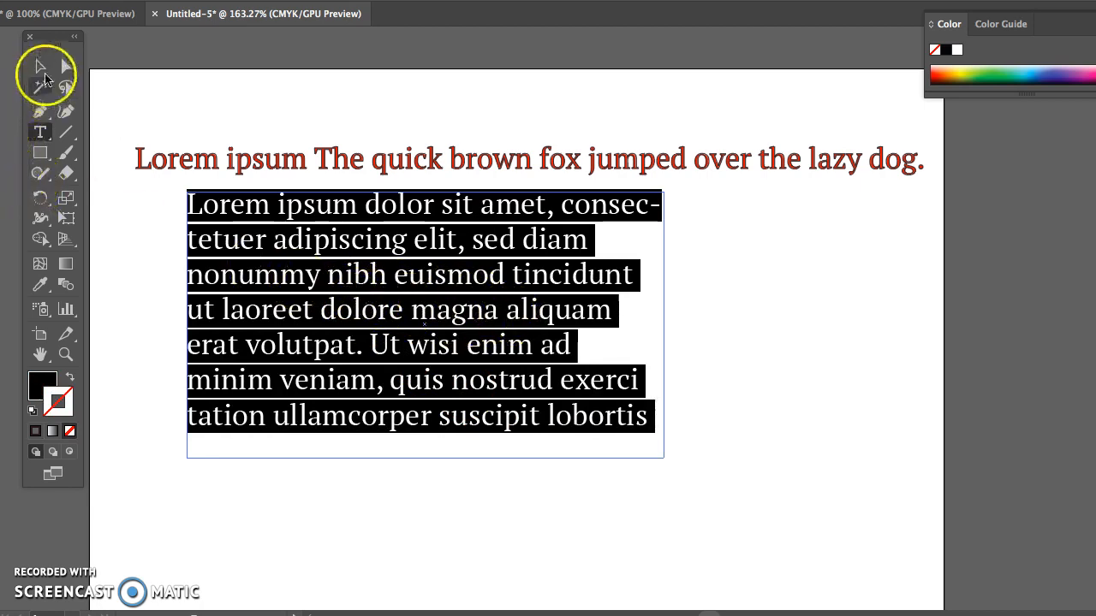
Step: Make the paragraph frame taller and narrower, and move it toward the left edge
click(39, 67)
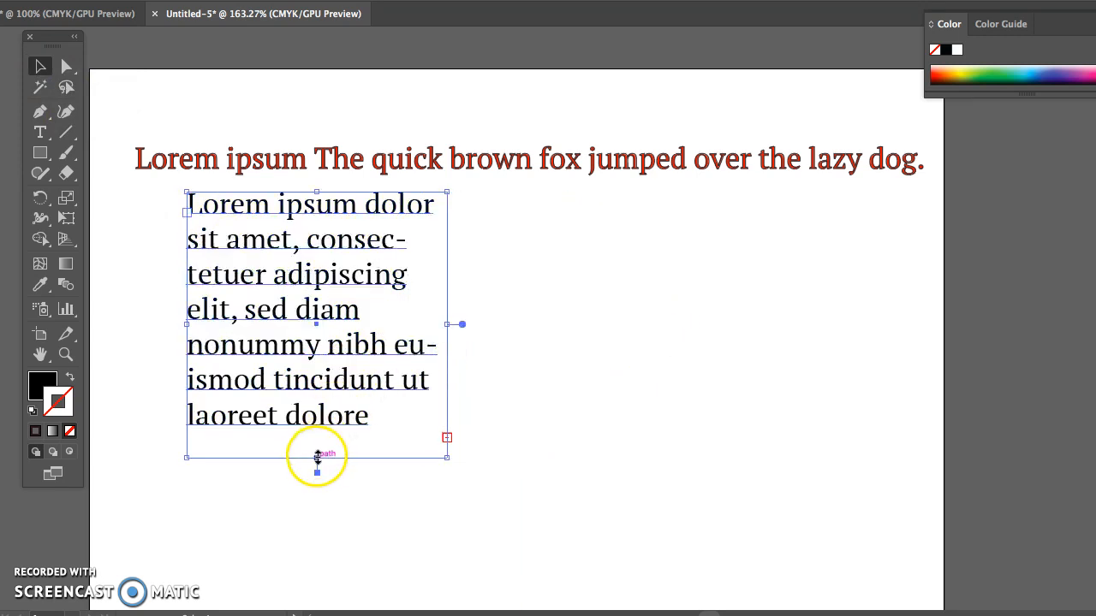
drag(317, 456, 316, 531)
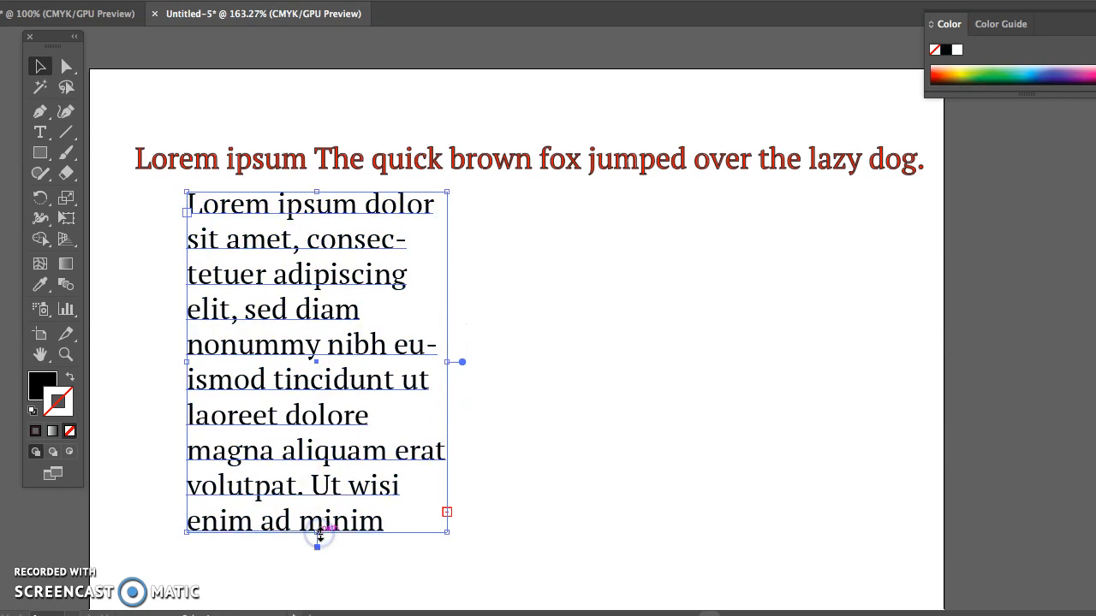
drag(459, 361, 399, 363)
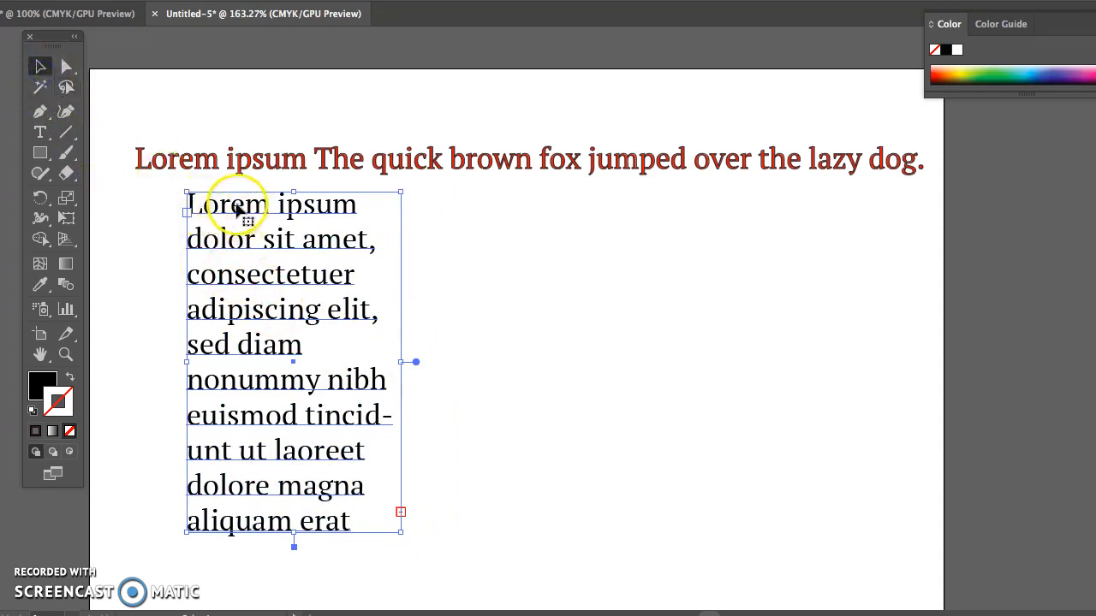
drag(239, 214, 180, 214)
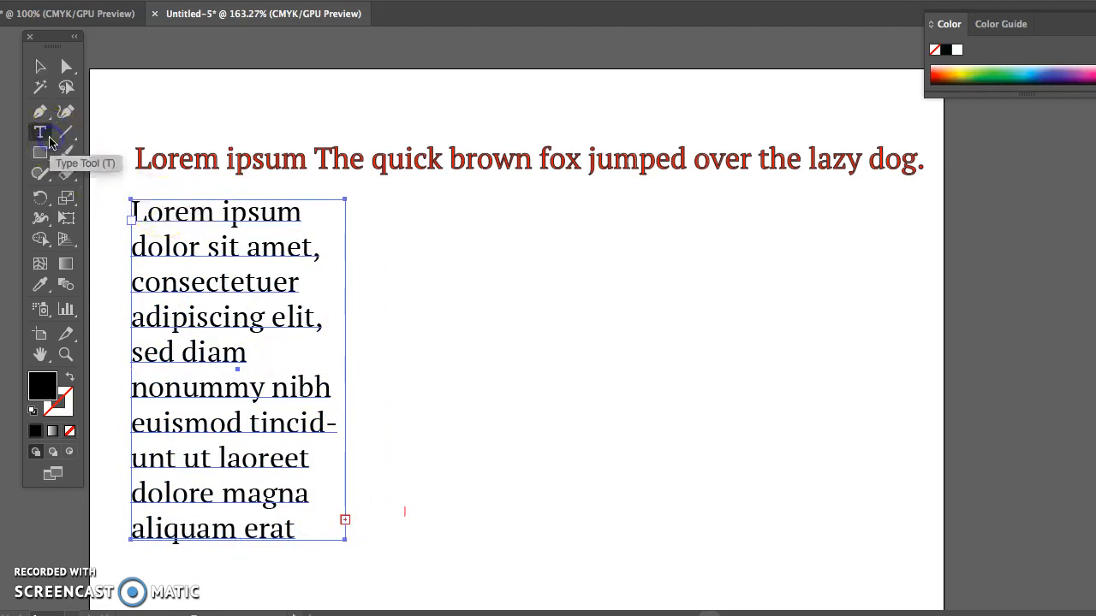
Step: Open the Rectangle tool flyout to reveal the Star and Polygon tools
click(39, 132)
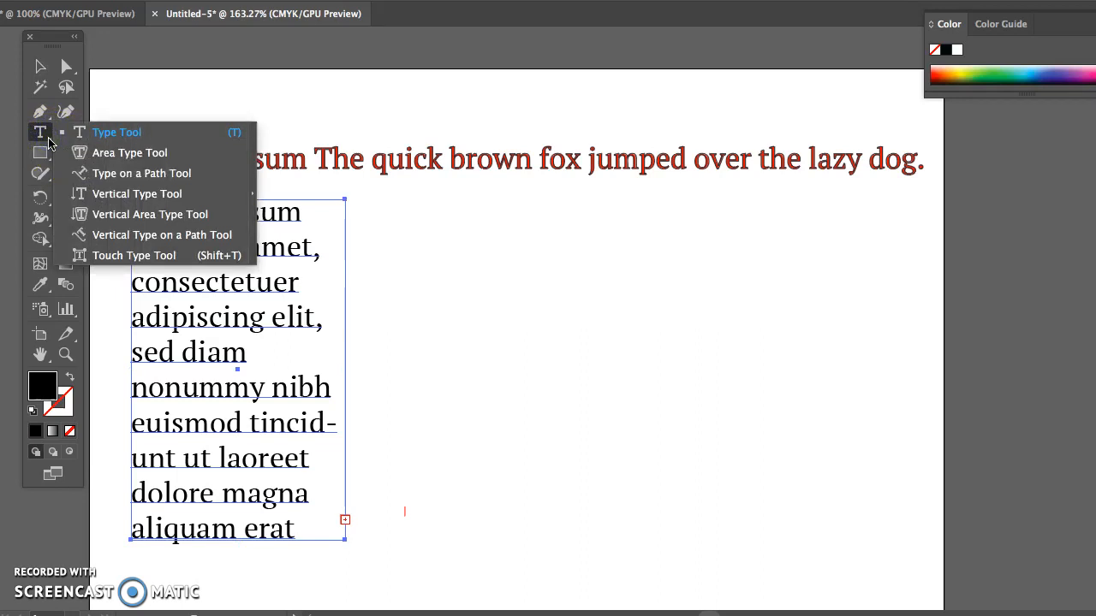
mouse_move(48, 152)
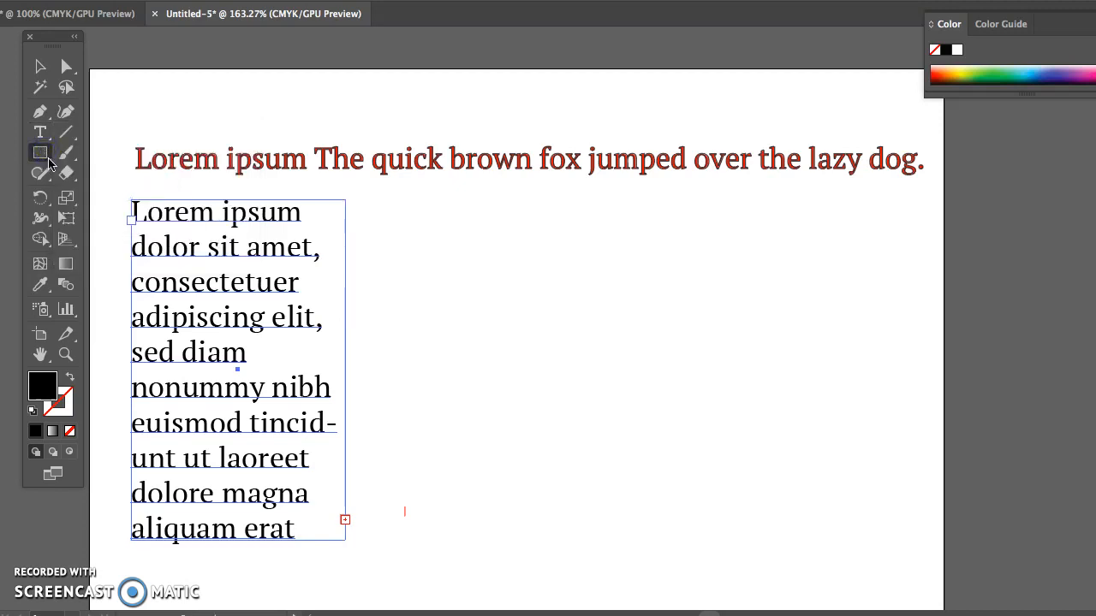
click(40, 152)
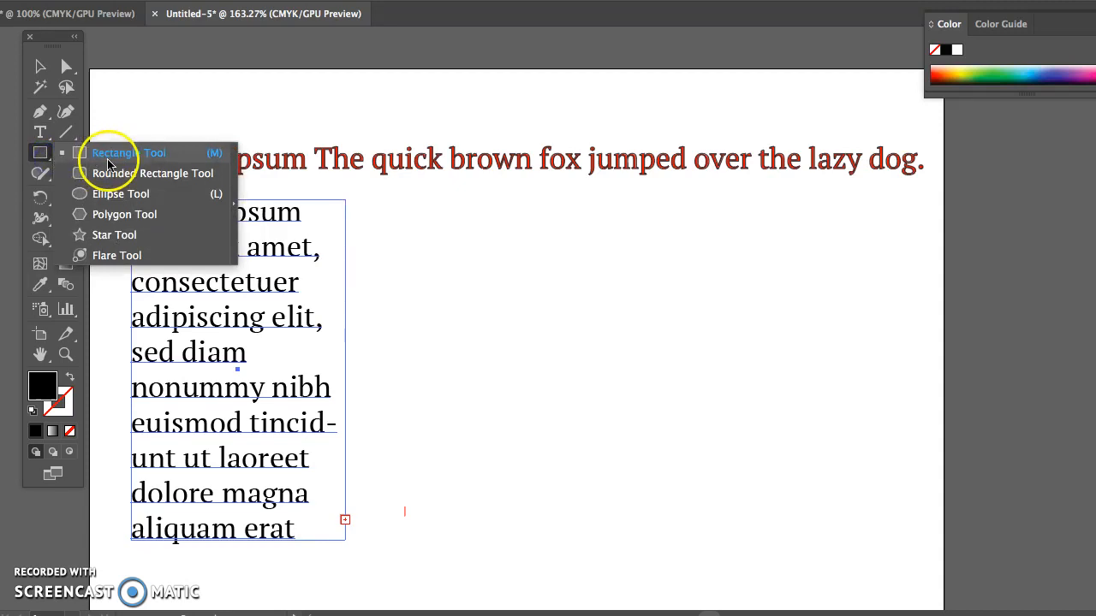
mouse_move(110, 221)
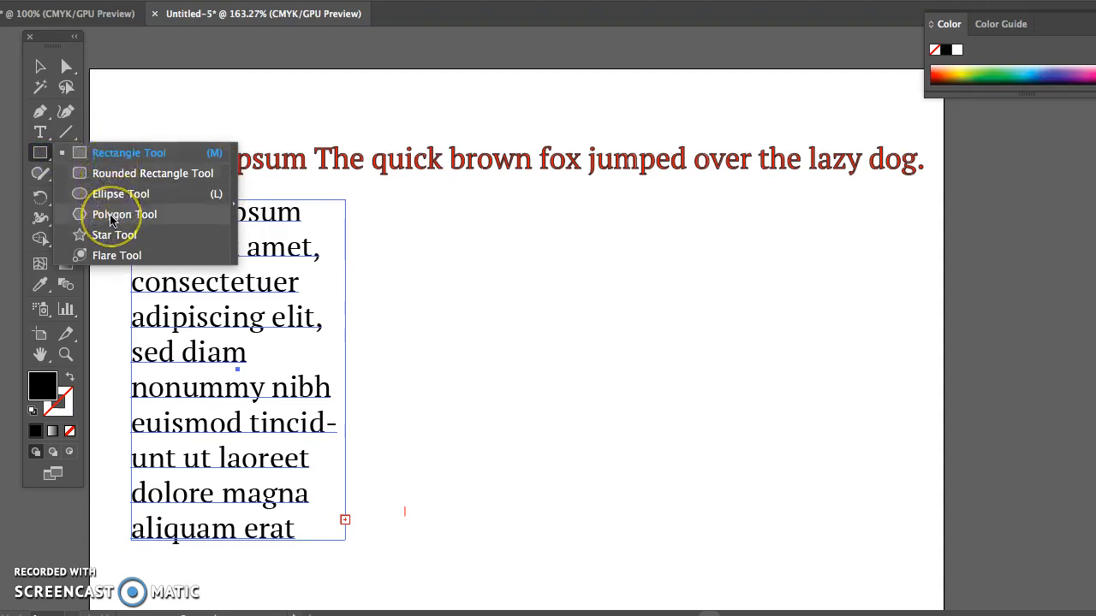
mouse_move(114, 235)
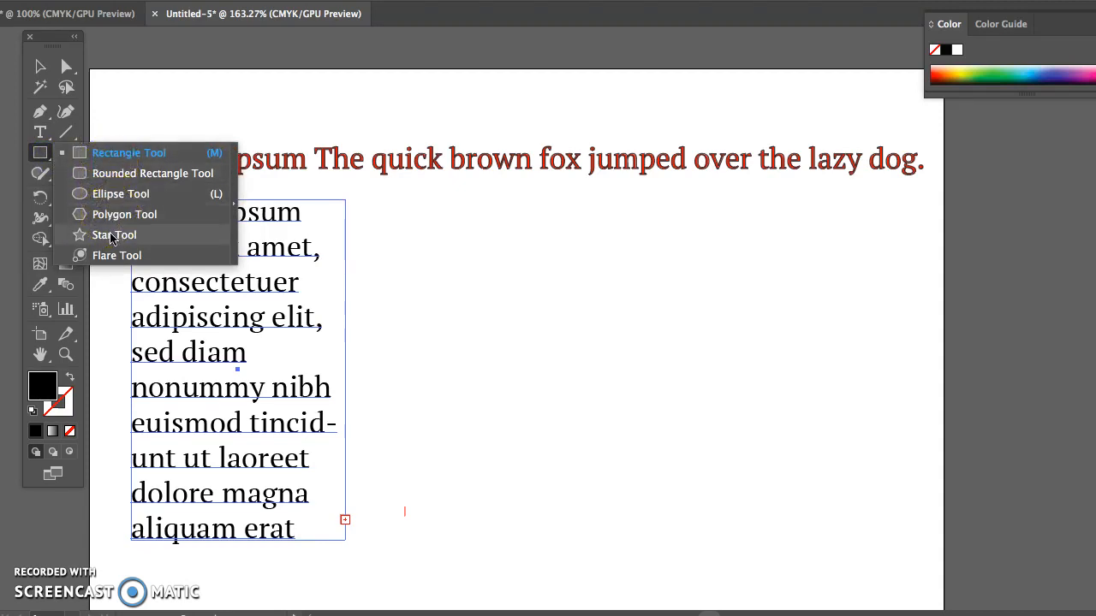
Step: Draw a five-pointed star right of the paragraph and swap it to an outline with no fill
click(114, 235)
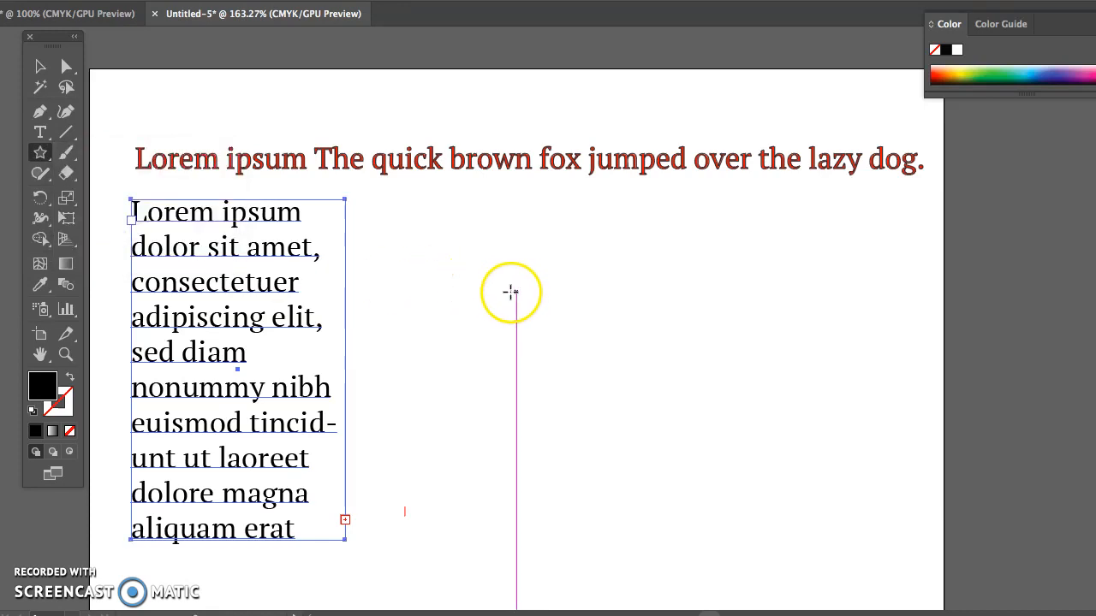
drag(511, 293, 568, 340)
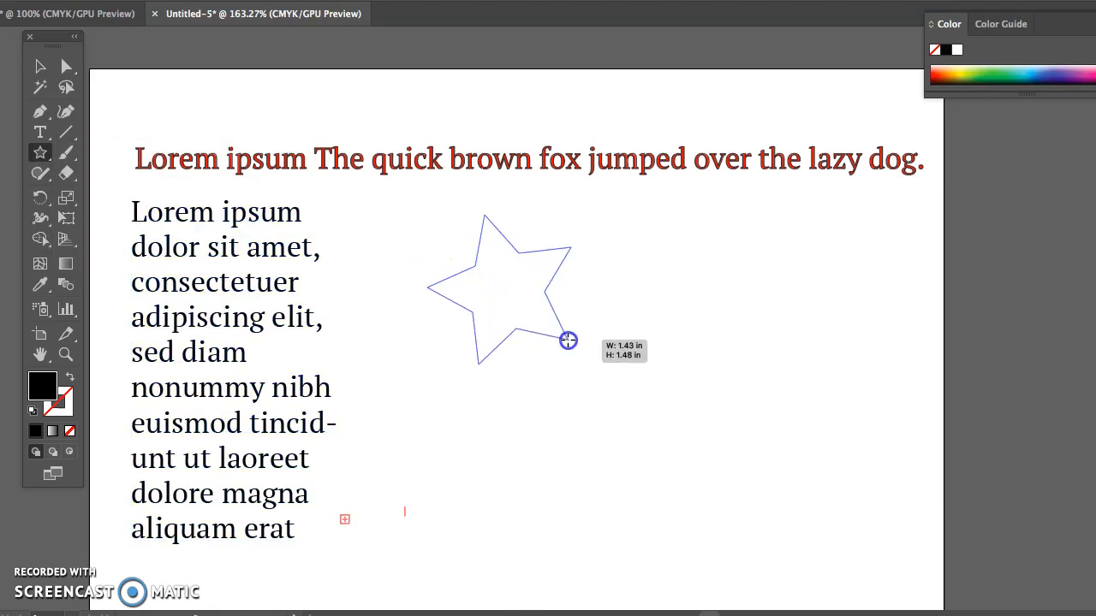
click(569, 341)
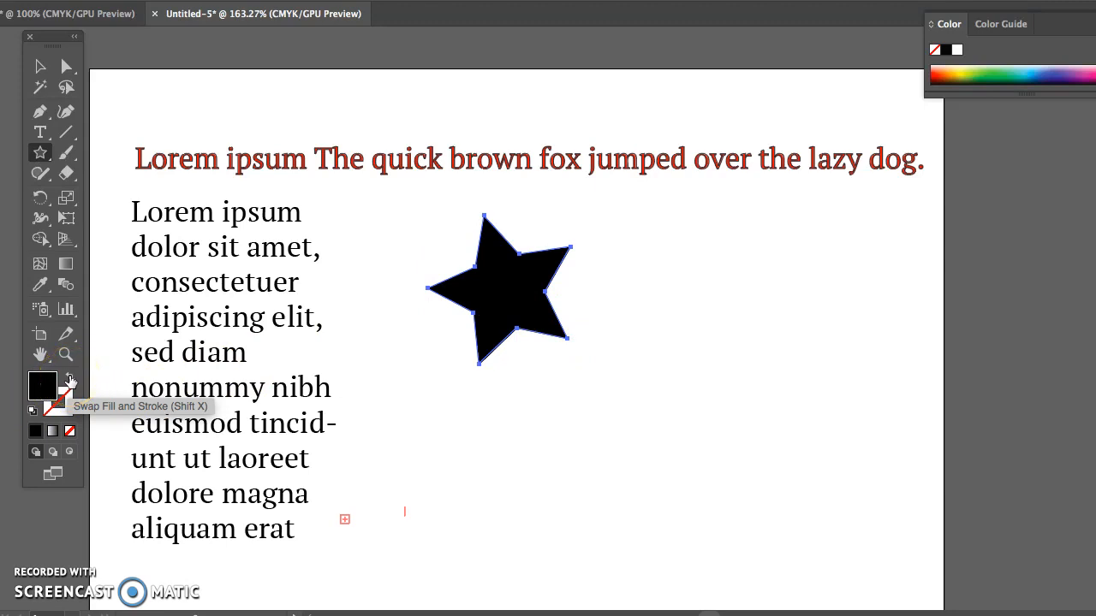
click(70, 378)
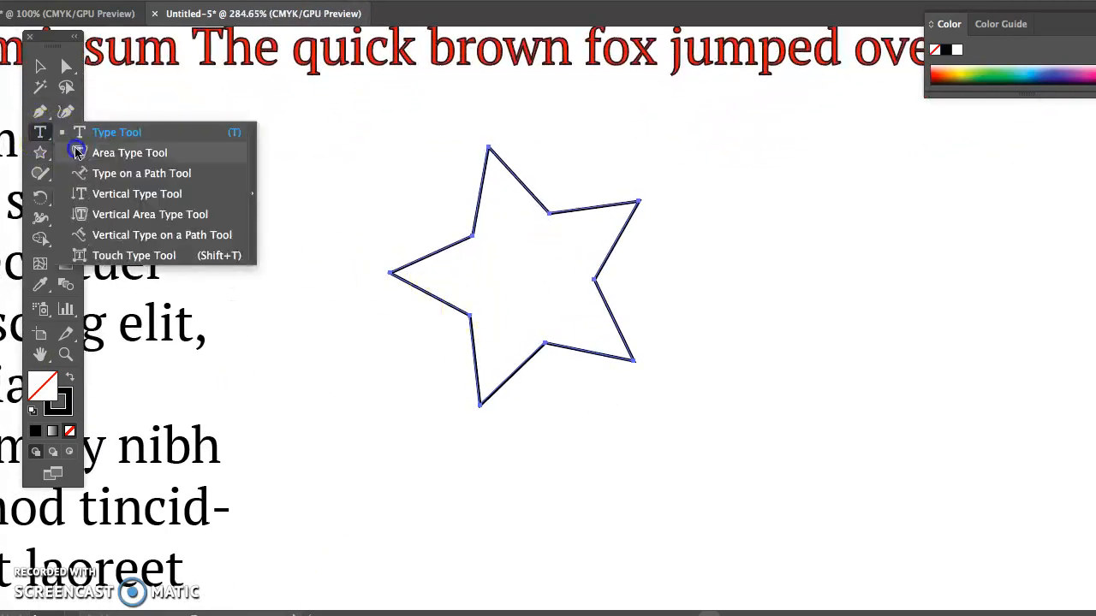
Step: Try placing area text inside the star with the Area Type tool, dismissing the path warning
click(129, 152)
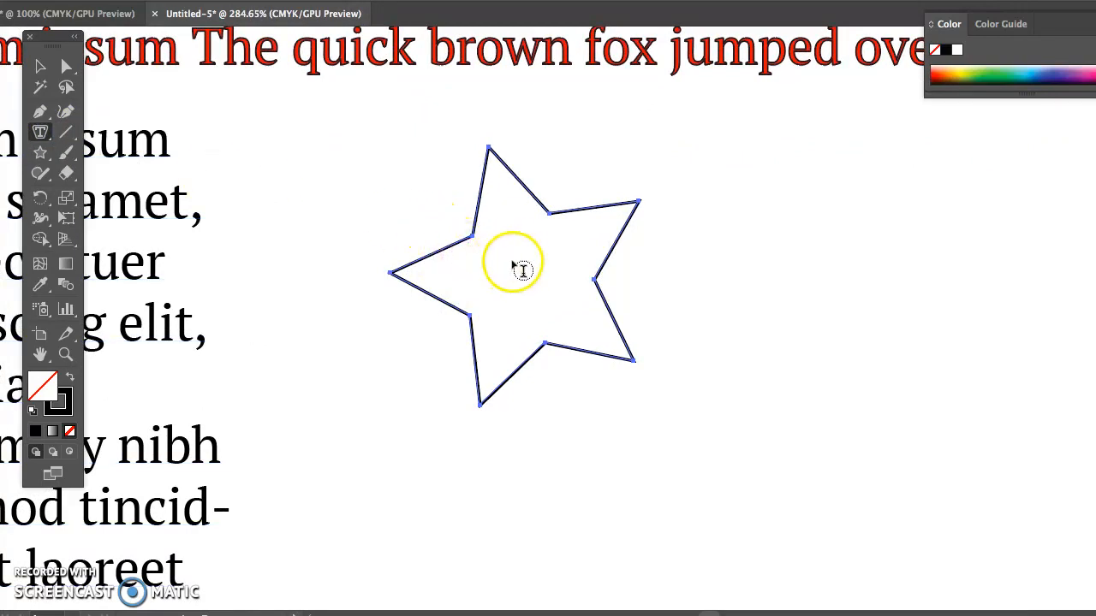
click(513, 265)
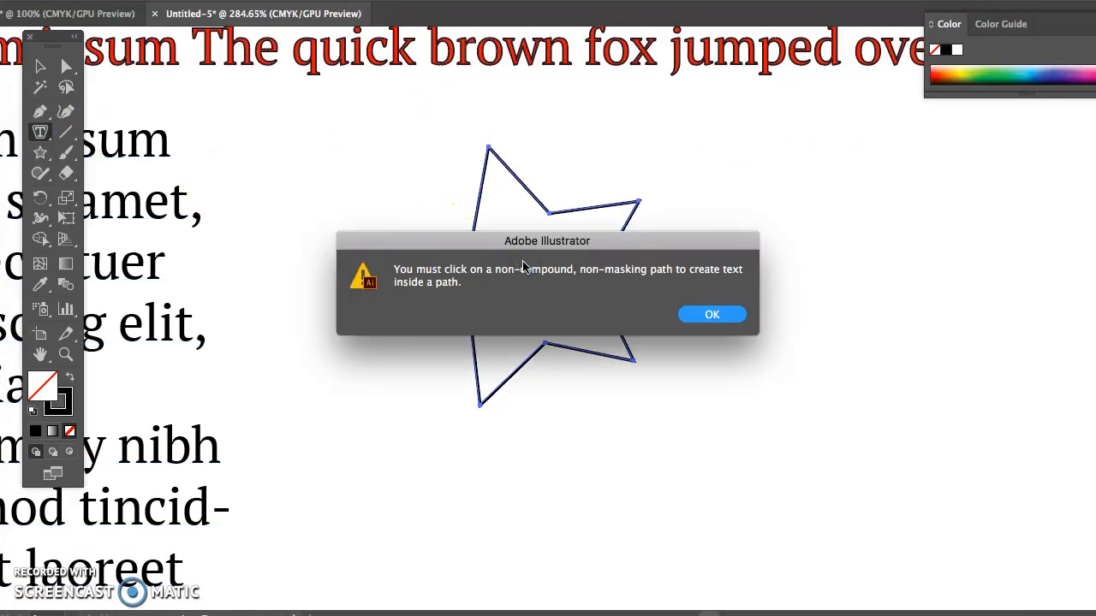
click(711, 313)
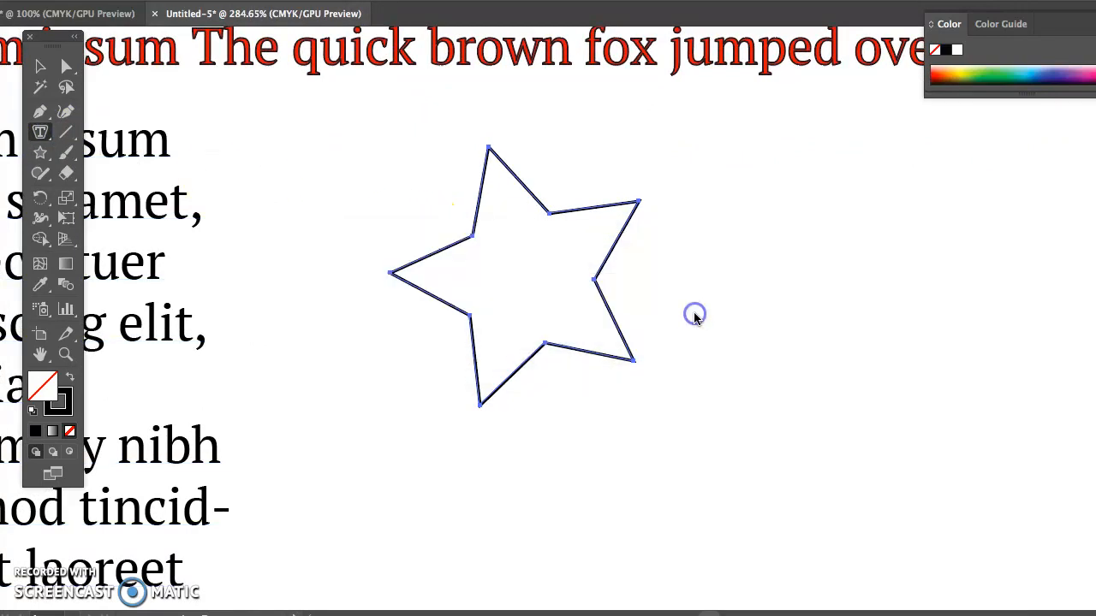
mouse_move(479, 239)
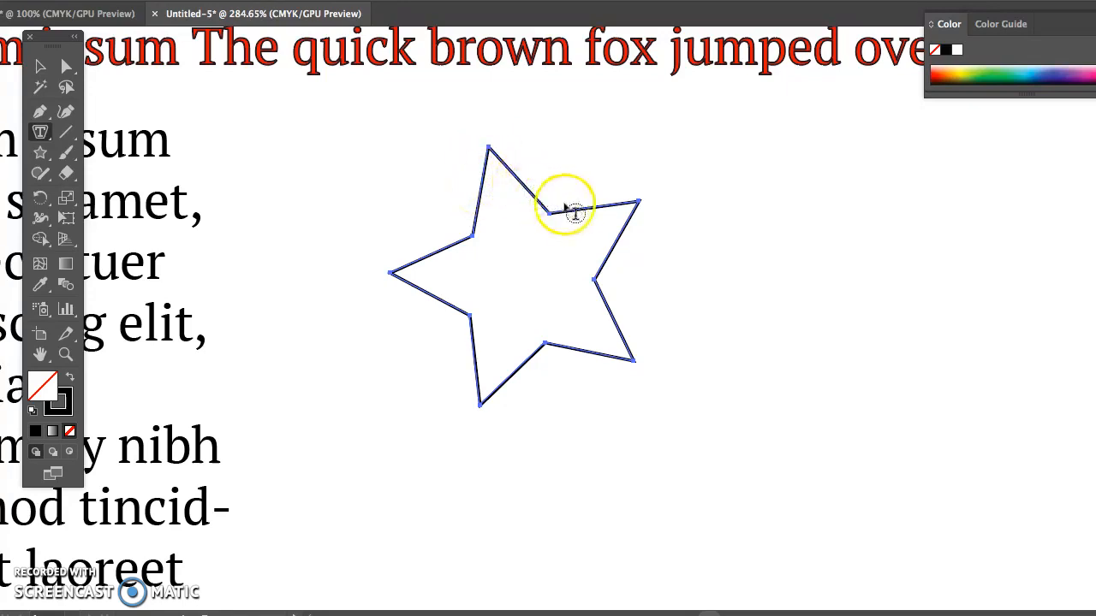
mouse_move(492, 205)
text(Lorem i)
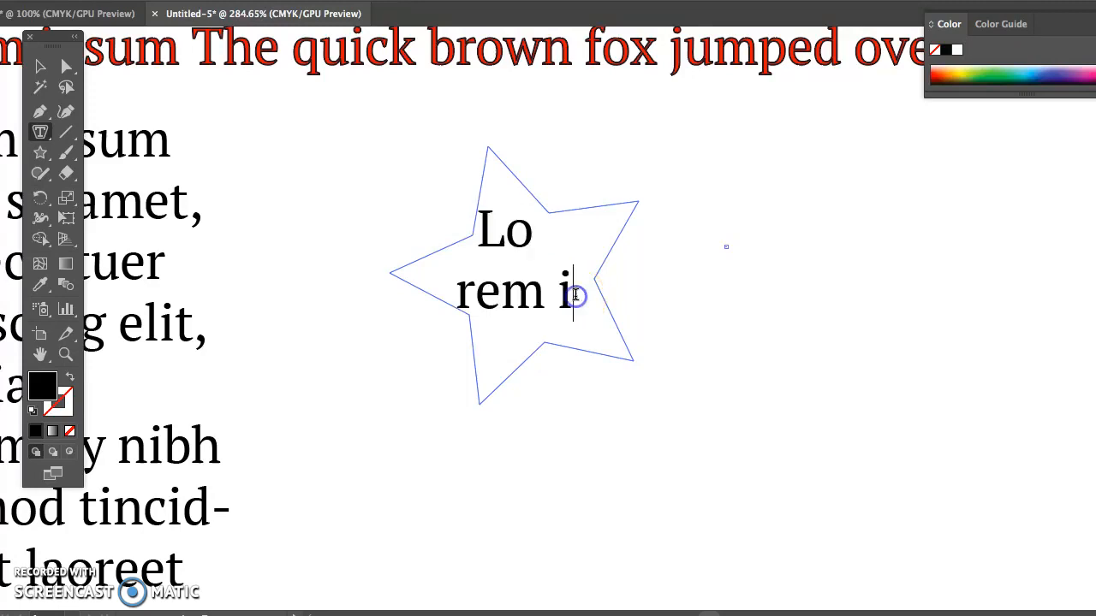
Step: Type more characters into the star and set the earlier letters to 9 pt
text(j)
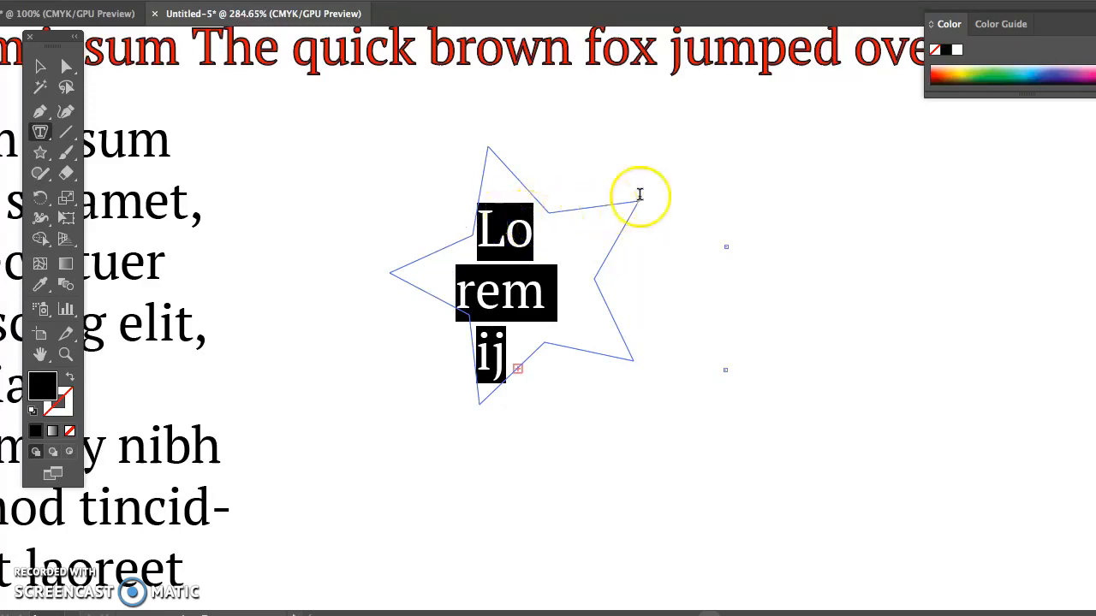
click(839, 12)
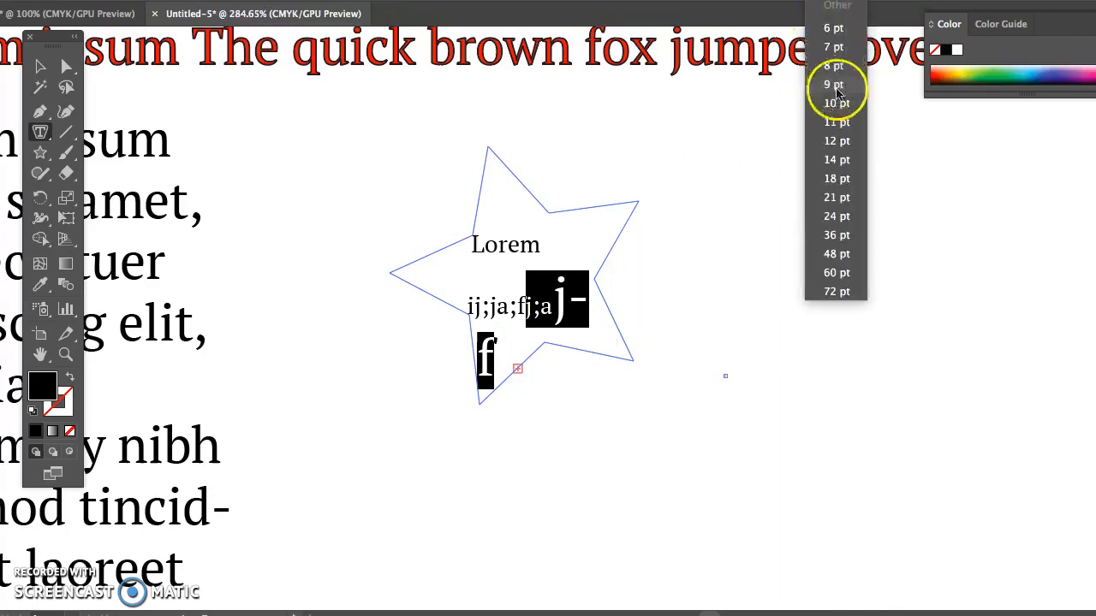
click(832, 84)
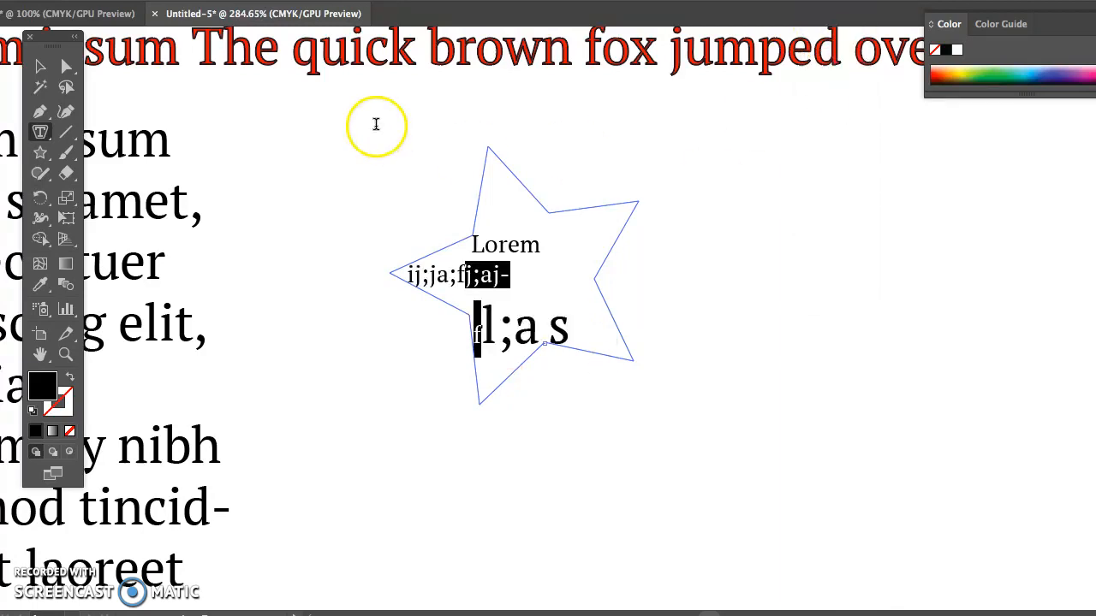
Step: Scale up the star-shaped text frame with the Selection Tool so its text reflows onto fewer lines
click(40, 67)
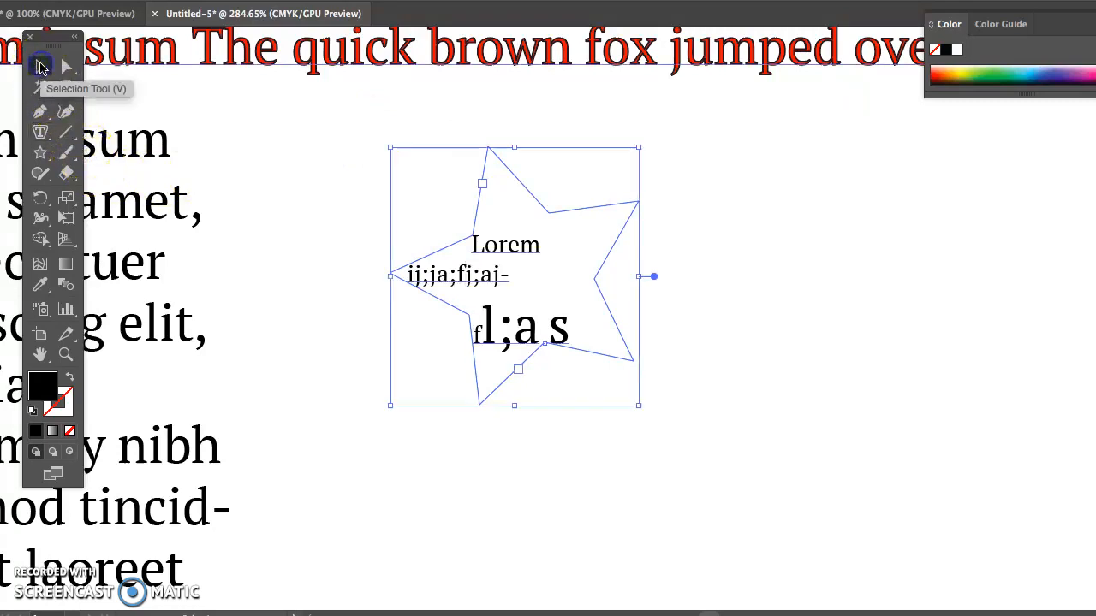
mouse_move(637, 405)
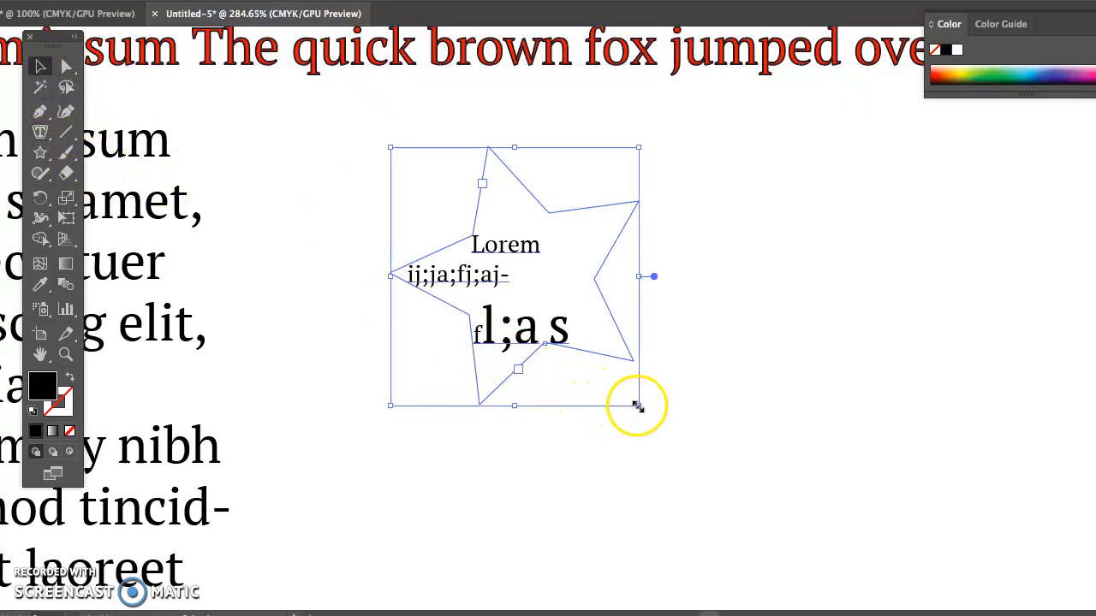
drag(638, 405, 734, 485)
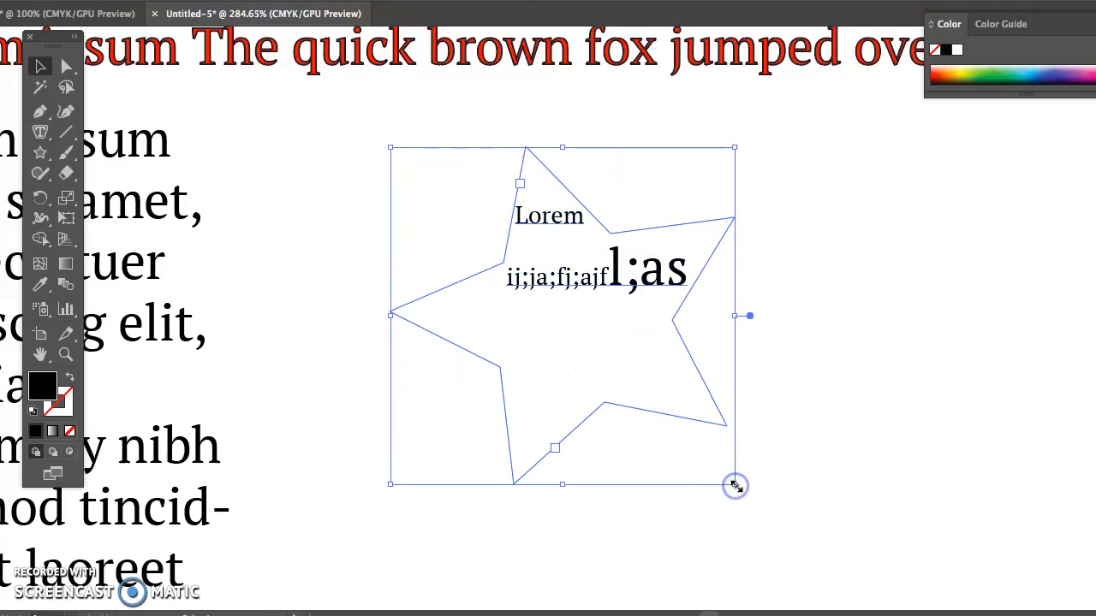
mouse_move(607, 323)
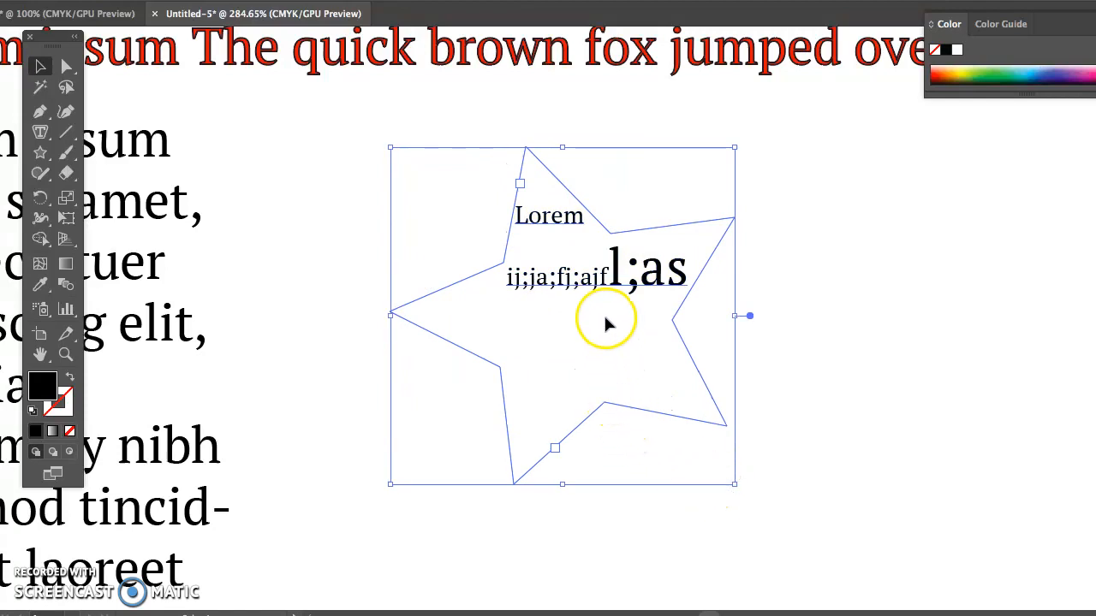
mouse_move(501, 150)
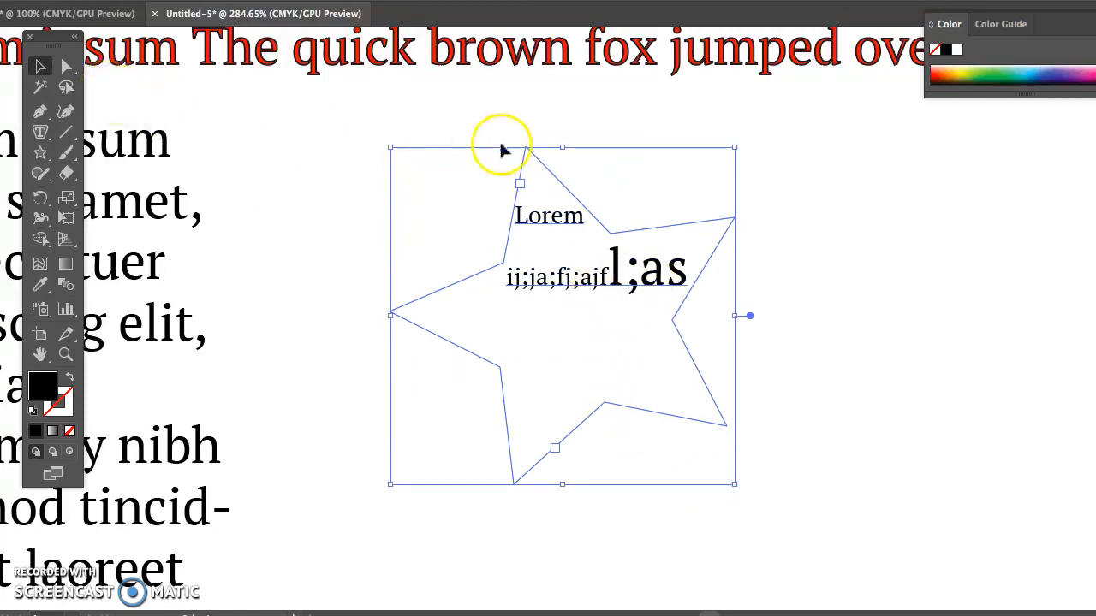
mouse_move(852, 35)
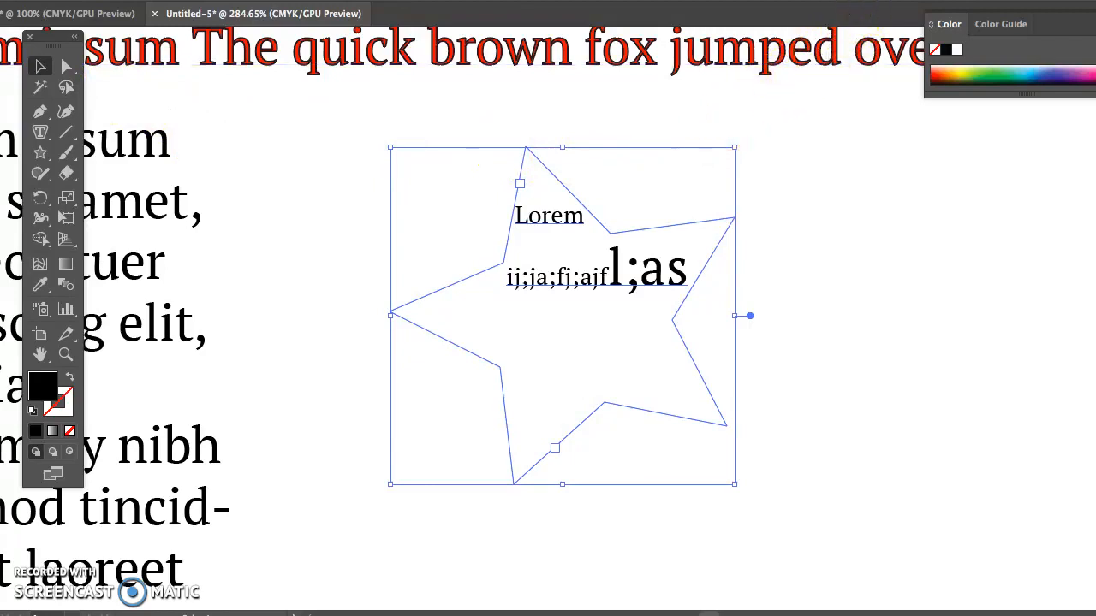
Step: Justify the star text with the last line centred, then resume typing after the last letters
click(711, 17)
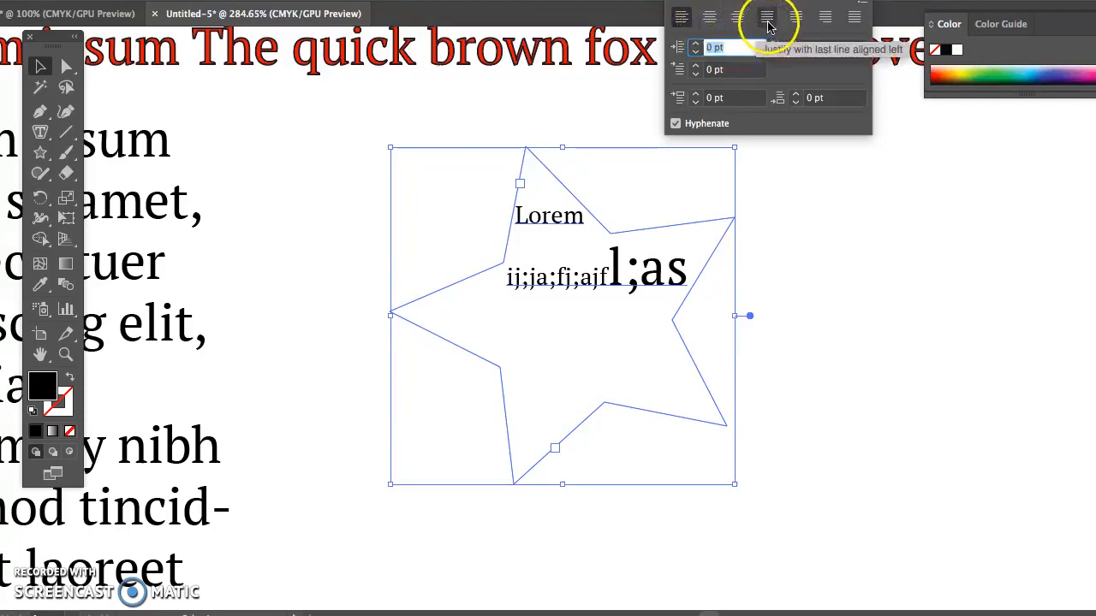
mouse_move(708, 17)
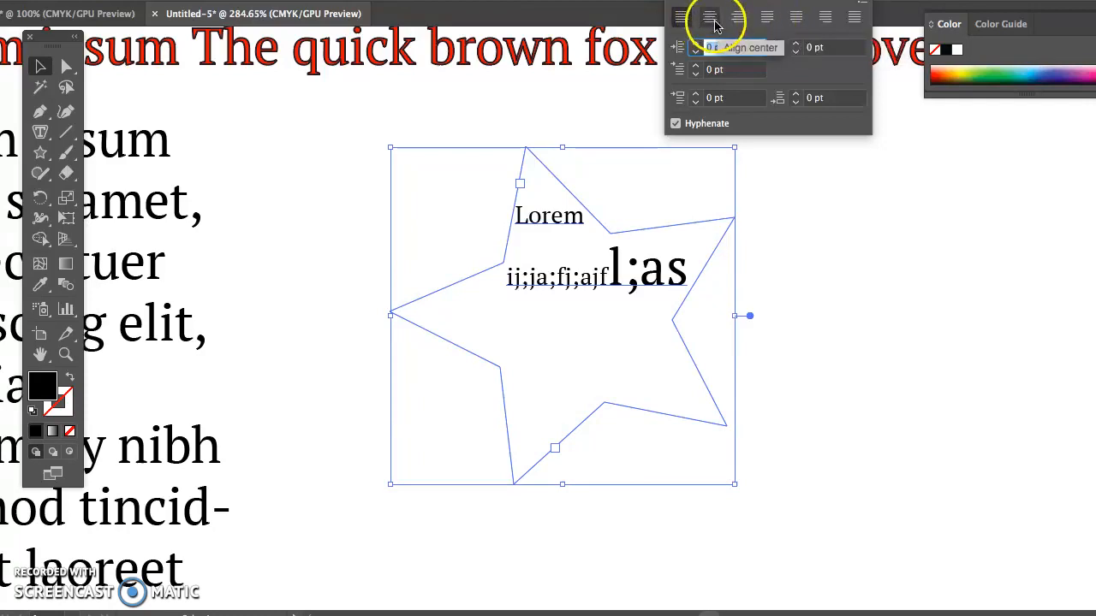
click(738, 17)
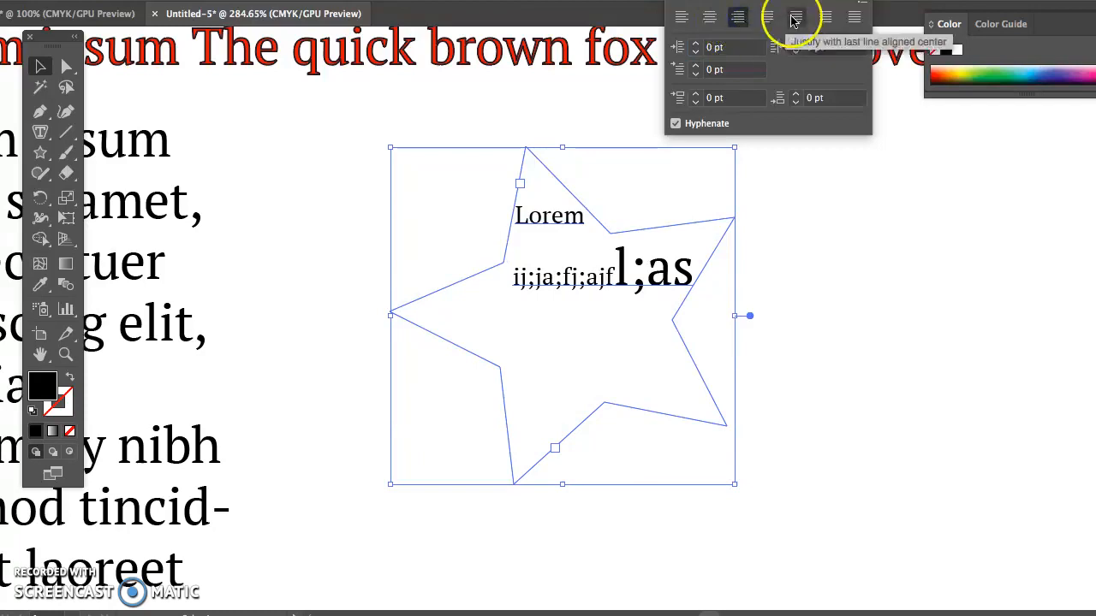
click(824, 17)
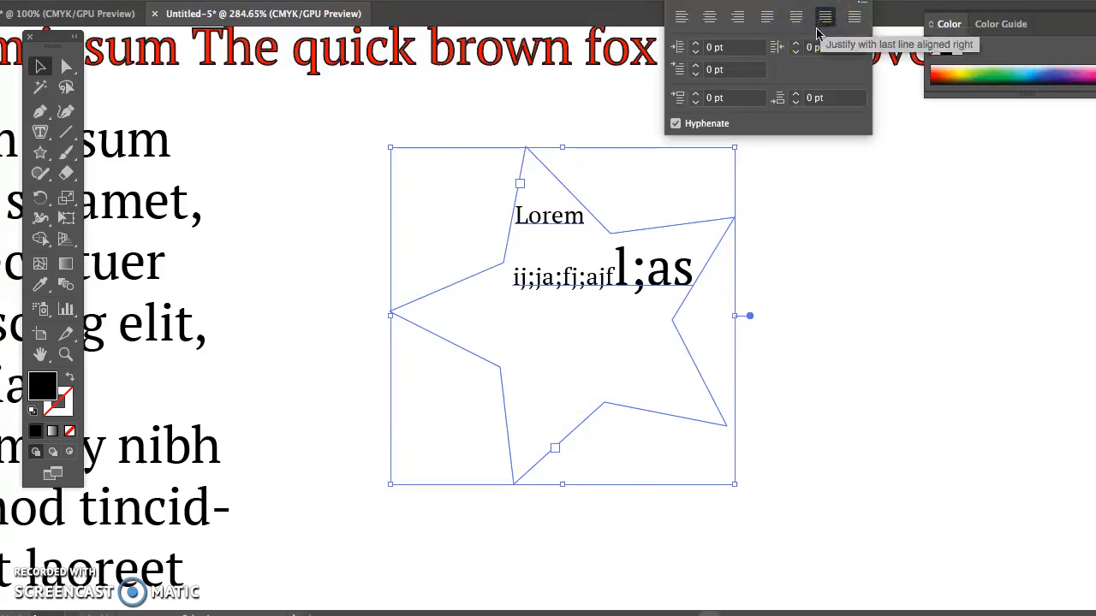
mouse_move(40, 130)
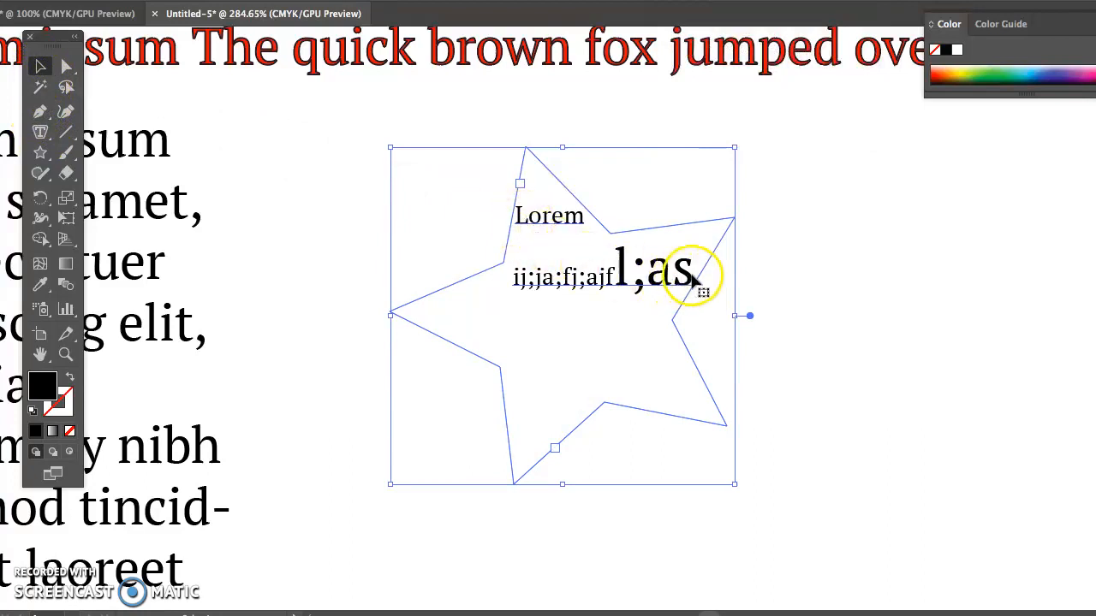
click(40, 133)
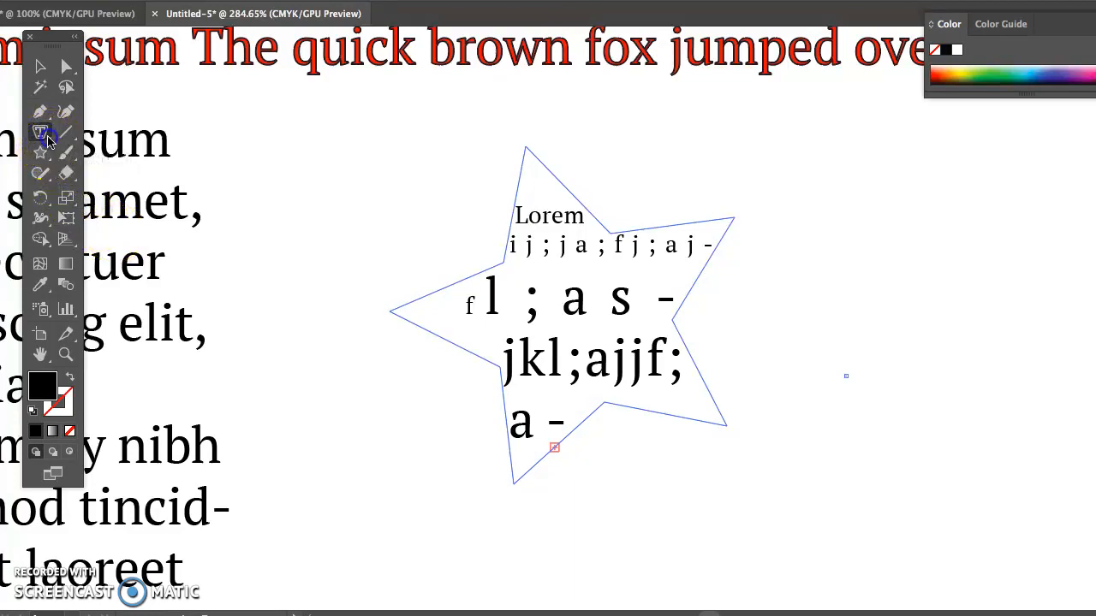
Step: Draw a wavy Pencil path carrying 'Lorem ipsum dolor sit amet,' and stretch it wider
click(40, 132)
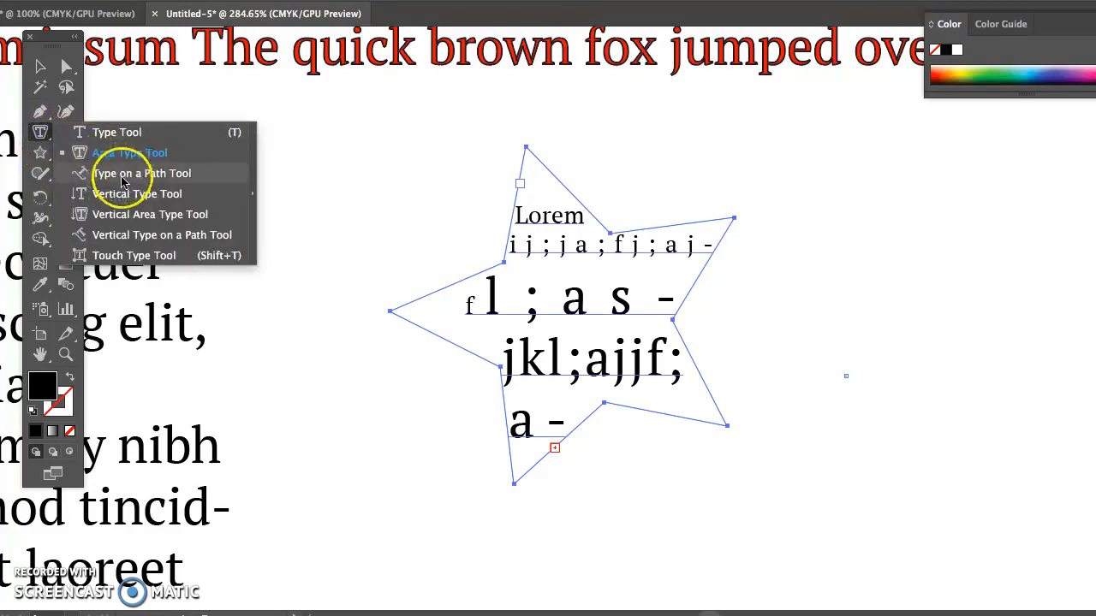
mouse_move(111, 152)
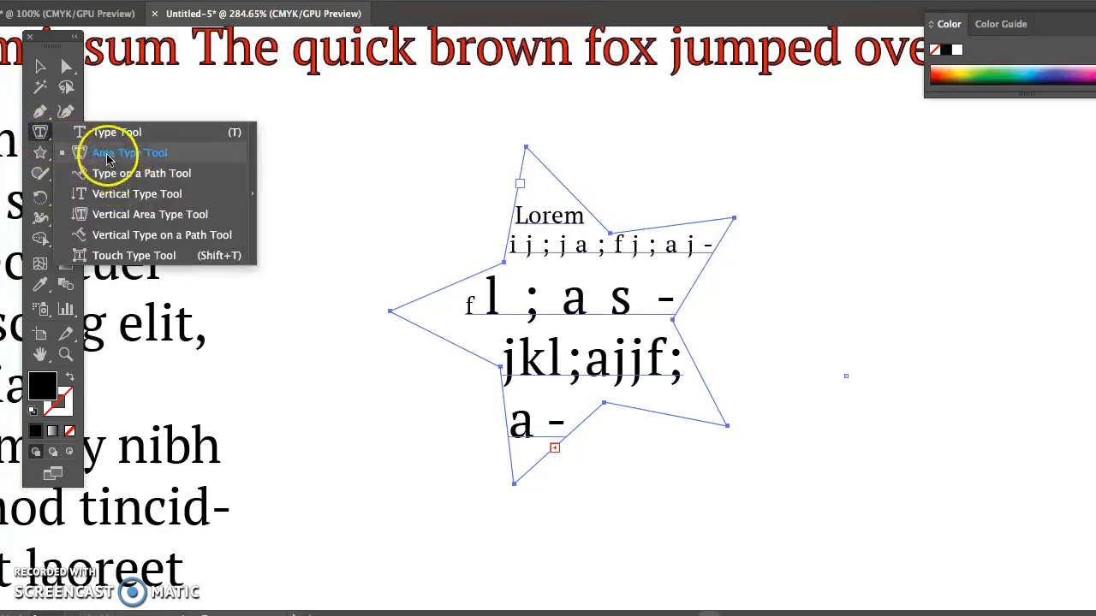
mouse_move(44, 160)
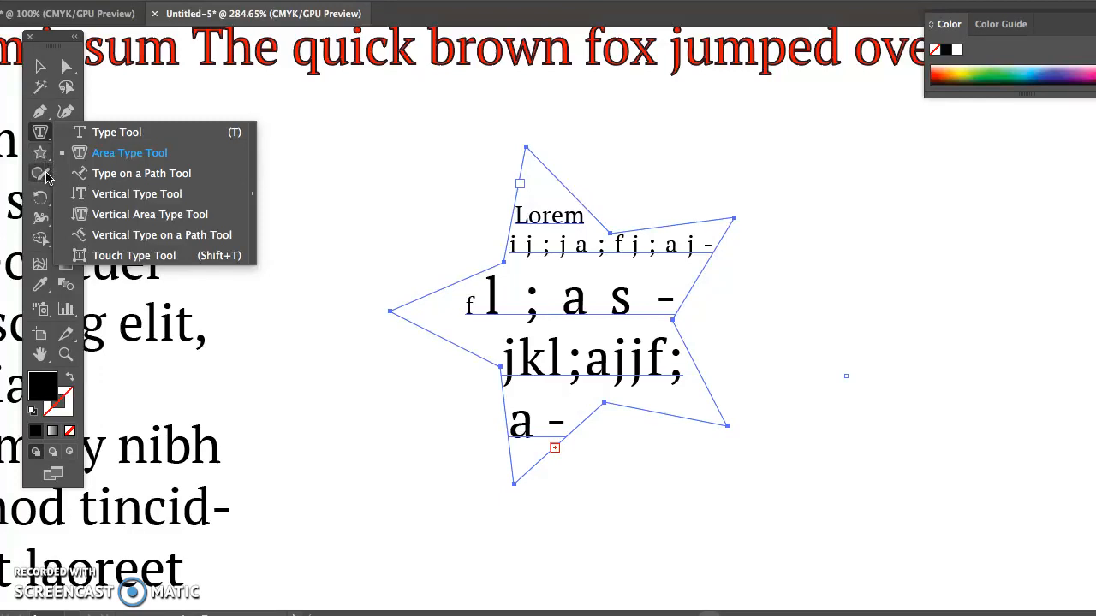
mouse_move(47, 176)
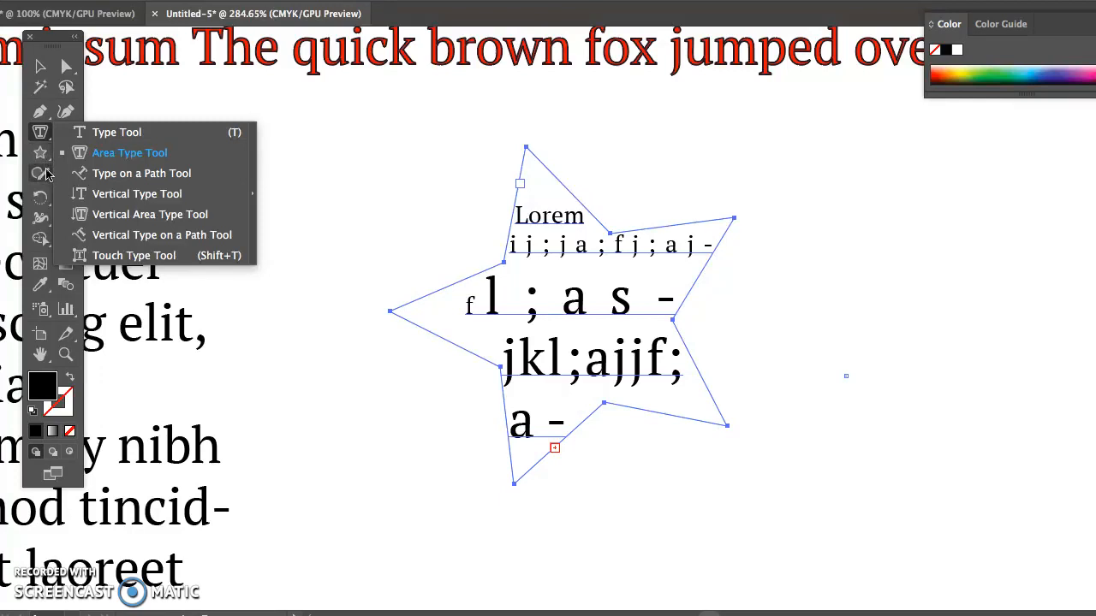
click(40, 172)
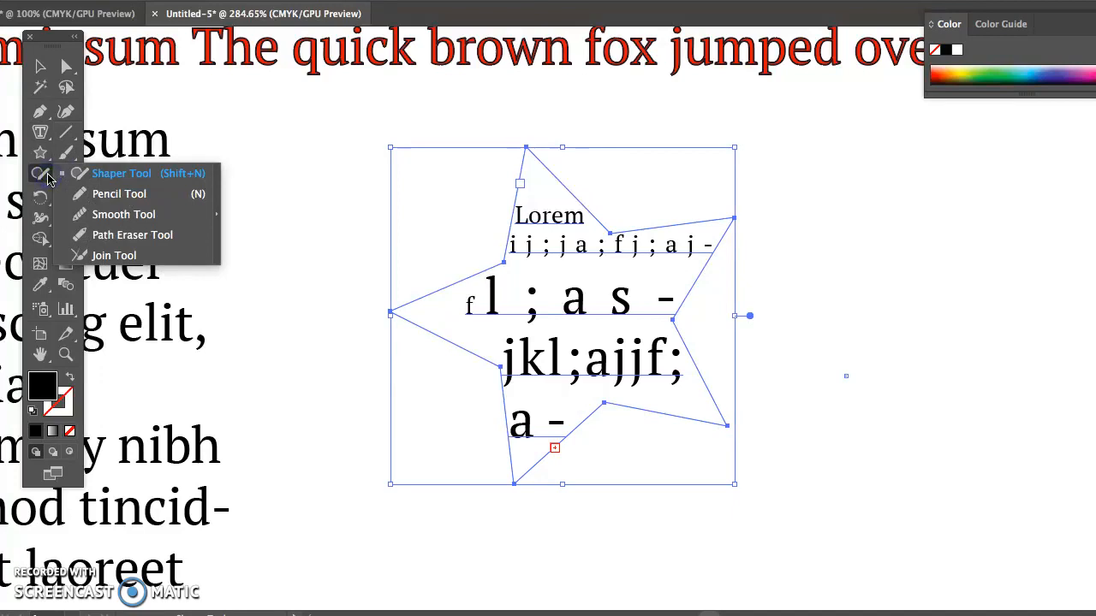
mouse_move(107, 194)
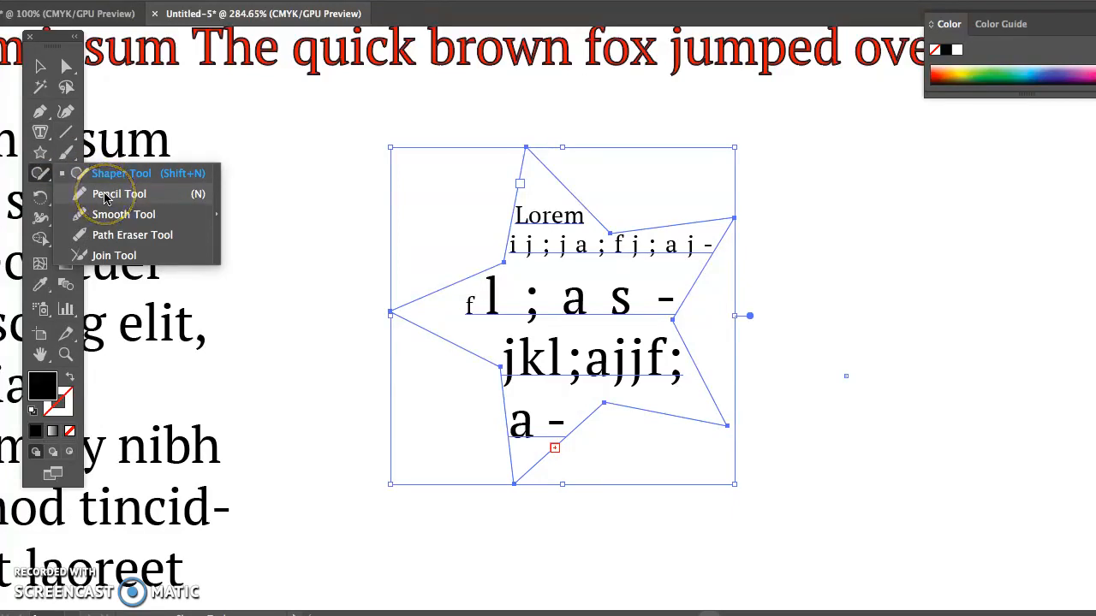
click(119, 193)
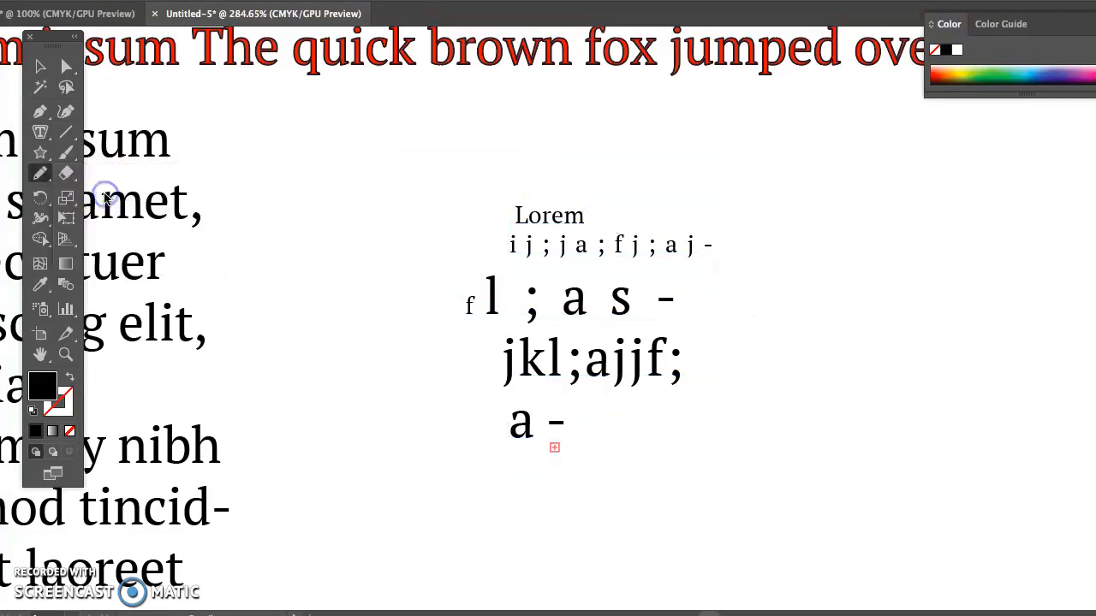
scroll(down, 3)
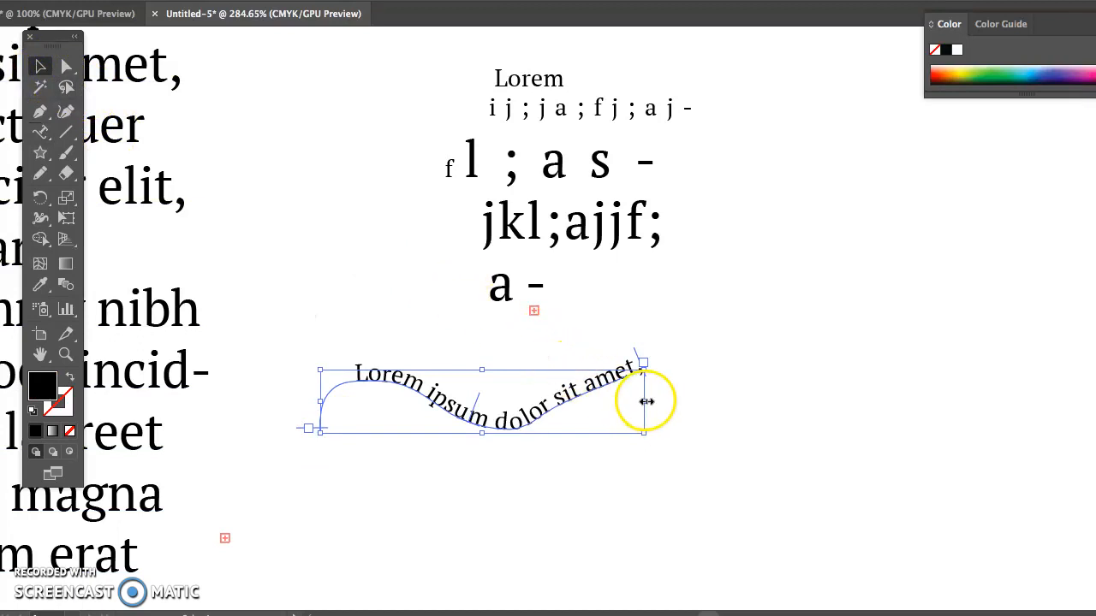
drag(646, 401, 736, 407)
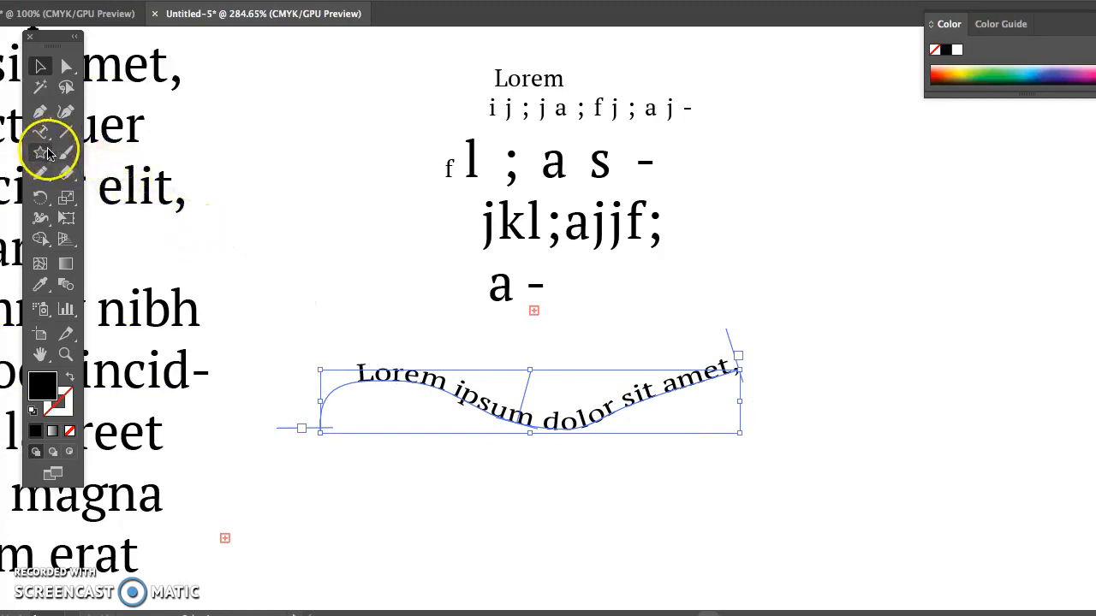
mouse_move(67, 133)
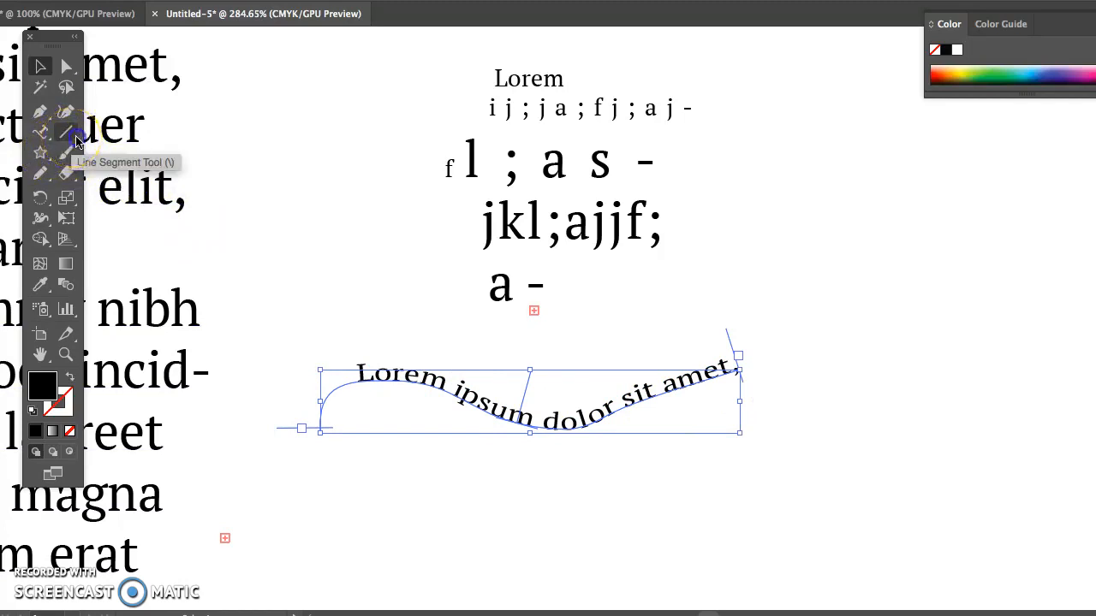
Step: Create a spiral from the Spiral dialog and run Lorem ipsum text along it
click(66, 133)
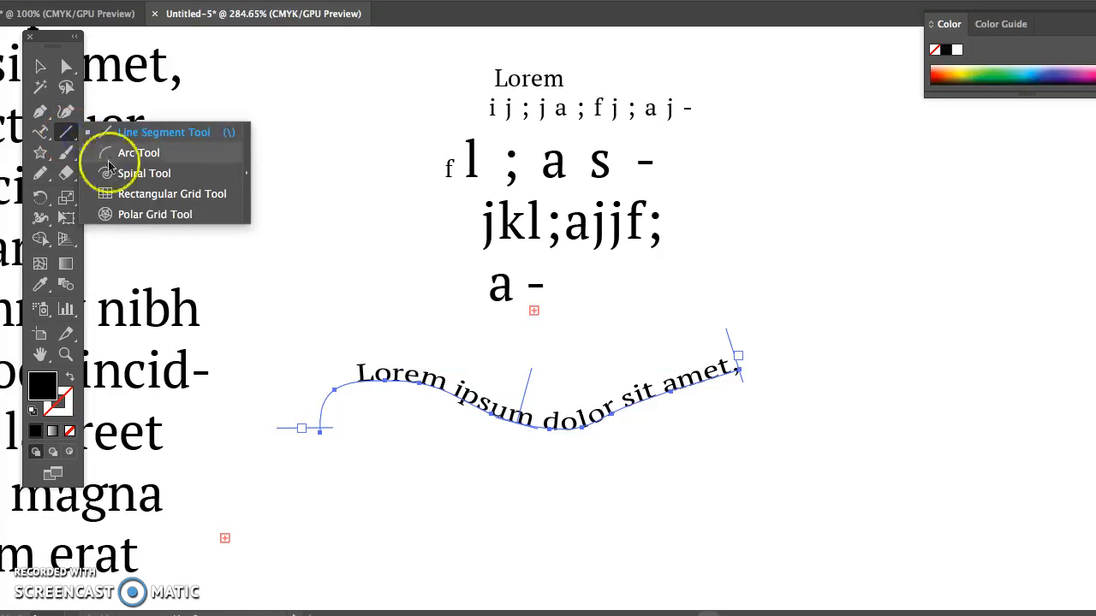
click(143, 173)
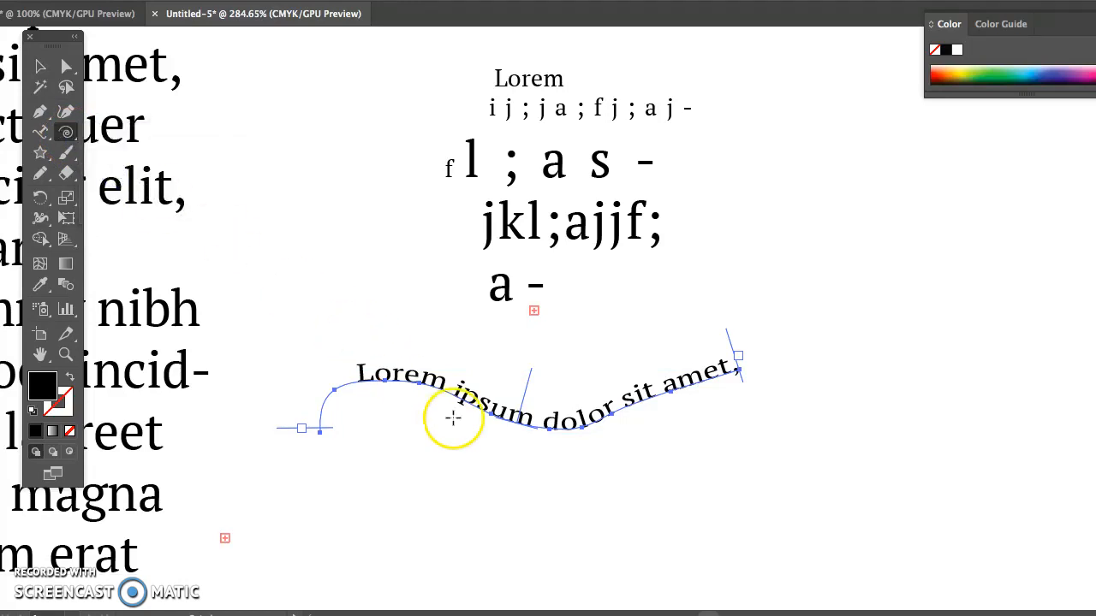
scroll(down, 3)
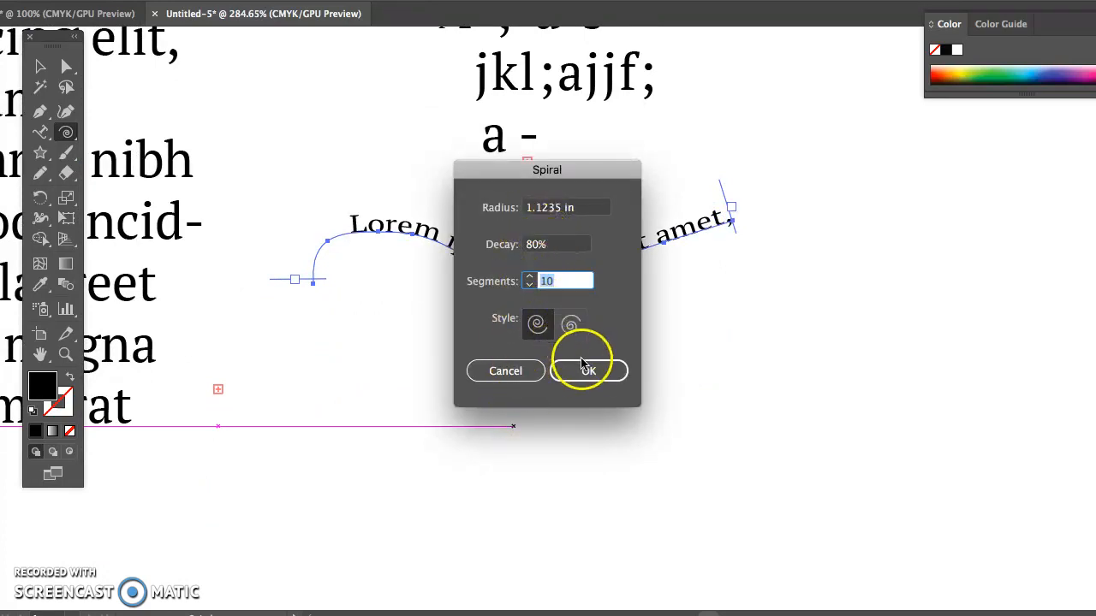
click(588, 370)
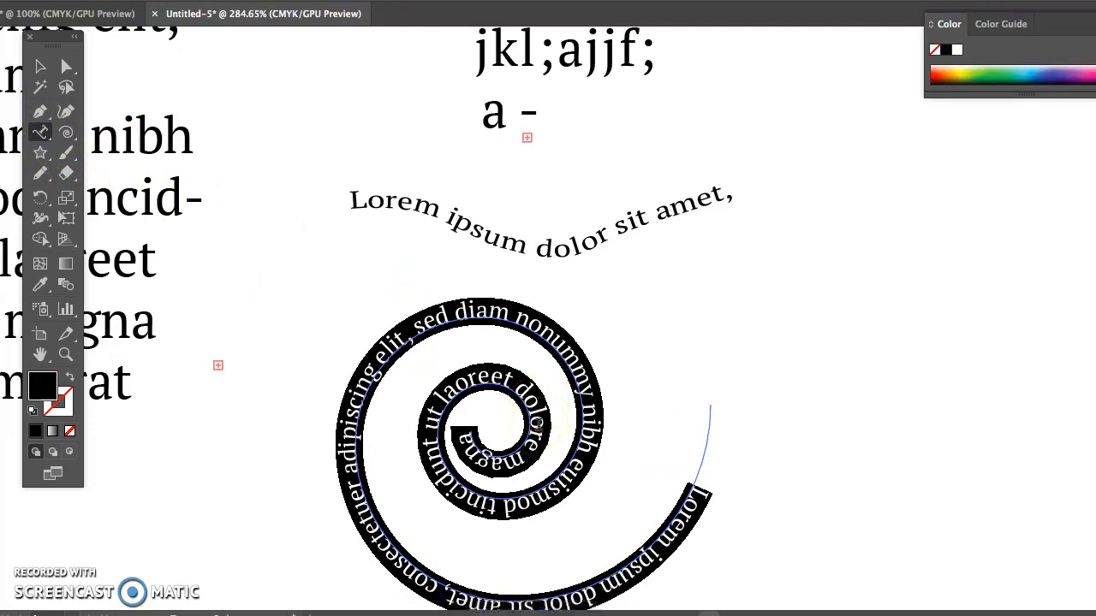
scroll(down, 3)
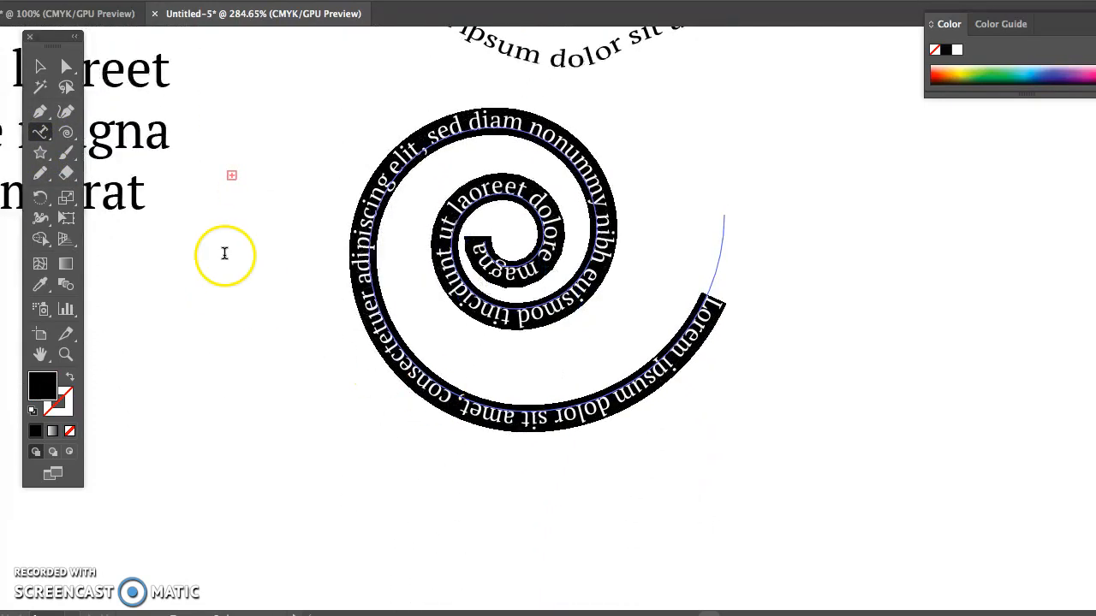
mouse_move(41, 154)
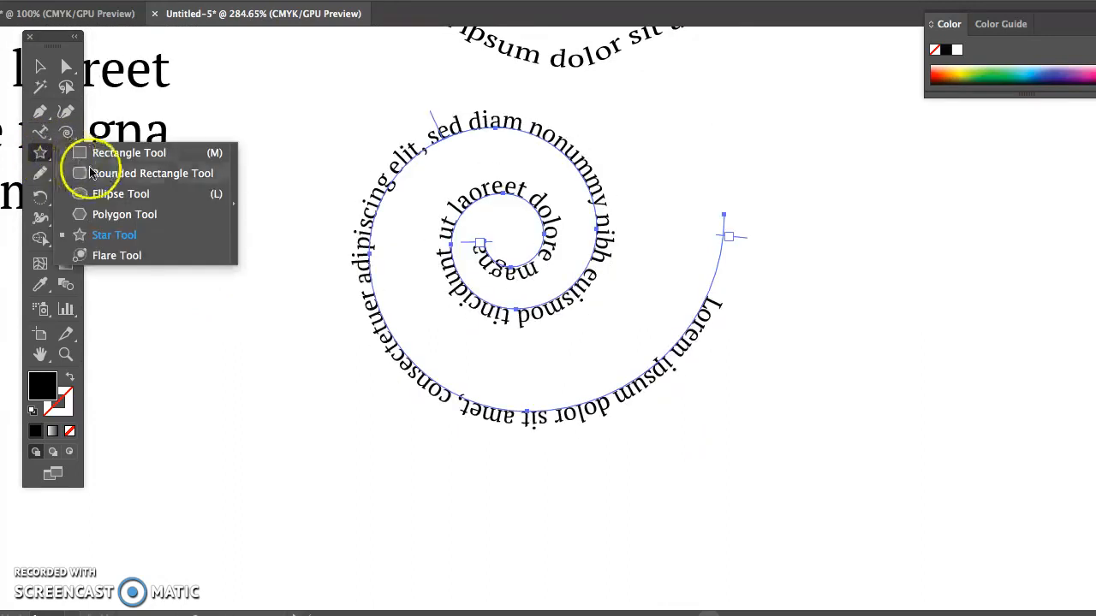
mouse_move(99, 194)
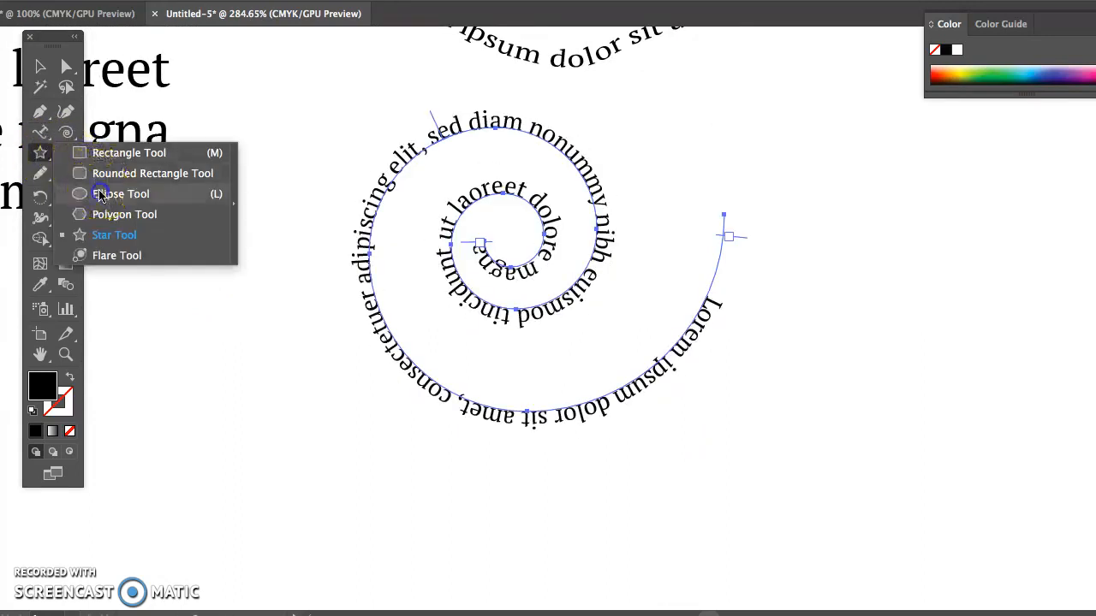
Step: Draw a 2 in × 2 in circle and swap fill and stroke for an outline
click(122, 193)
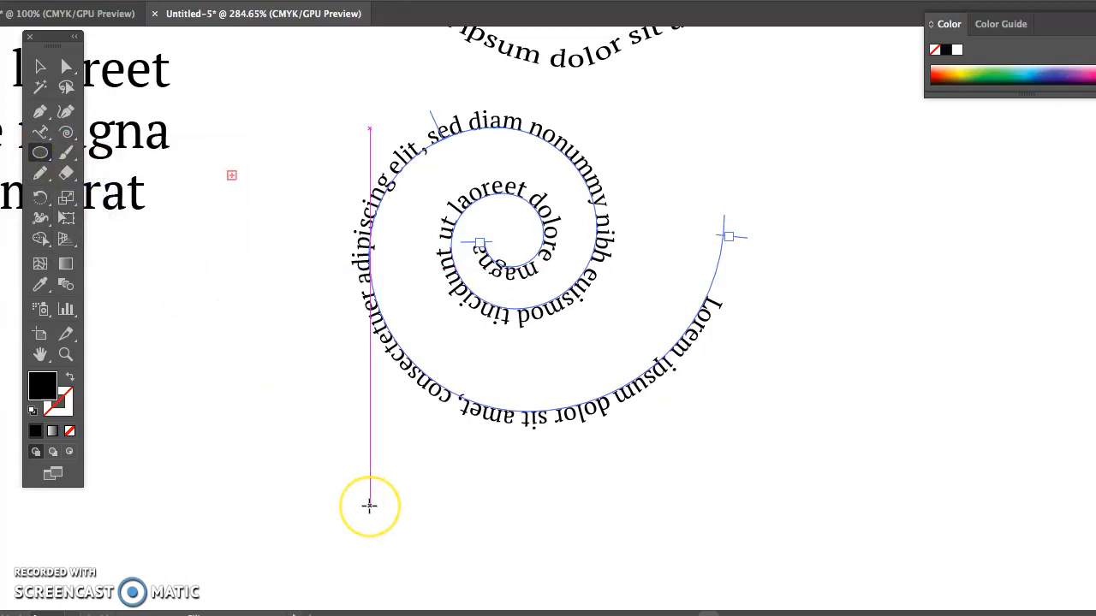
click(369, 506)
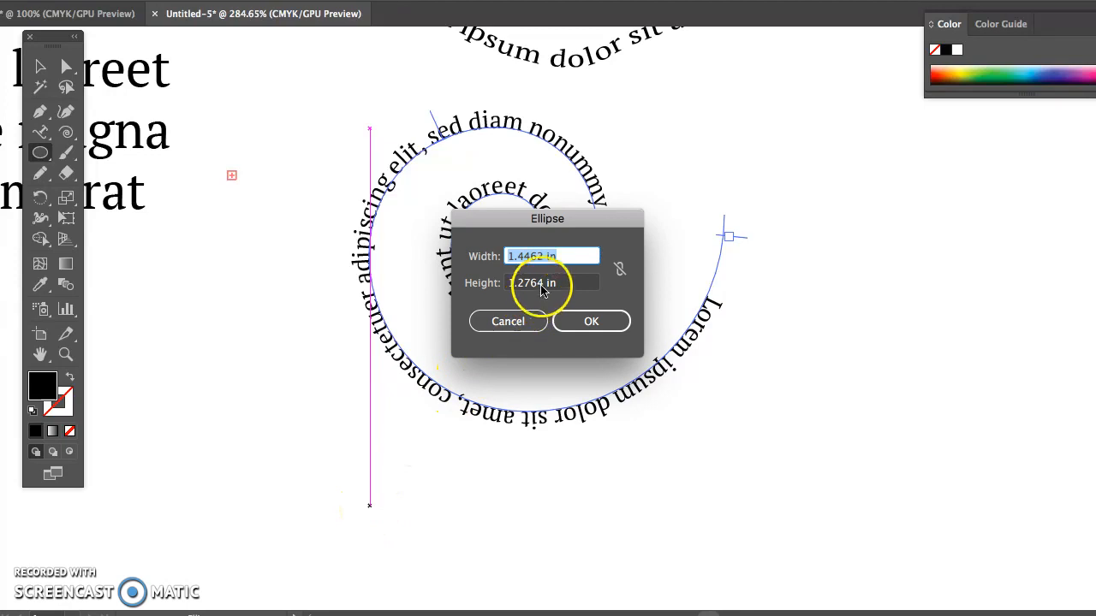
mouse_move(586, 287)
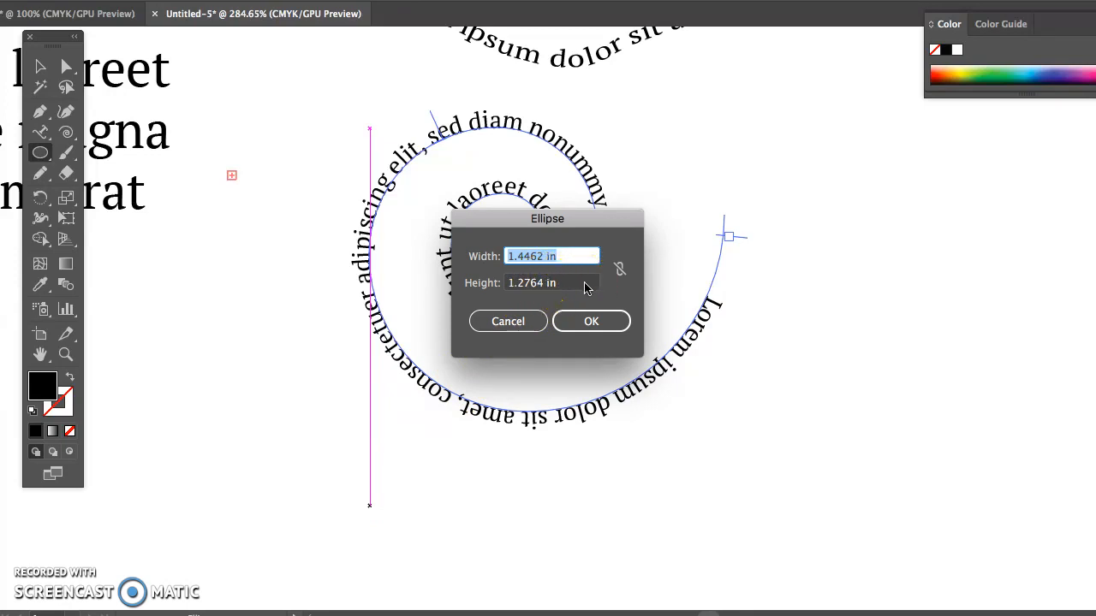
text(2 in)
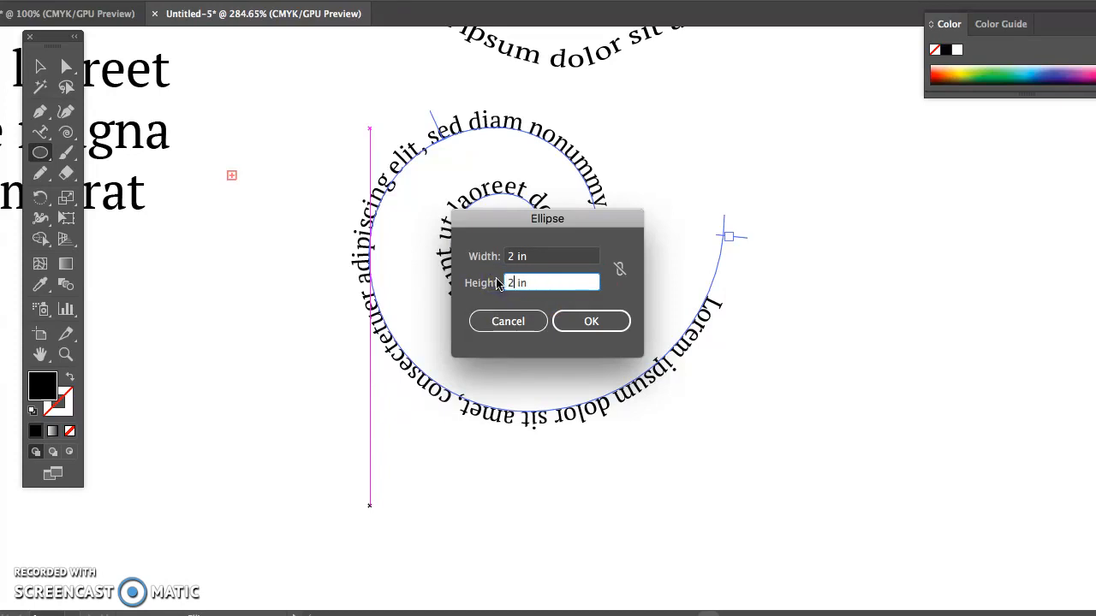
click(590, 321)
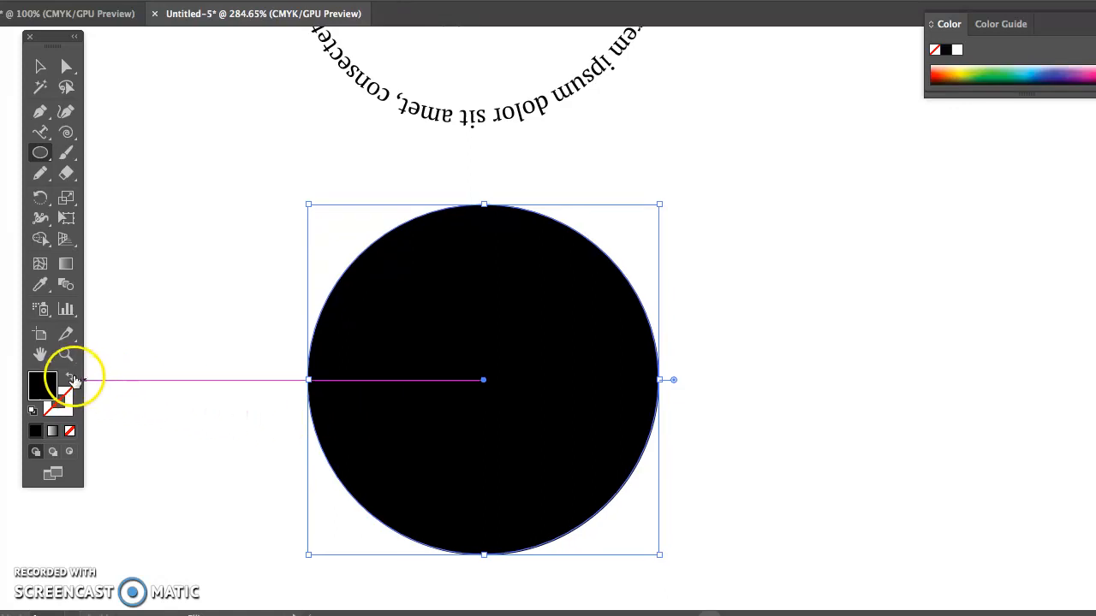
click(45, 386)
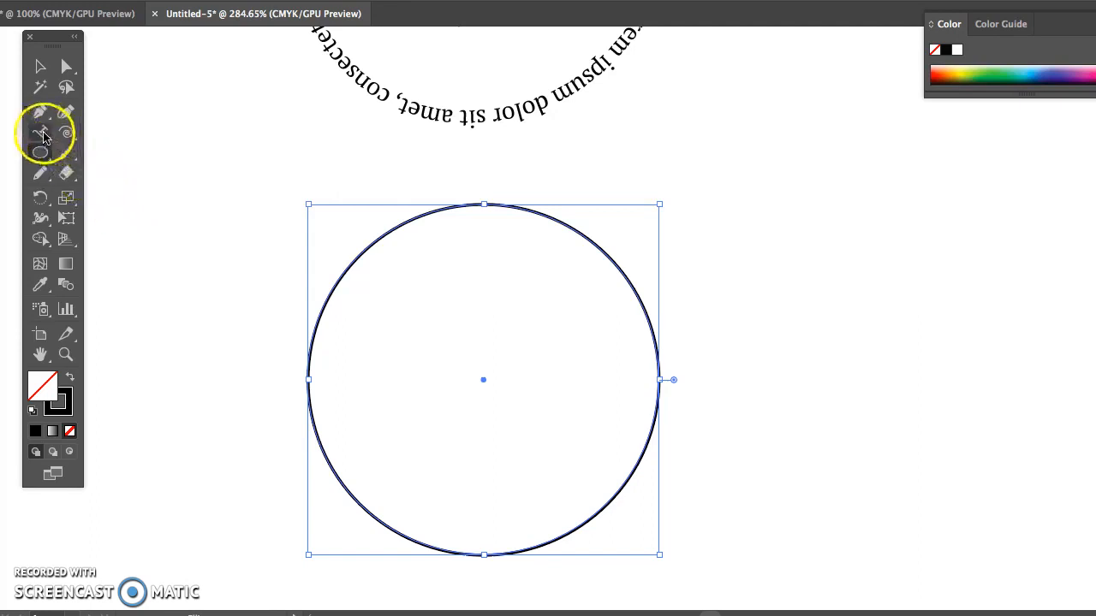
Step: Pick the Type on a Path tool to run placeholder text around the circle
click(40, 132)
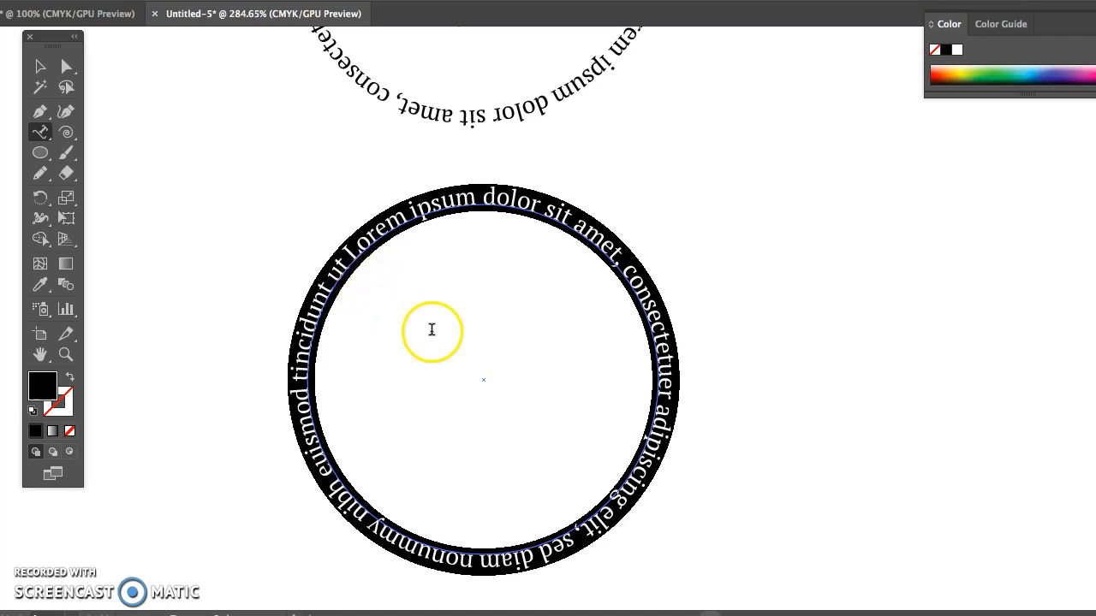
mouse_move(475, 350)
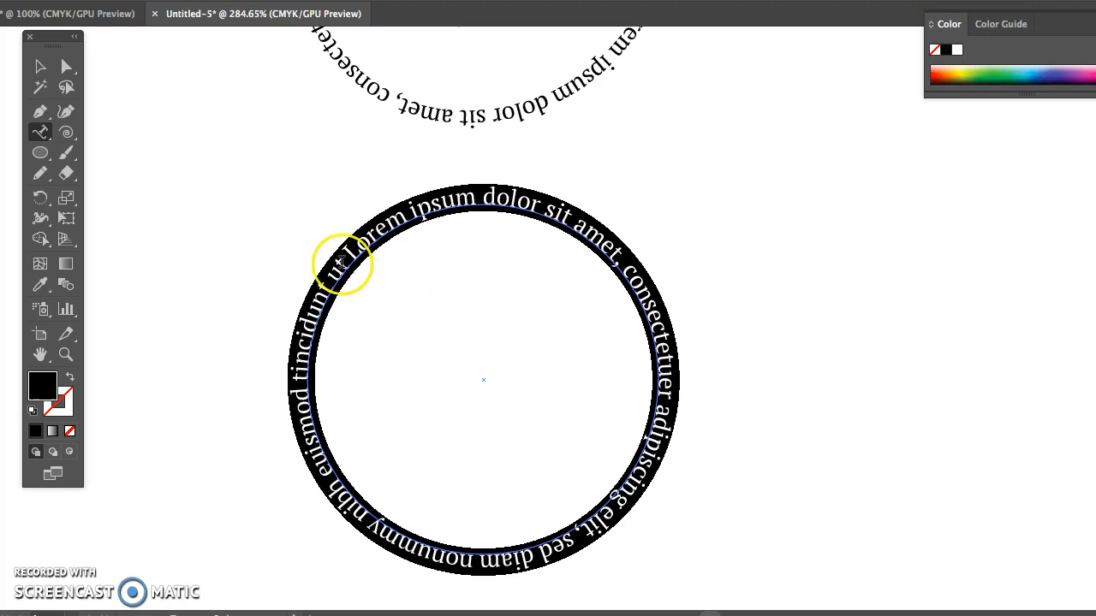
mouse_move(208, 73)
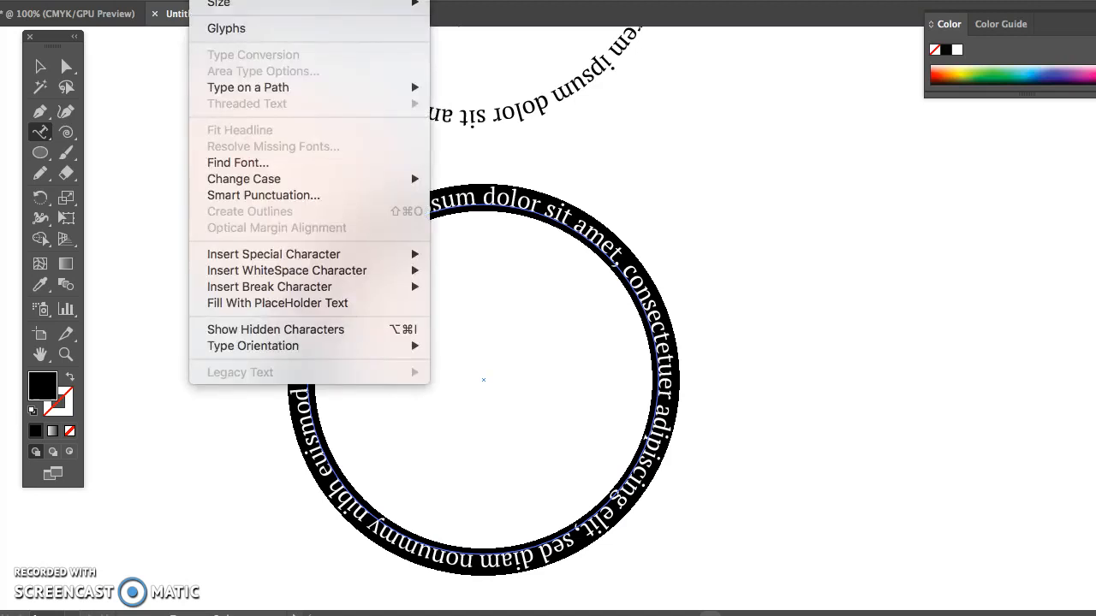
mouse_move(248, 87)
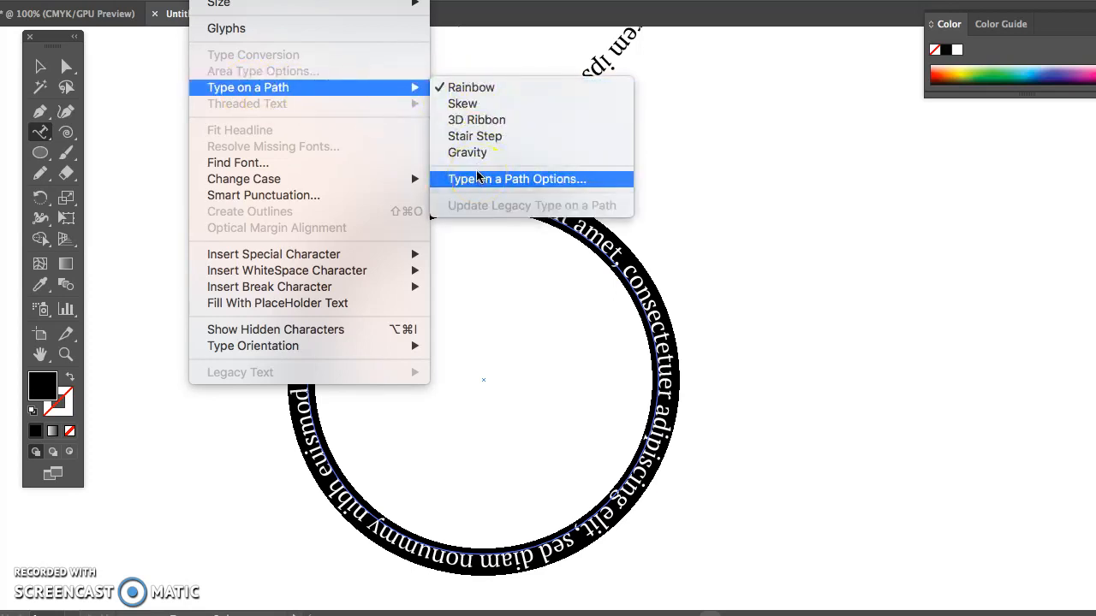
Step: Confirm Type on a Path Options with the Rainbow effect and Flip left off
click(515, 179)
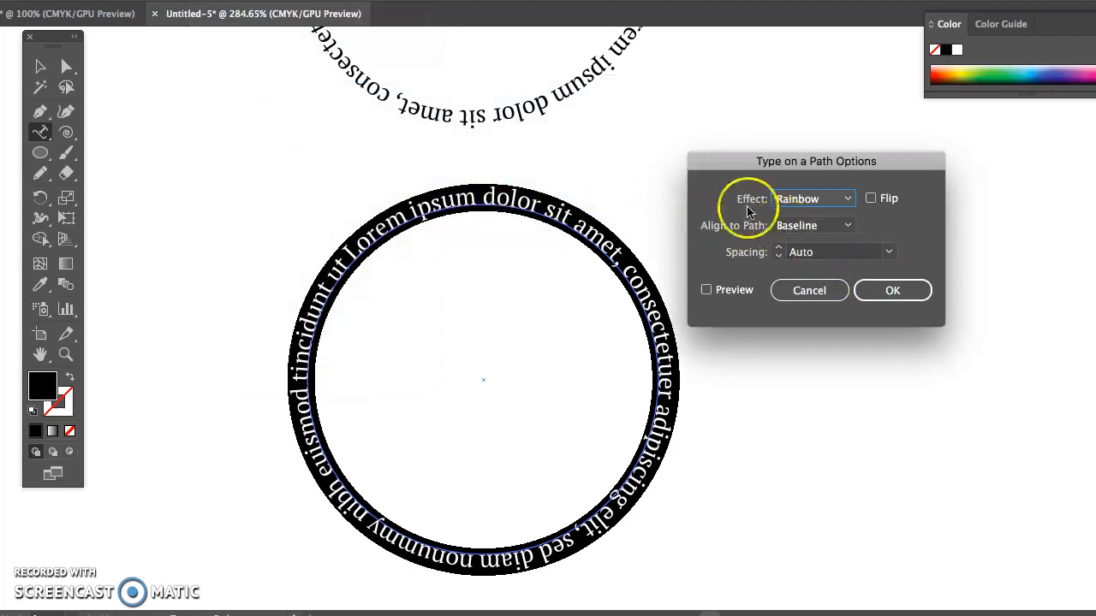
mouse_move(710, 300)
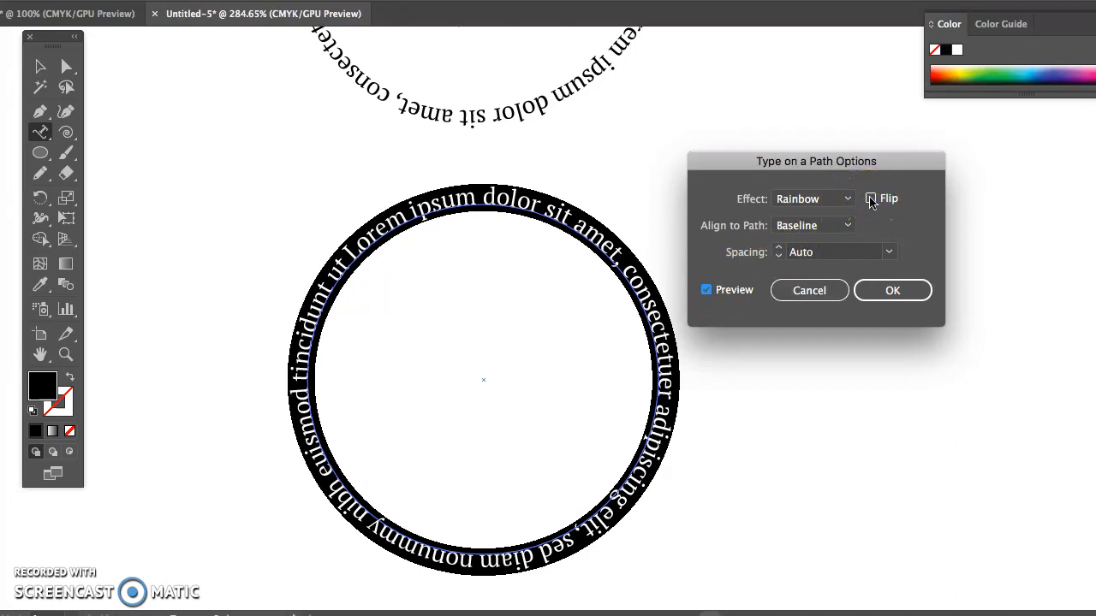
click(872, 199)
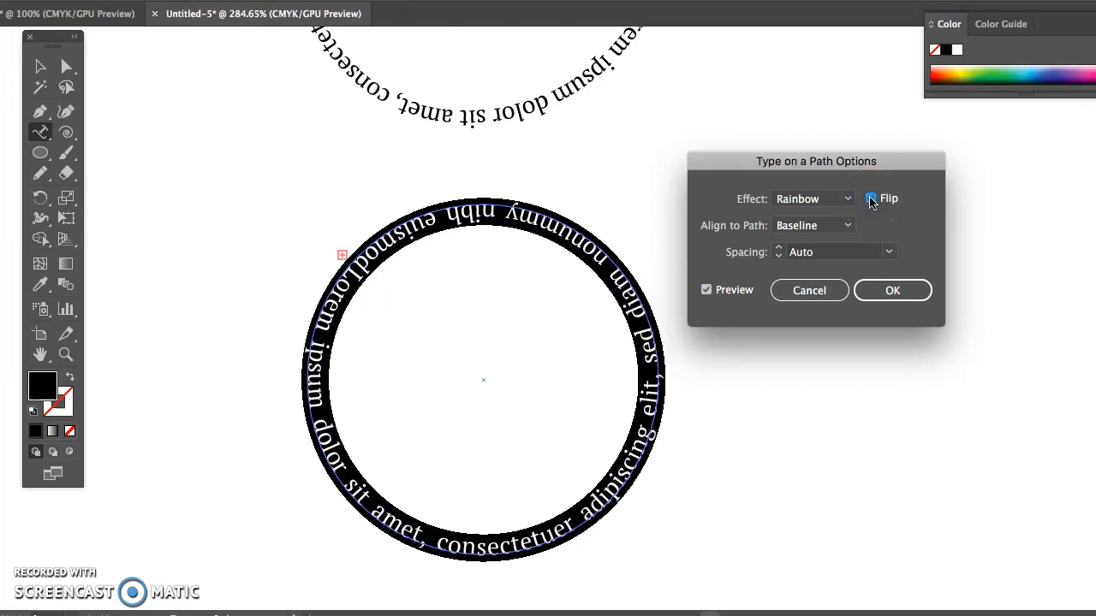
click(871, 198)
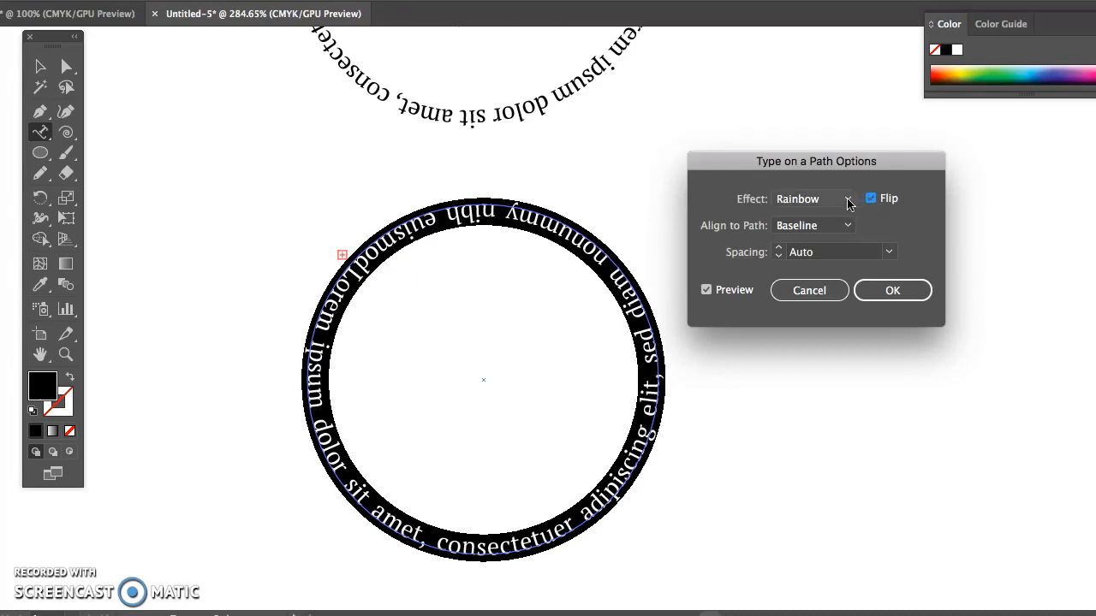
click(847, 199)
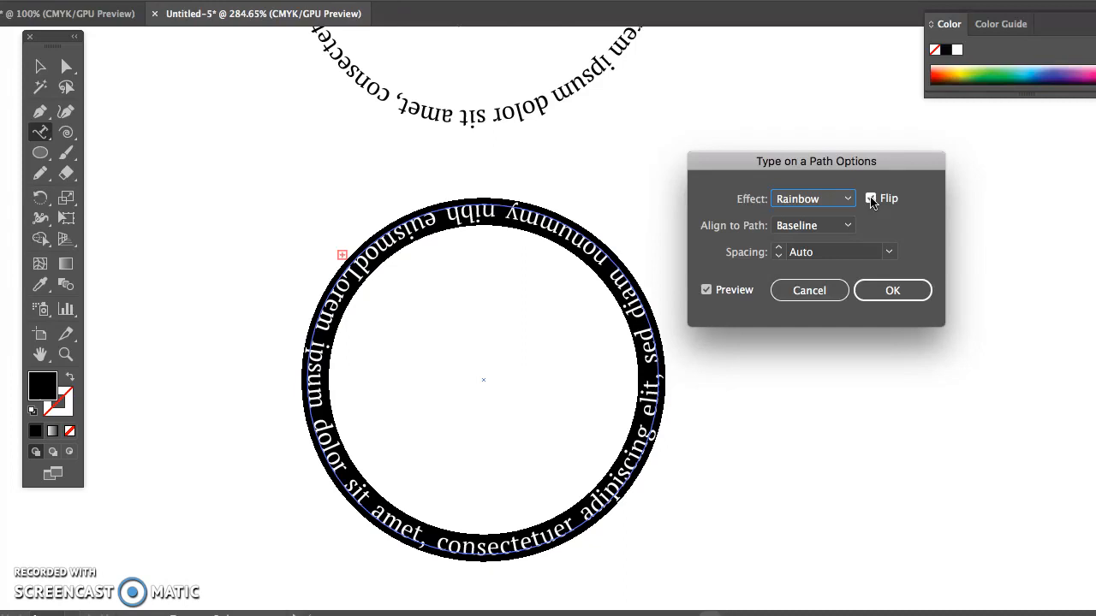
click(871, 198)
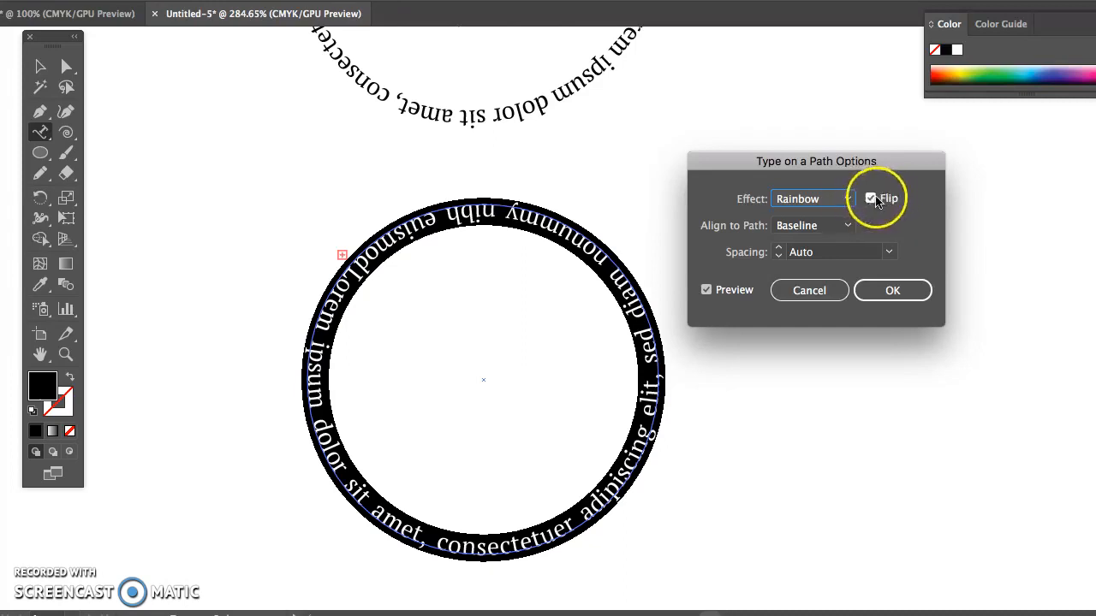
click(871, 198)
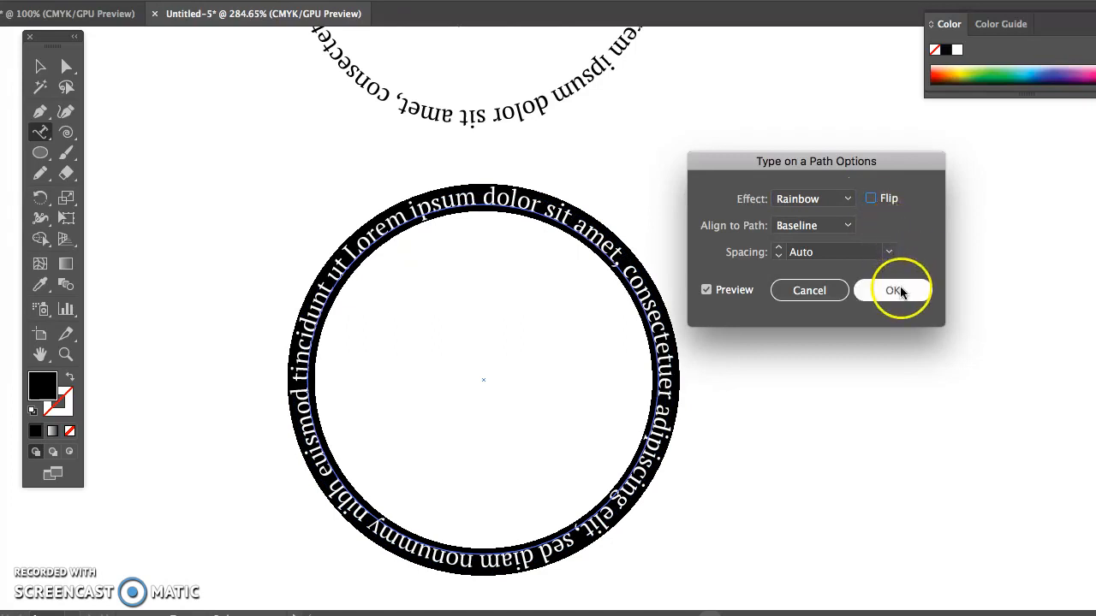
click(895, 290)
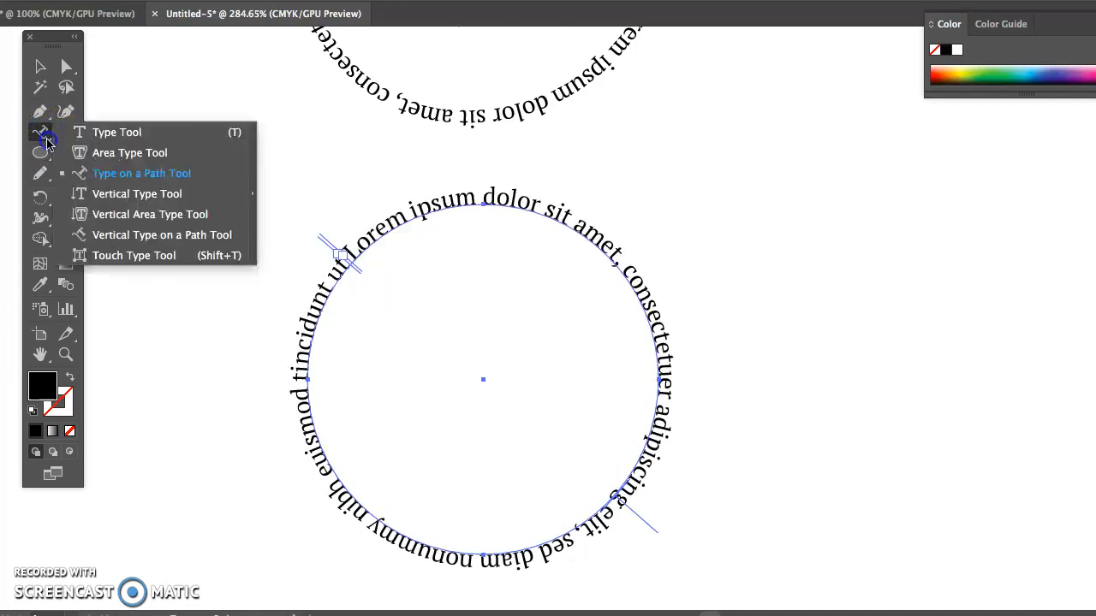
Step: Choose the Vertical Type Tool to place a vertical Lorem ipsum column
click(117, 132)
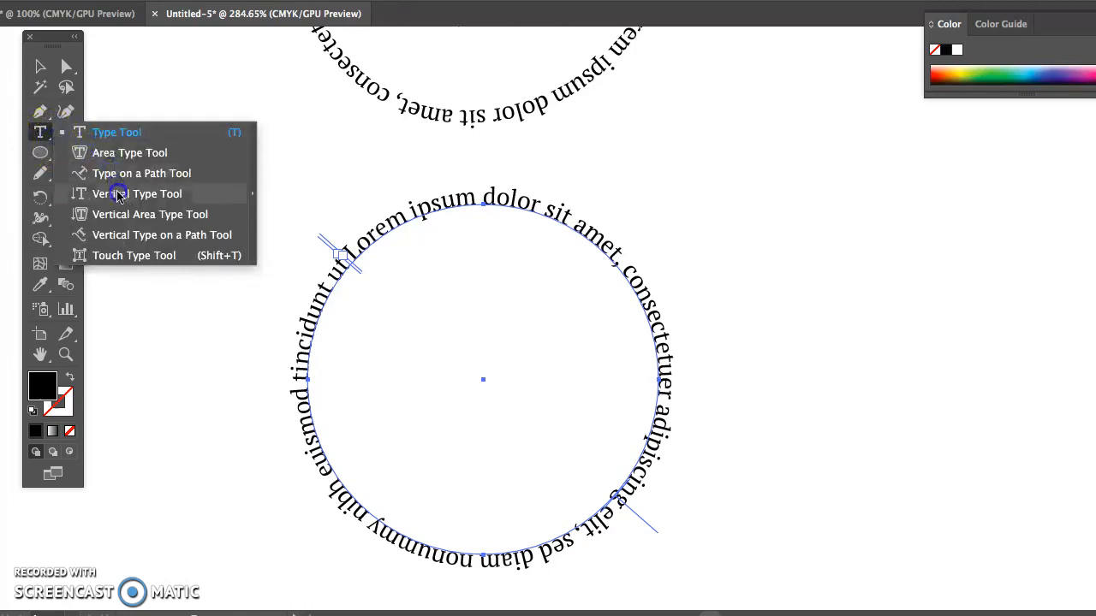
mouse_move(120, 194)
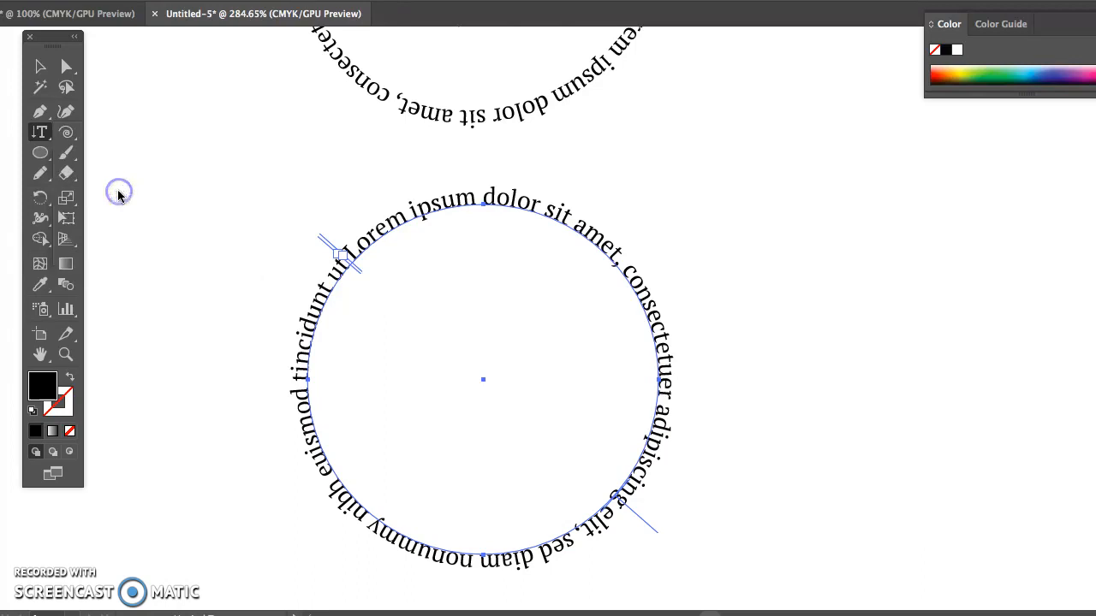
mouse_move(953, 156)
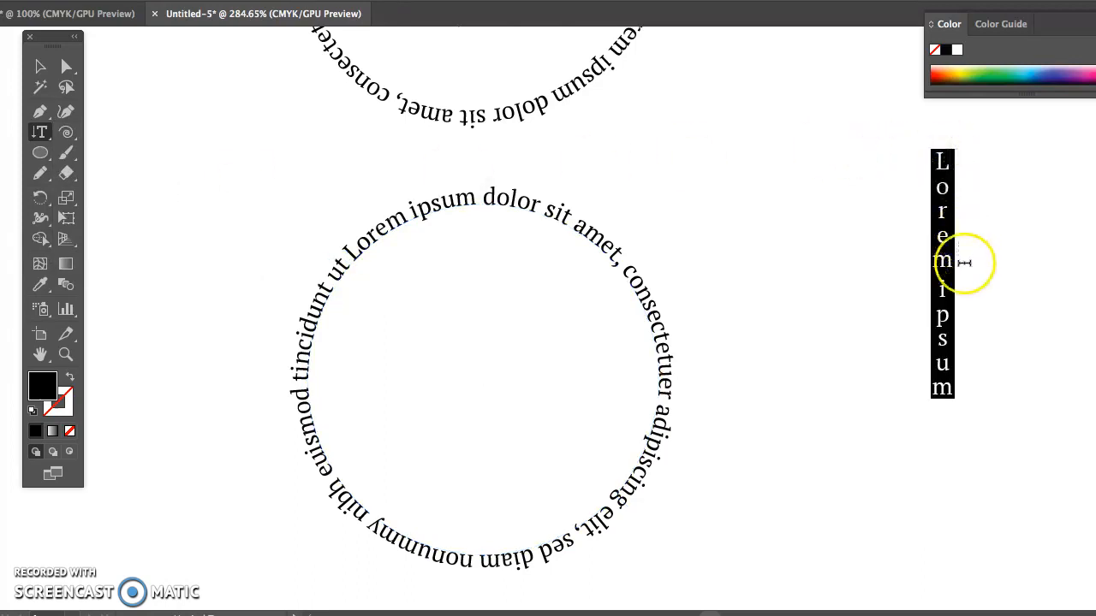
mouse_move(945, 242)
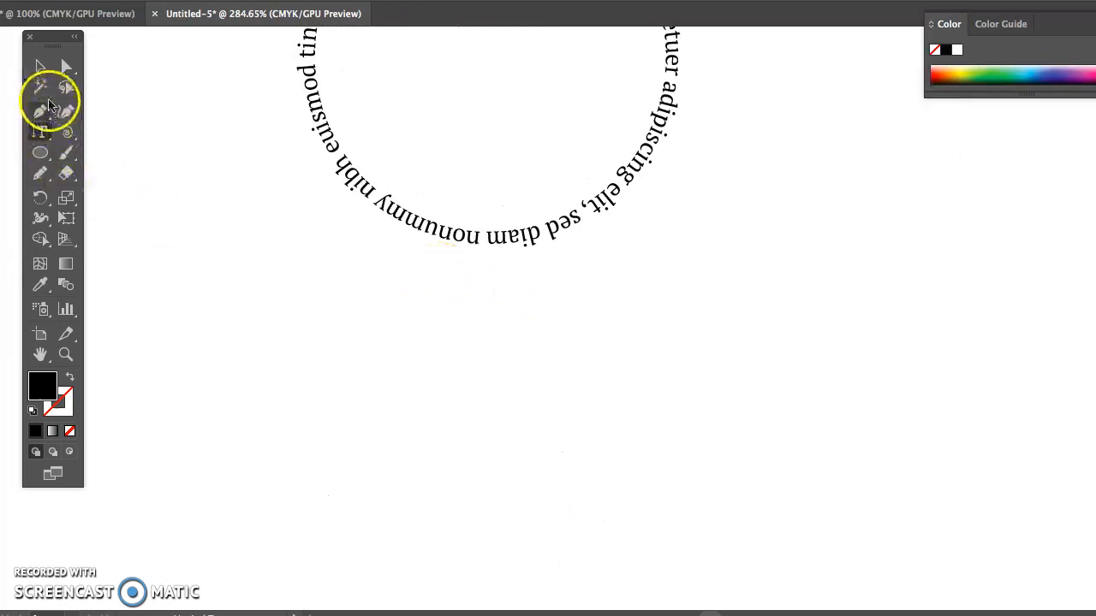
Step: Type 'The Quick Fox' as horizontal point text below the circle
click(40, 131)
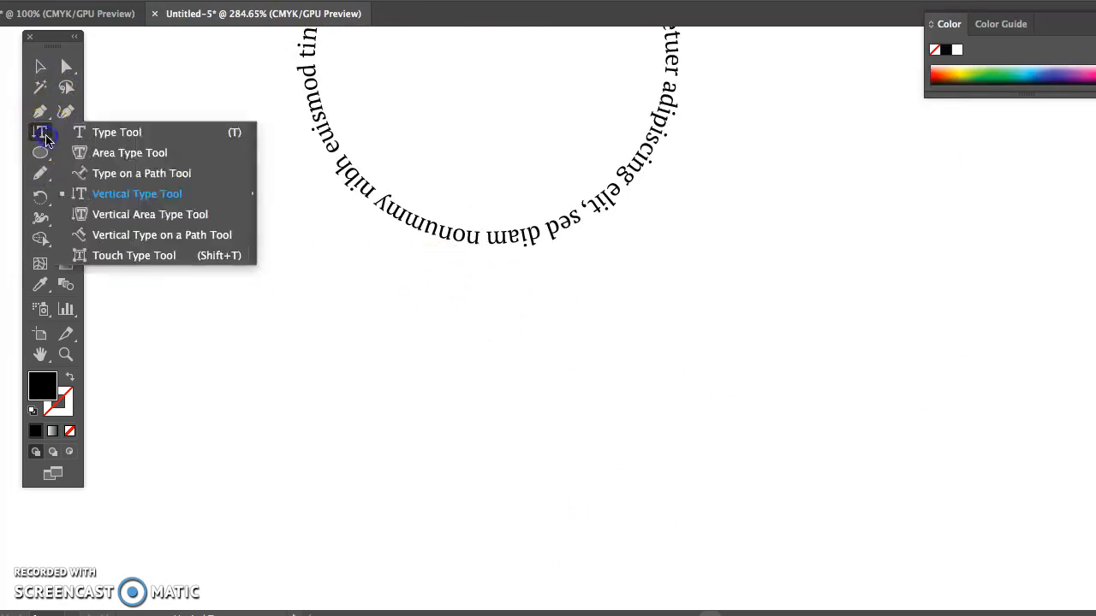
click(134, 255)
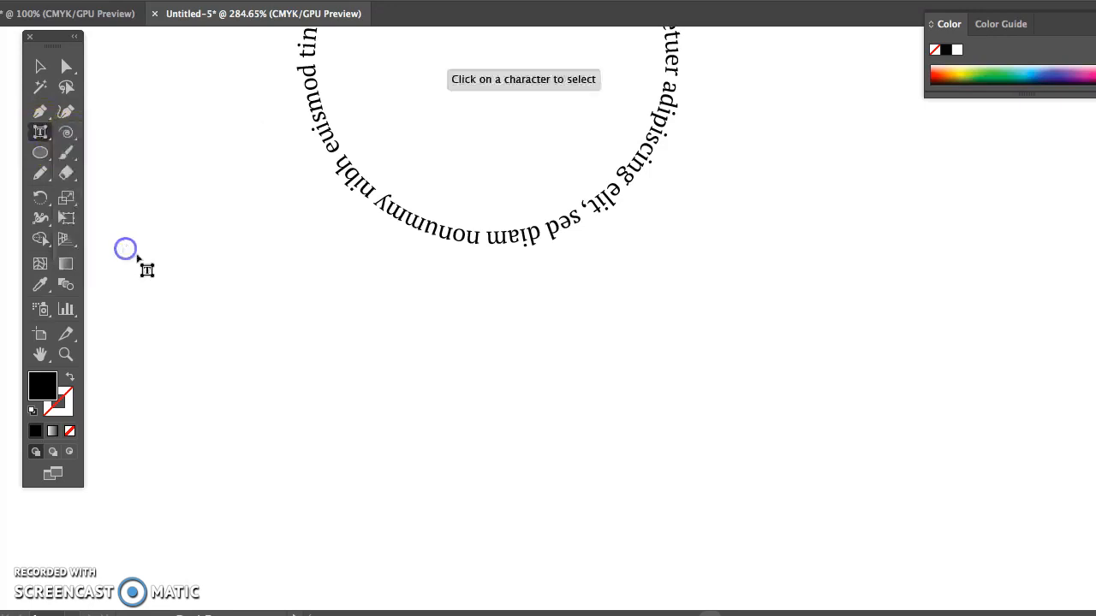
mouse_move(248, 372)
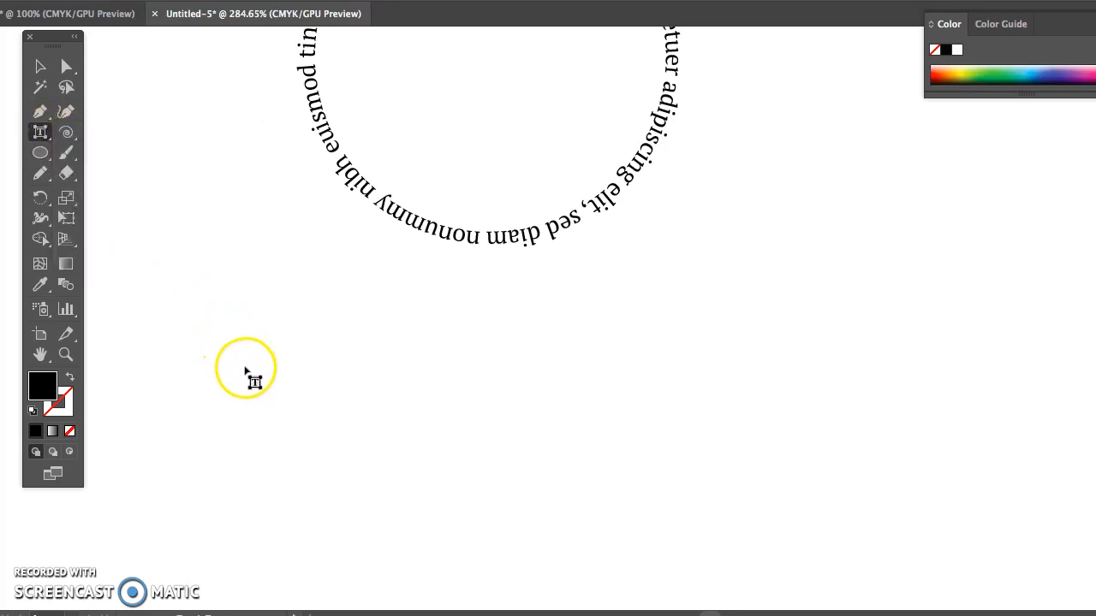
mouse_move(56, 150)
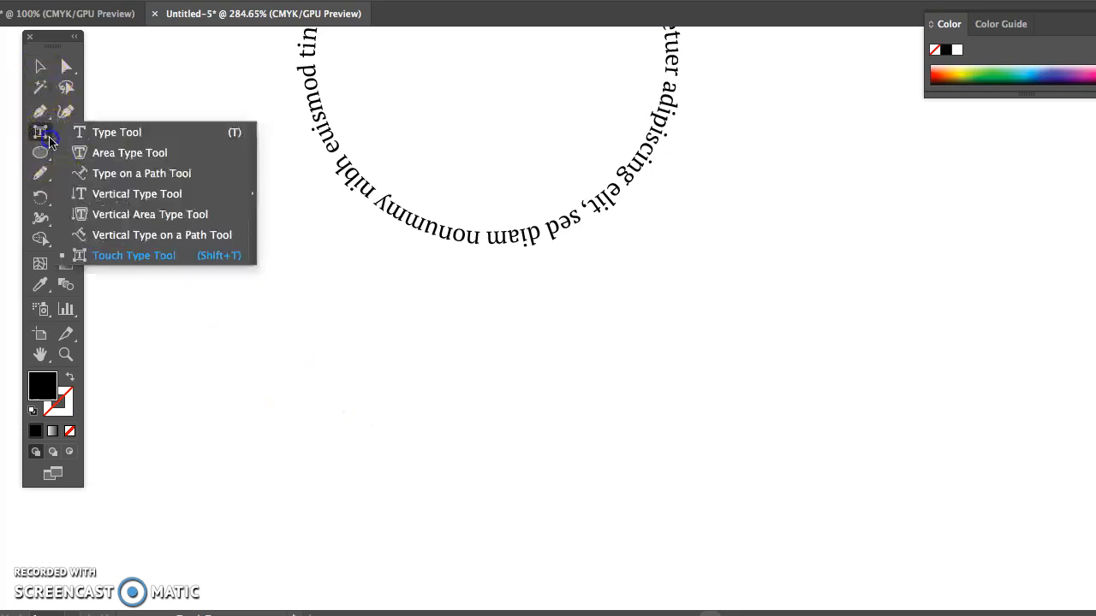
click(116, 131)
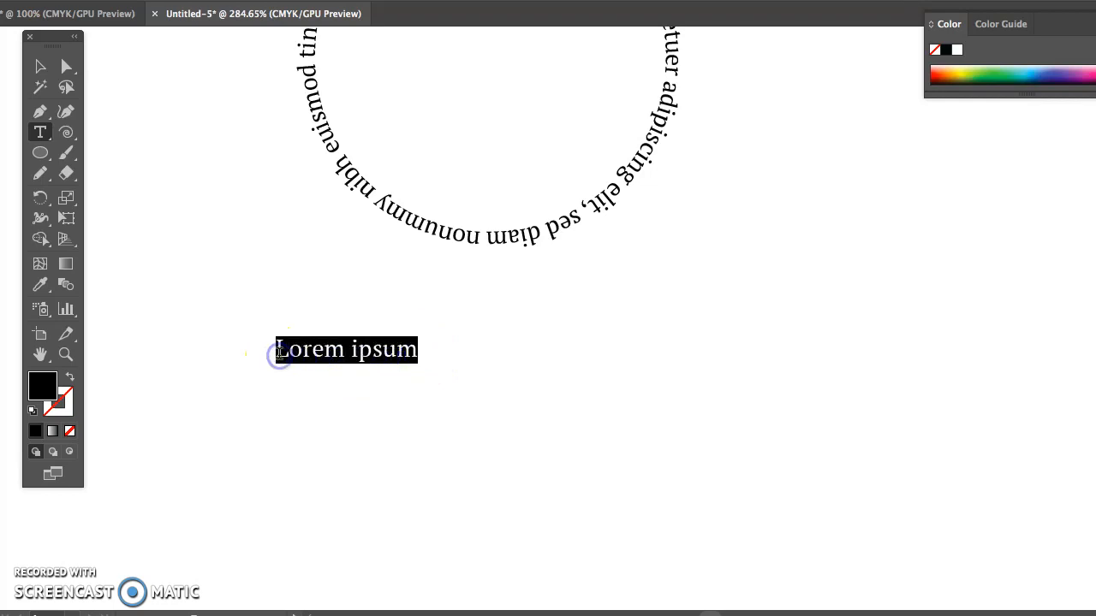
text(The)
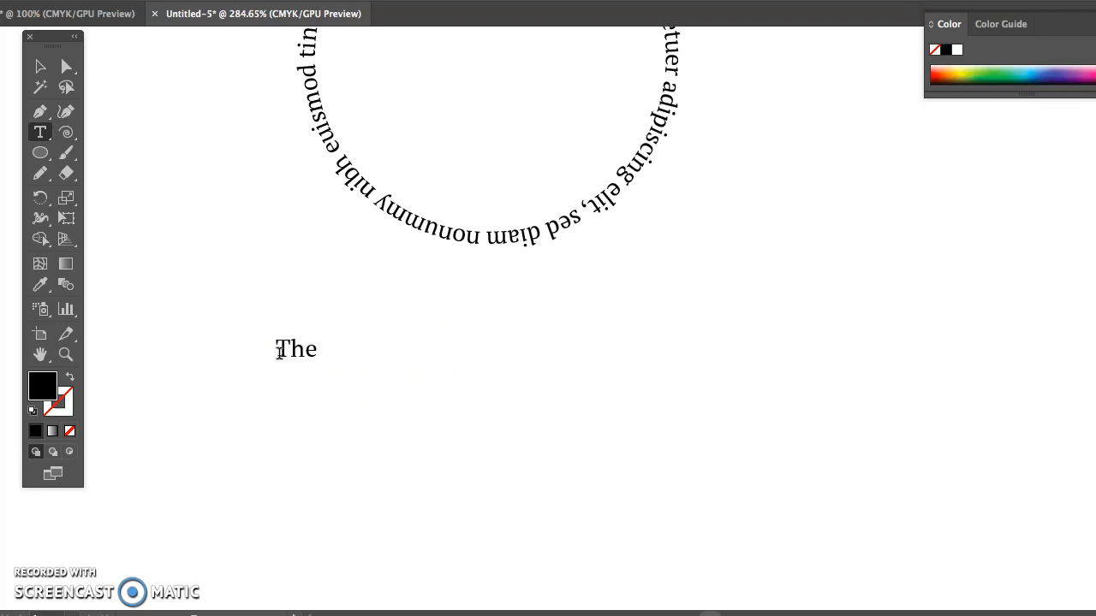
text(Quick)
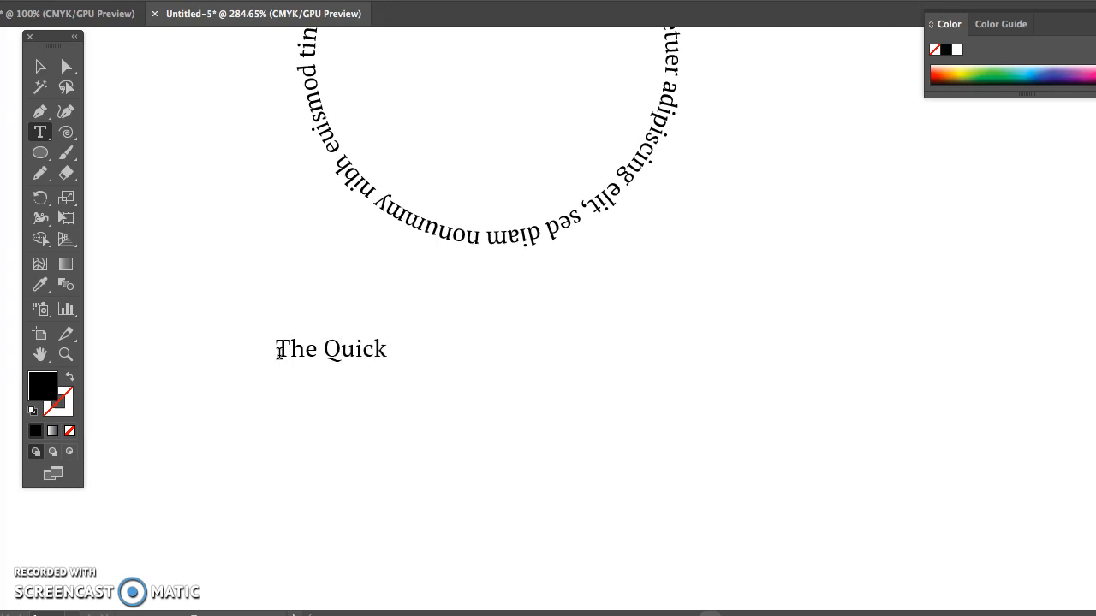
text(Fox)
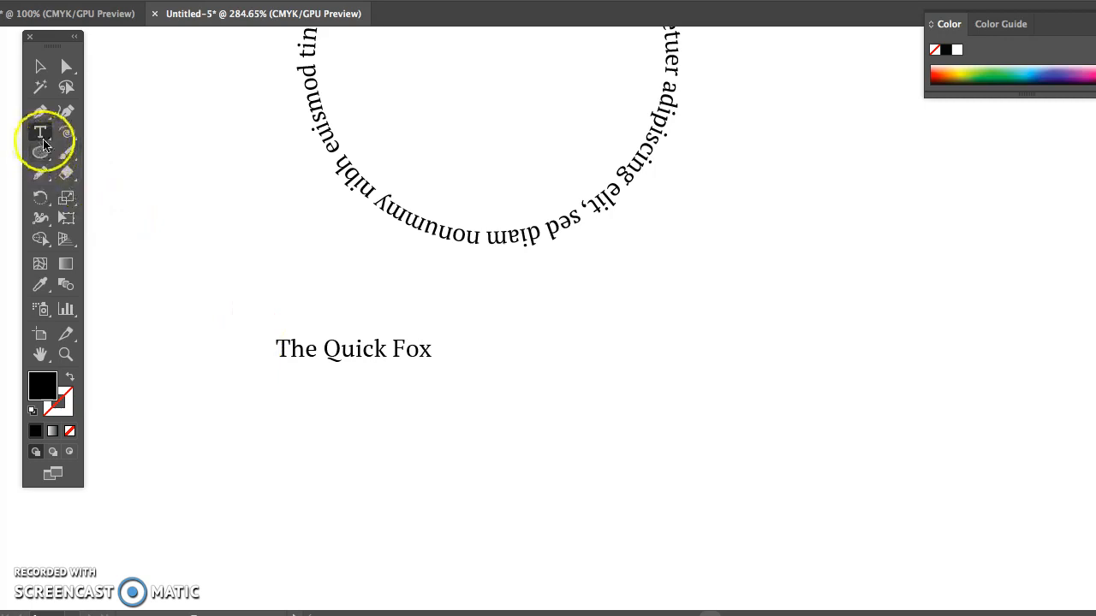
Step: With the Touch Type Tool, stretch the 'T' of 'The Quick Fox' much taller and widen it
click(40, 132)
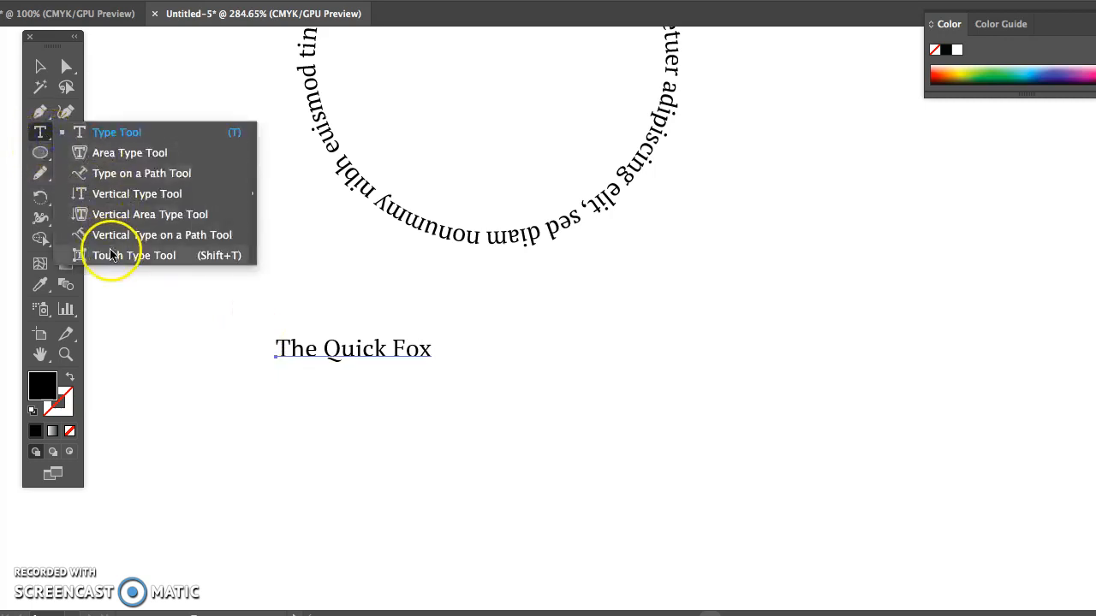
click(132, 255)
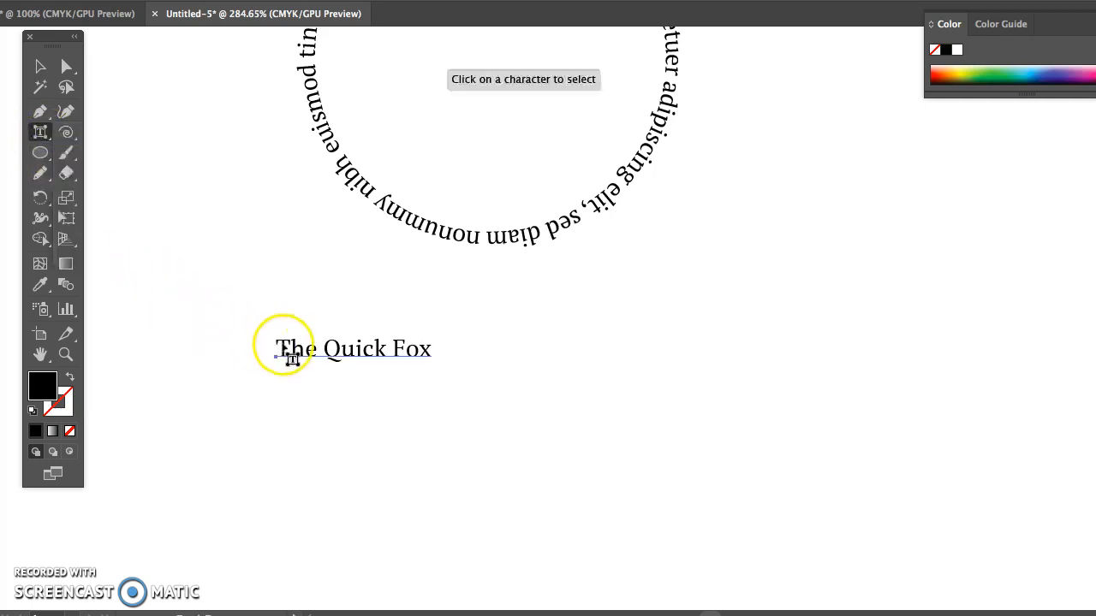
click(282, 348)
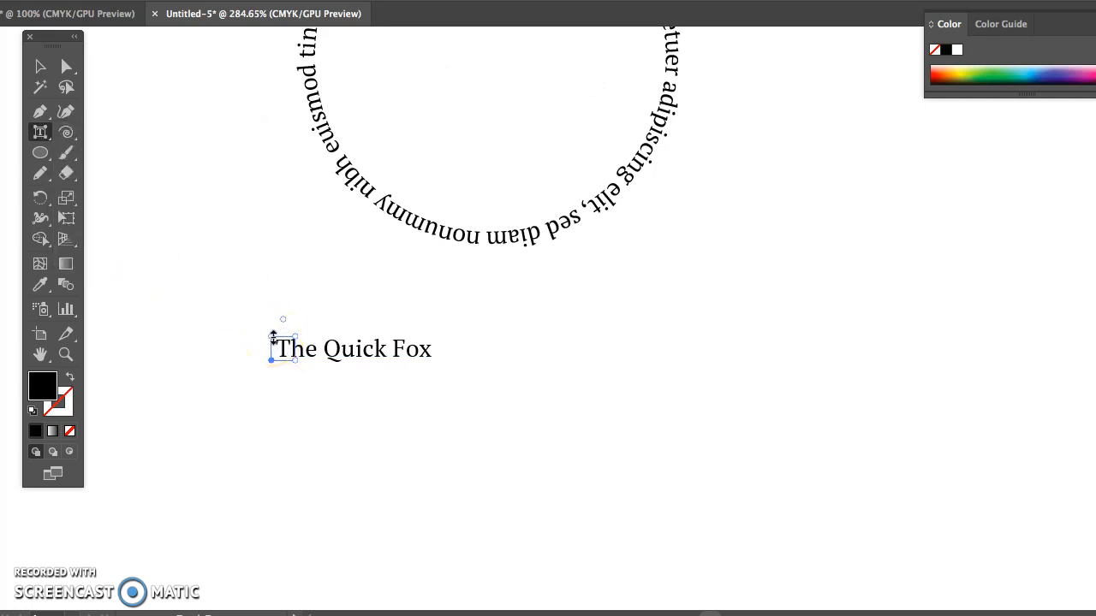
drag(282, 348, 283, 242)
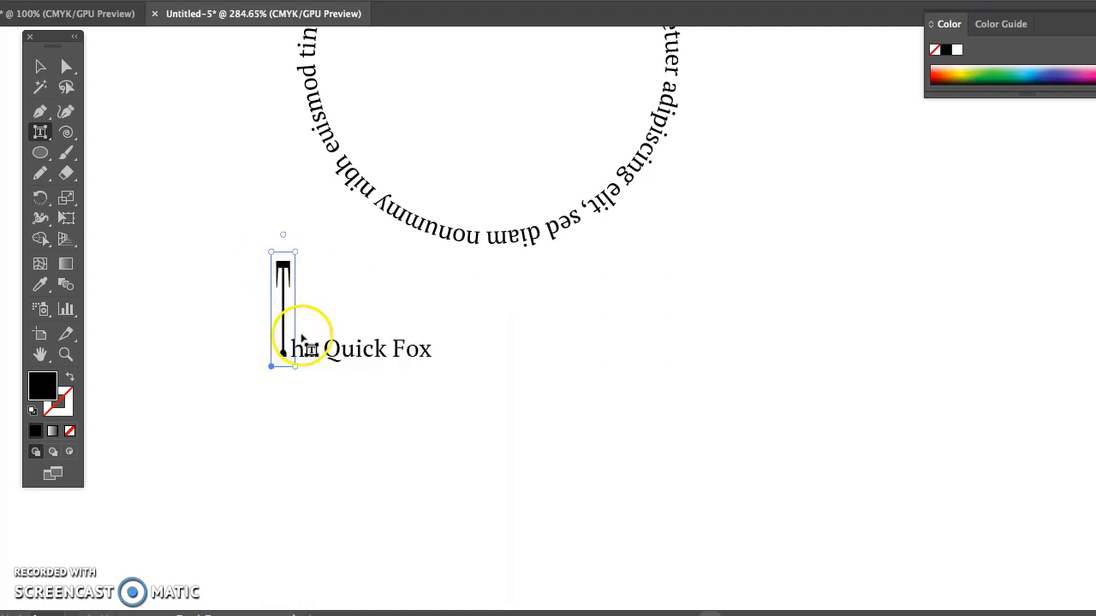
drag(295, 364, 365, 364)
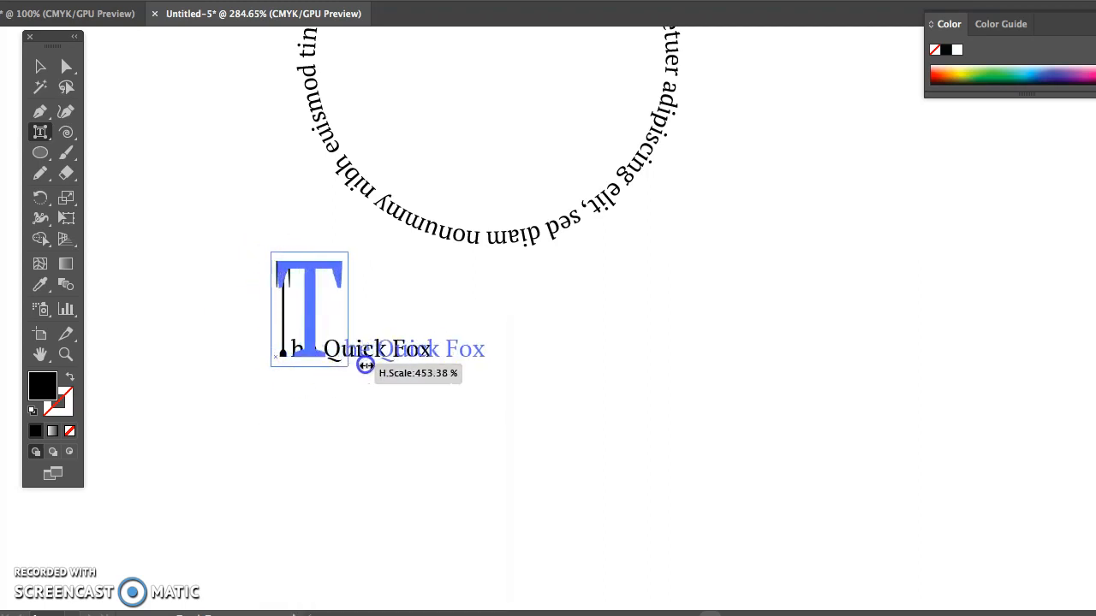
drag(366, 365, 397, 363)
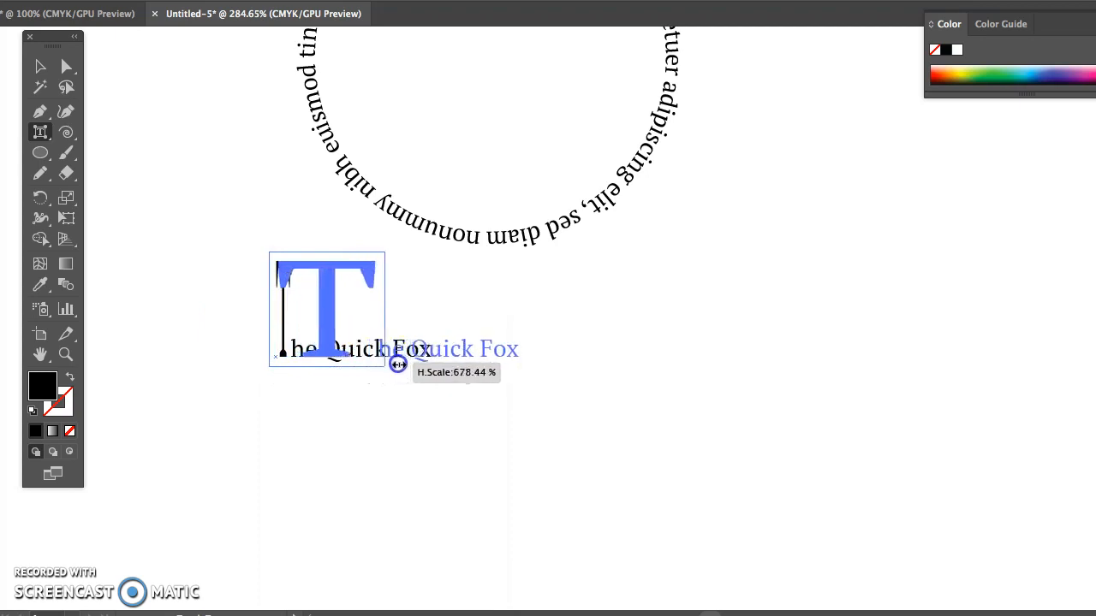
drag(398, 364, 494, 366)
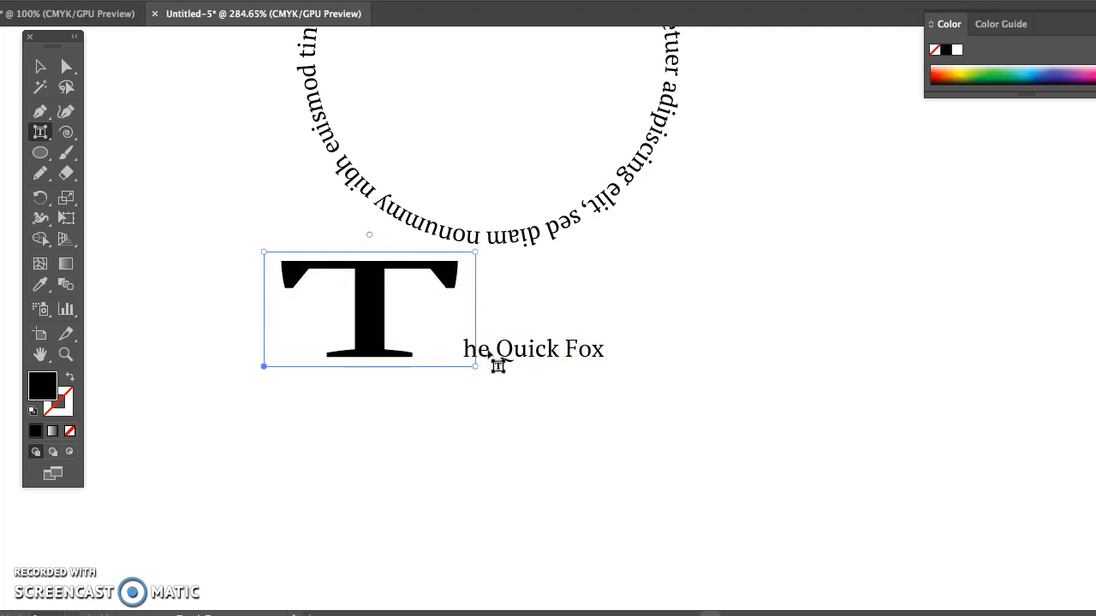
mouse_move(475, 353)
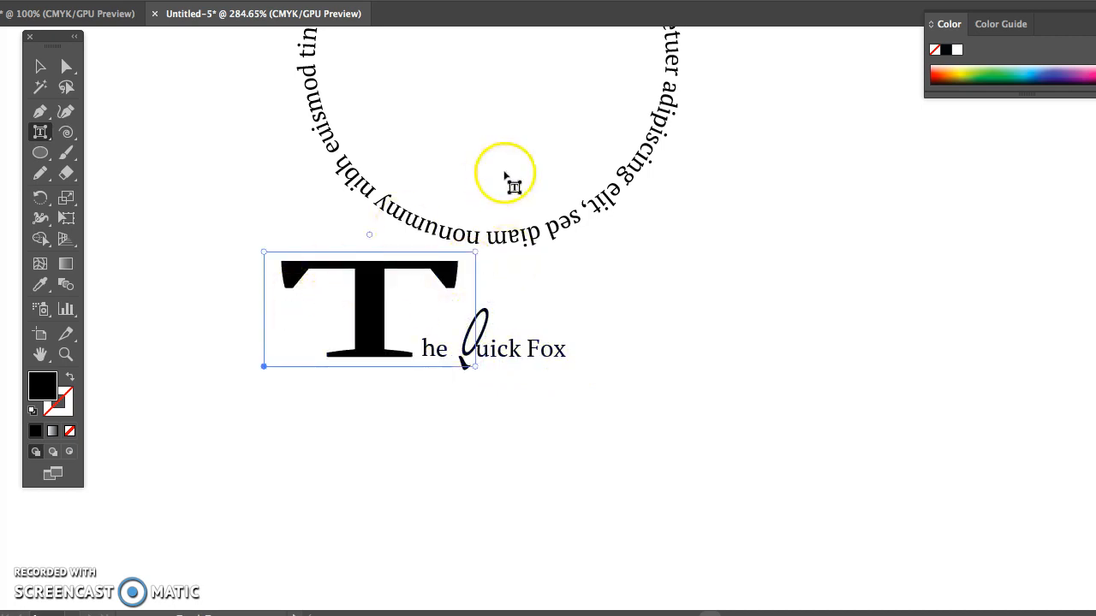
mouse_move(380, 201)
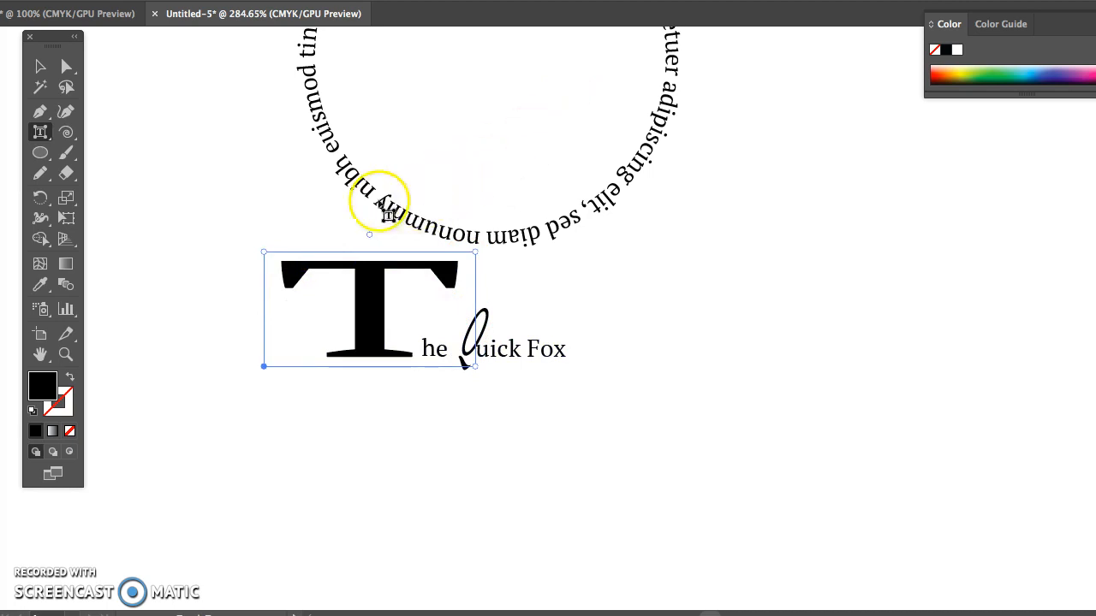
mouse_move(49, 550)
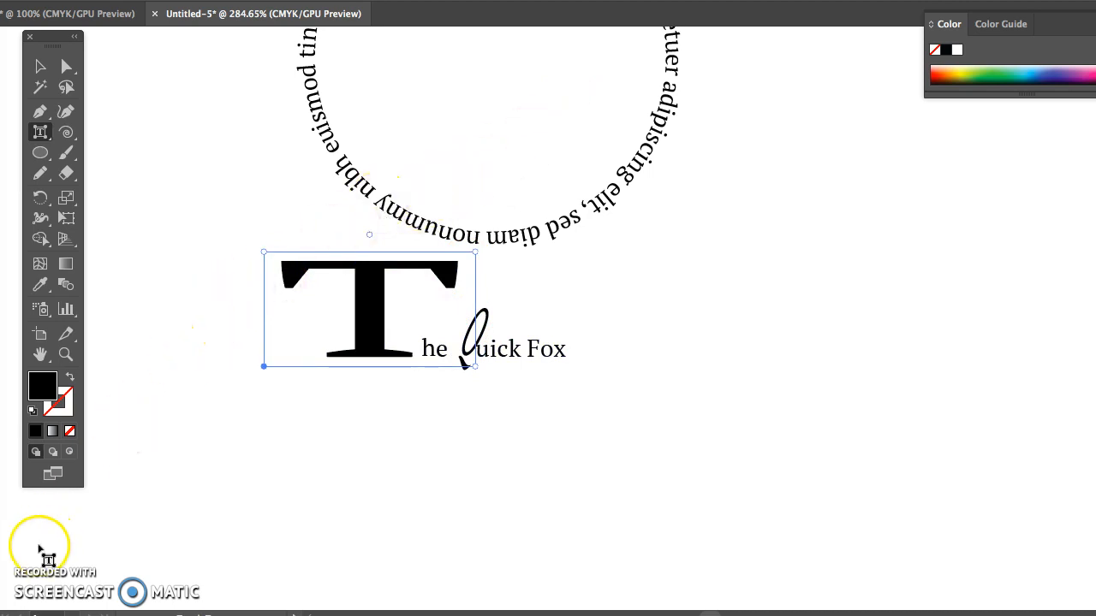